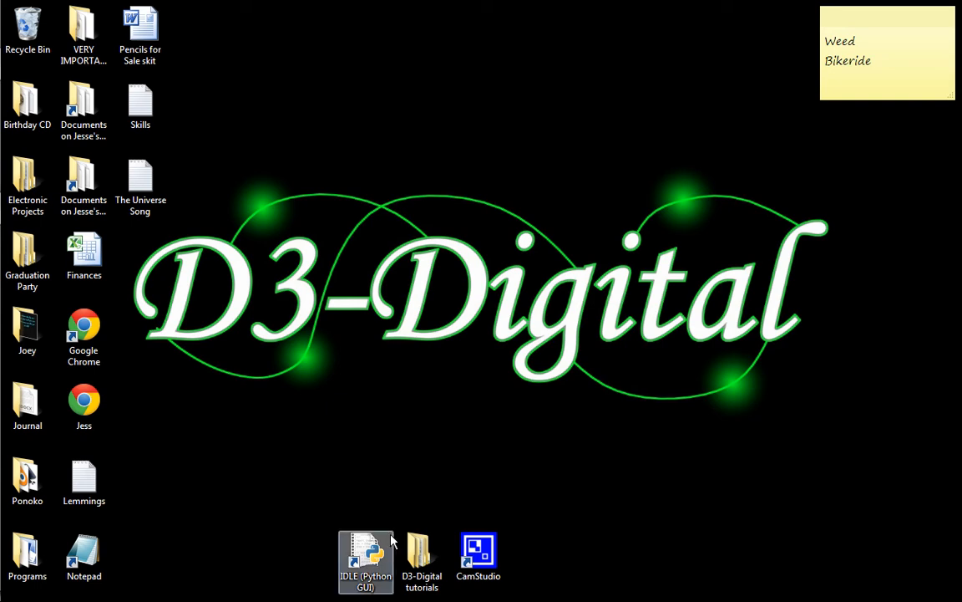
mouse_move(396, 522)
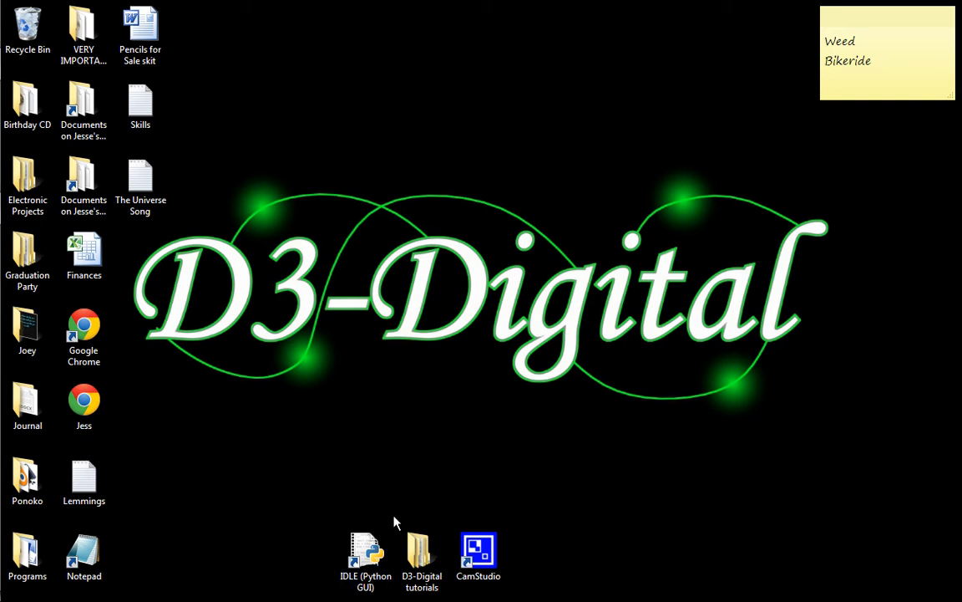
Step: Launch IDLE from the Python GUI shortcut and start a new script window
left_click(364, 551)
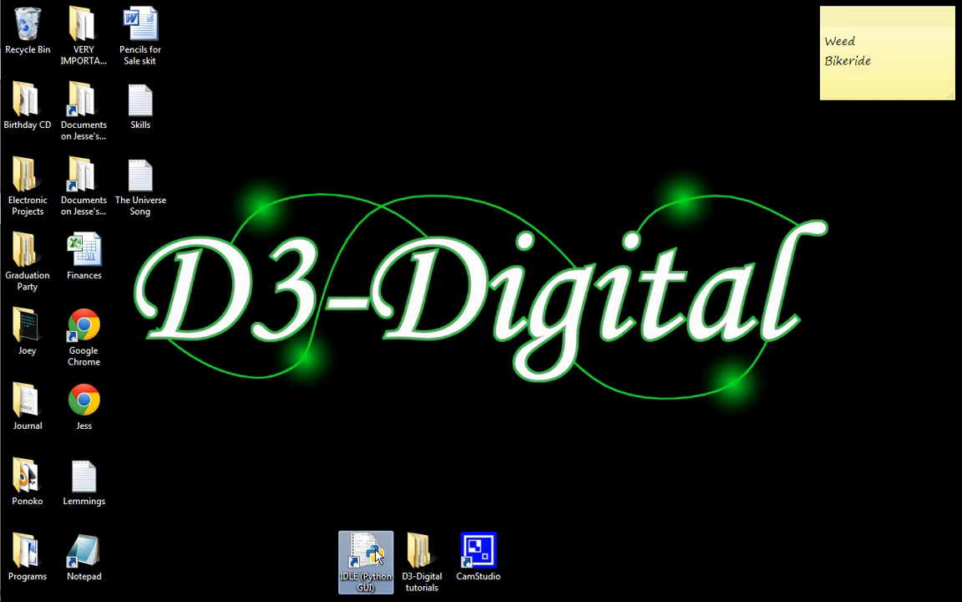
mouse_move(418, 276)
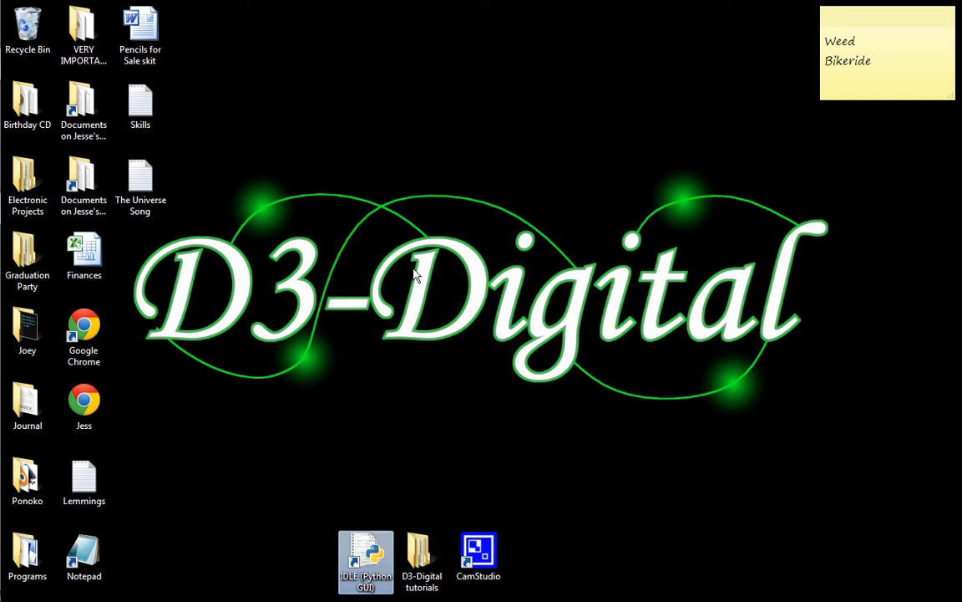
mouse_move(410, 102)
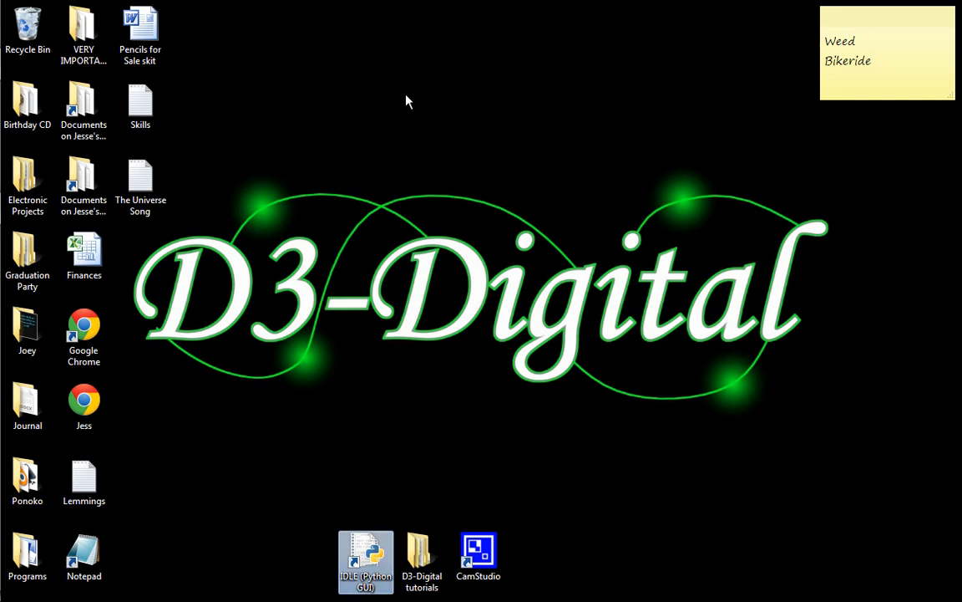
mouse_move(409, 113)
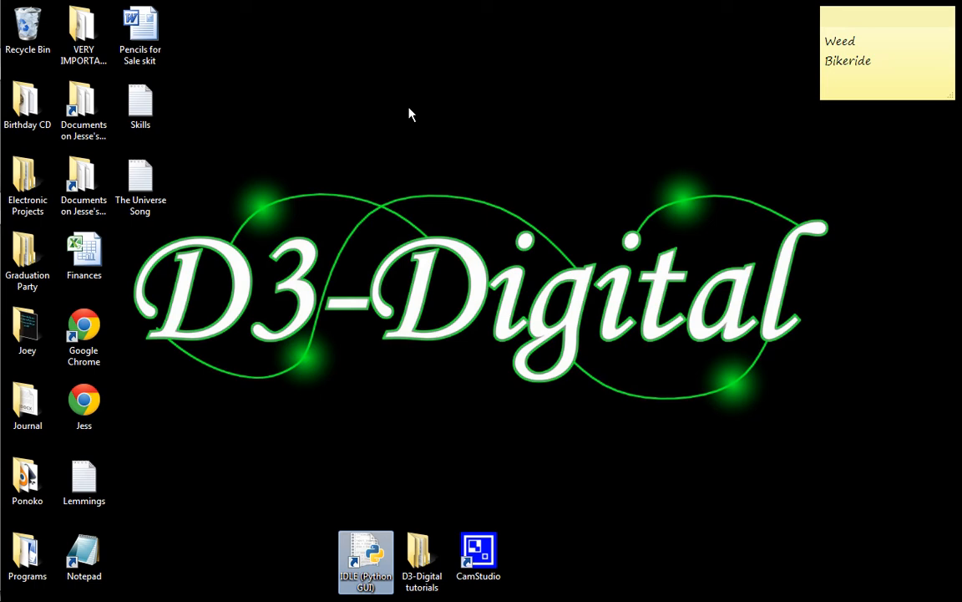
double_click(364, 555)
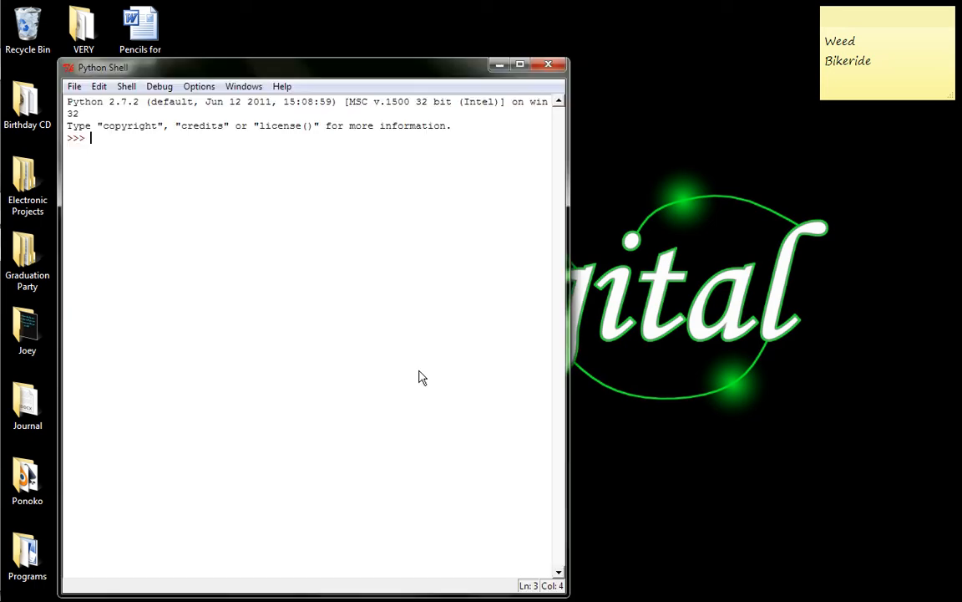
left_click_drag(315, 67, 364, 65)
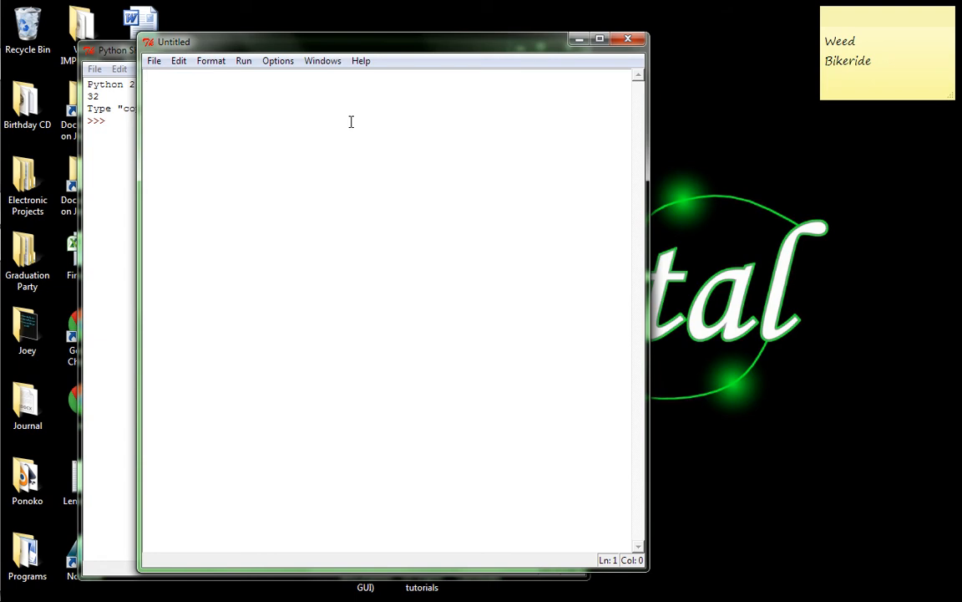
Step: Write header comments for the author, the date 8/3/11 and 'Presenting math'
type("#Jesse Wood")
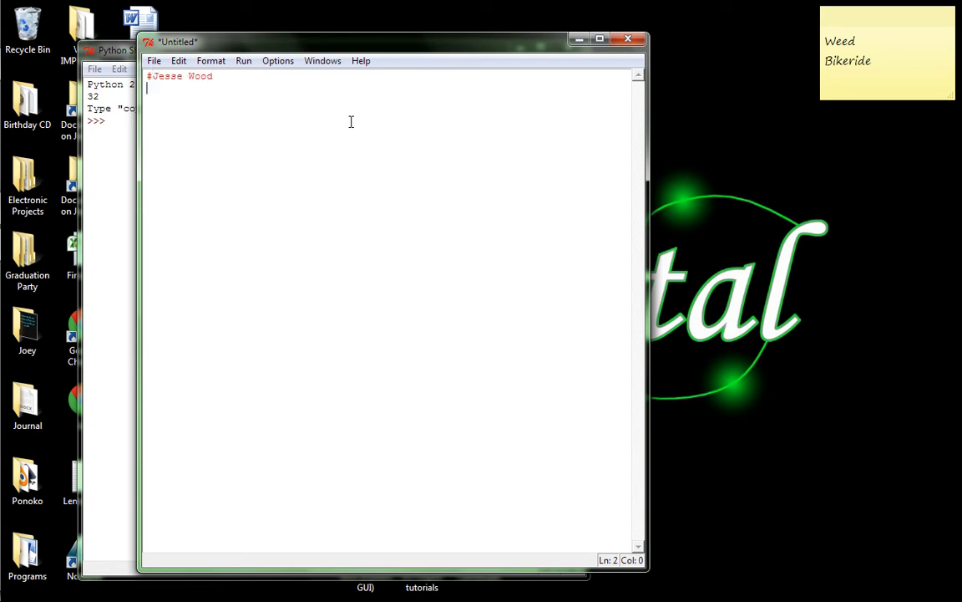
type("#")
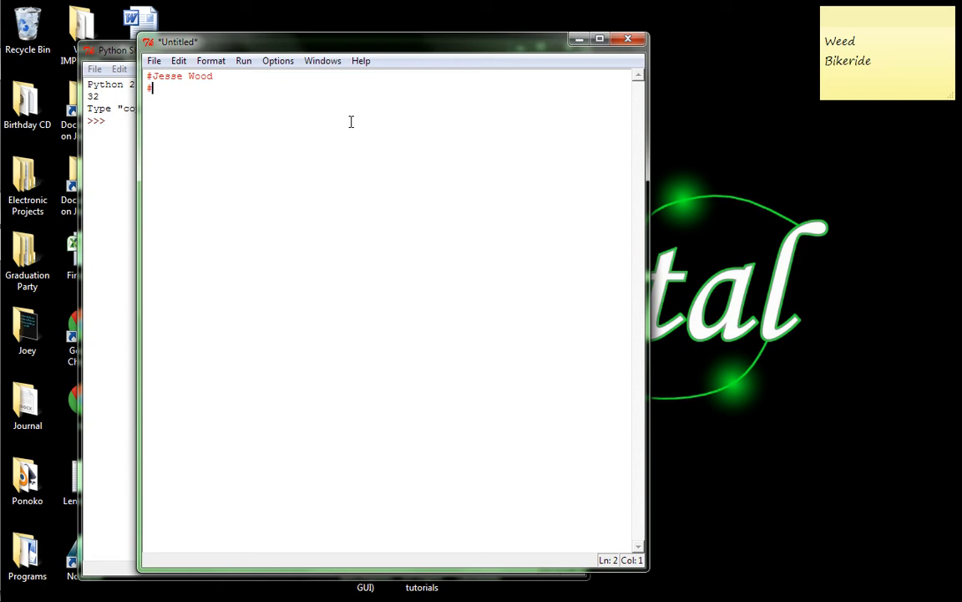
type("8/")
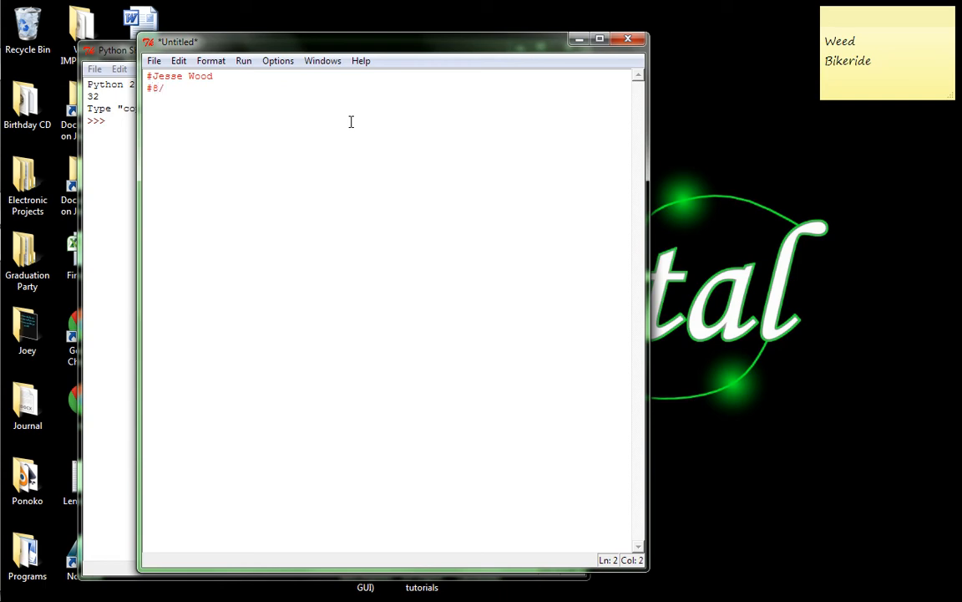
type("3/111")
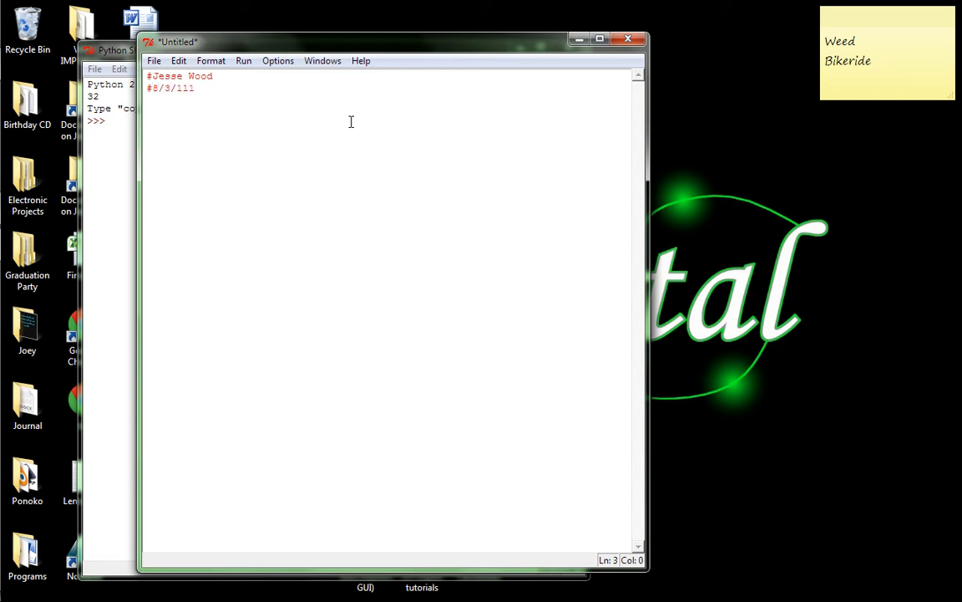
key("Backspace")
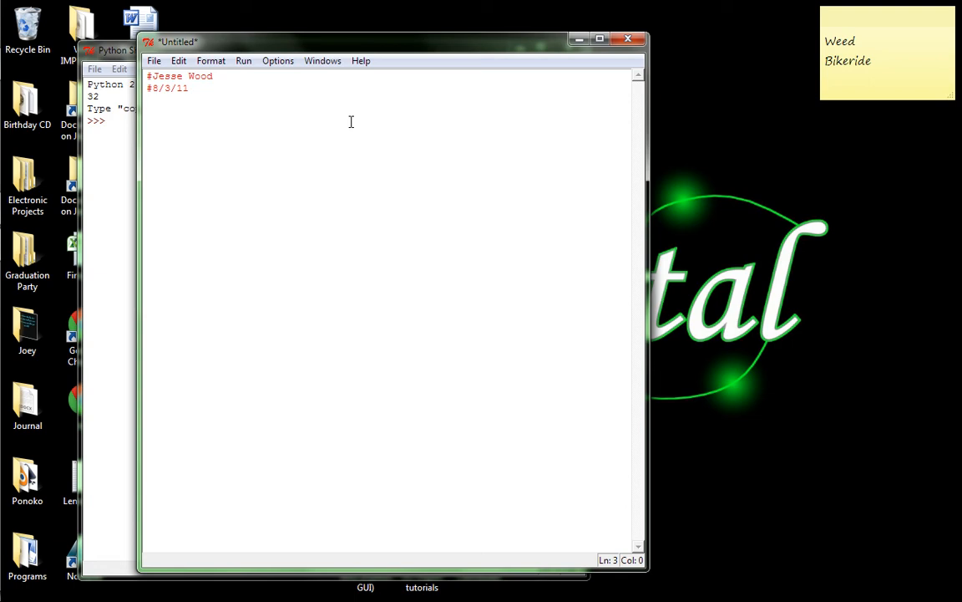
type("#")
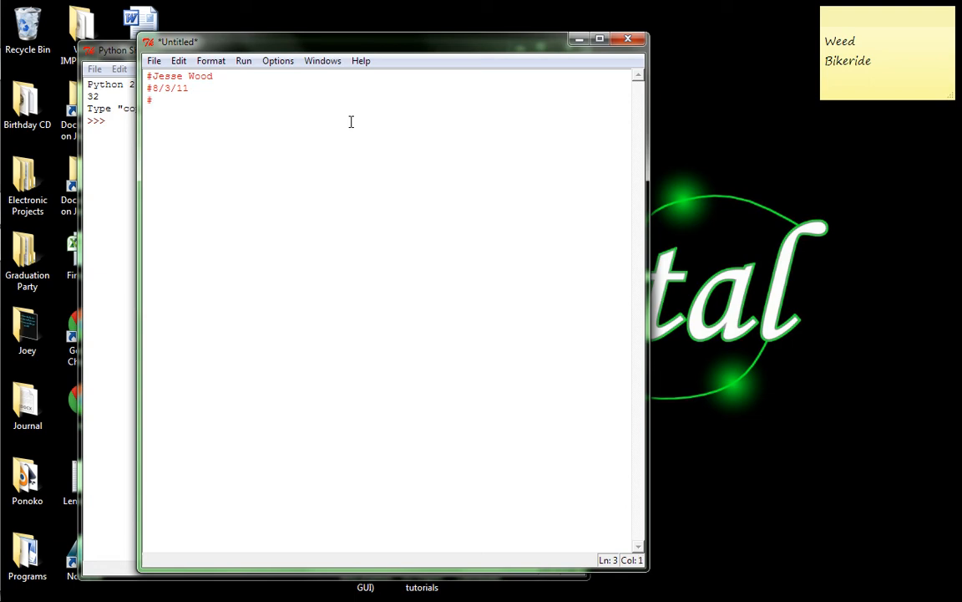
type("B")
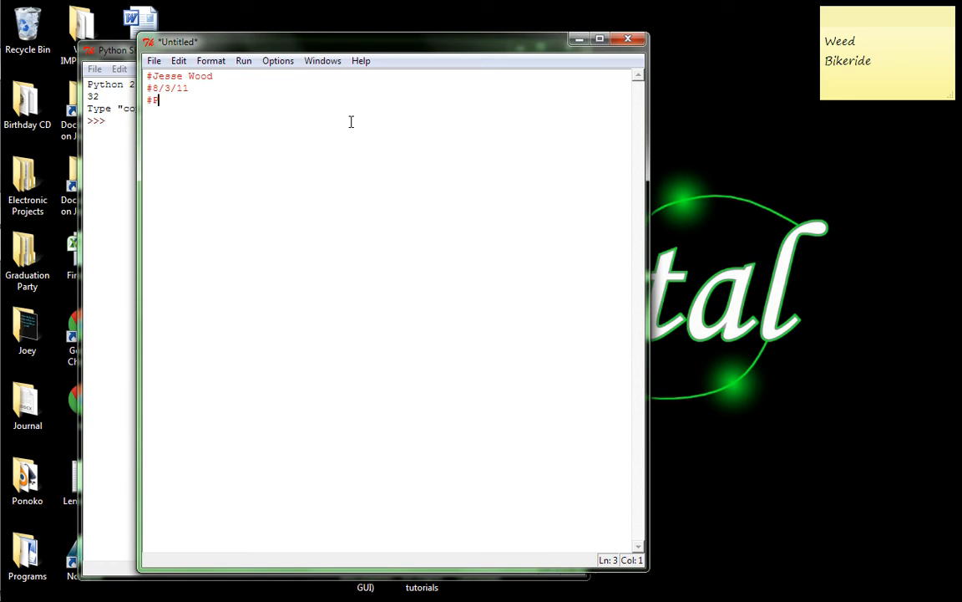
type("Presenting math")
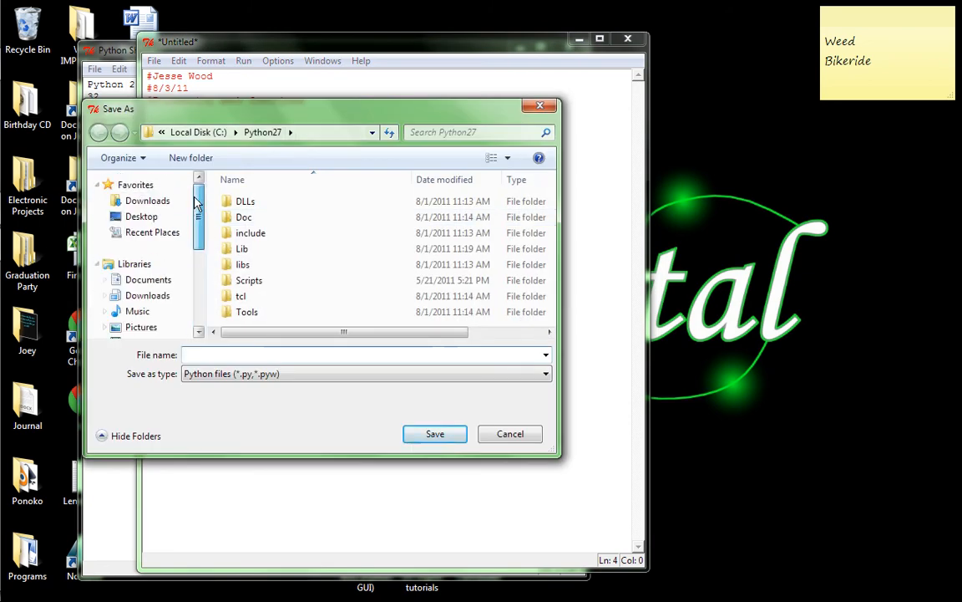
Step: Save the script as apples.py inside Desktop > D3-Digital tutorials > Tutorial 3
left_click(140, 215)
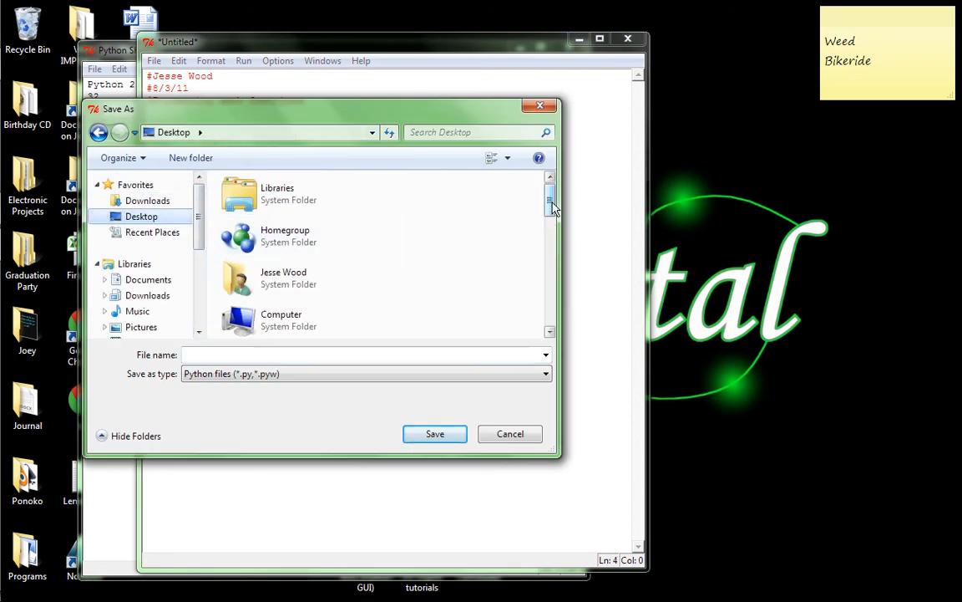
scroll("down", 3)
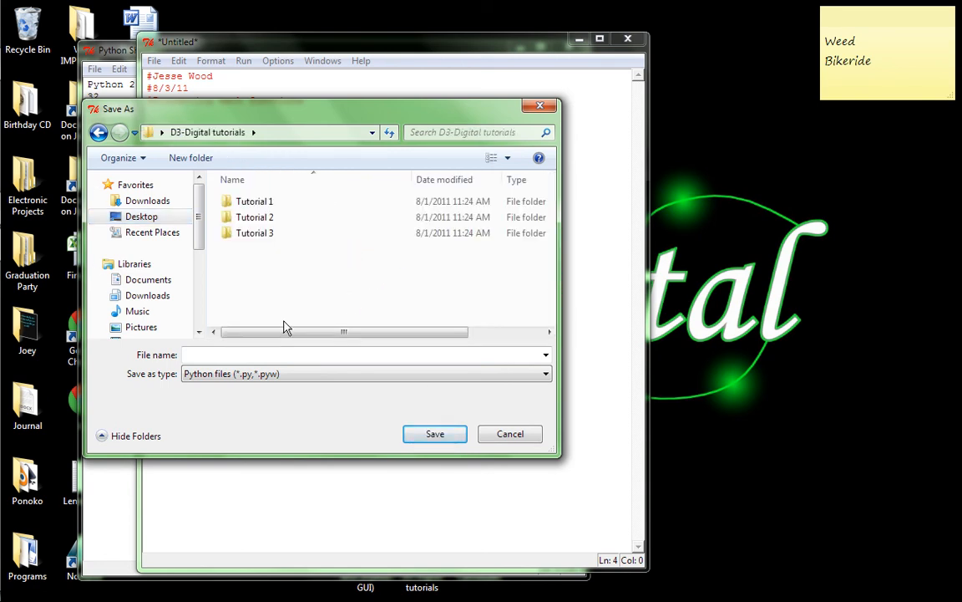
double_click(254, 232)
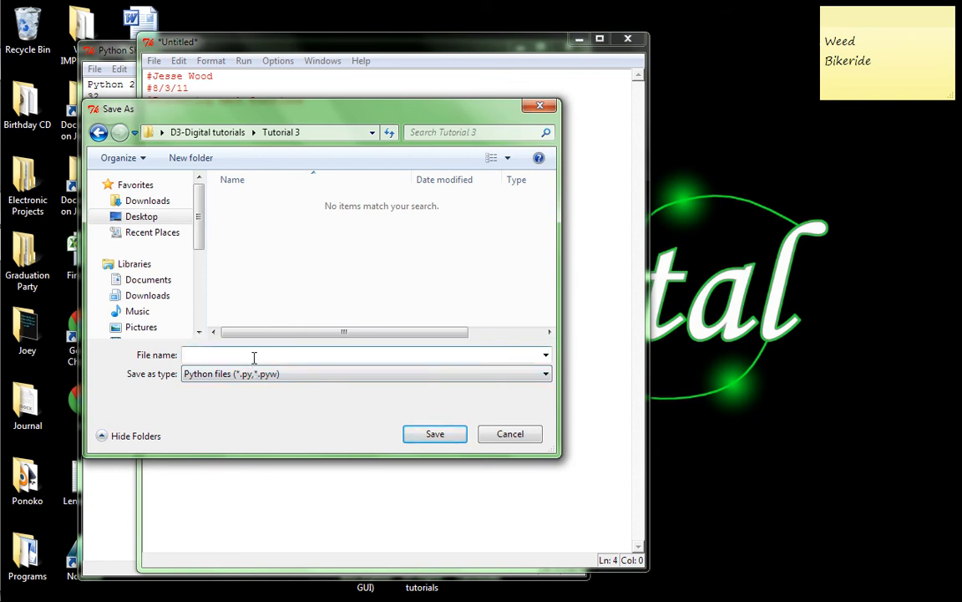
type("apple.")
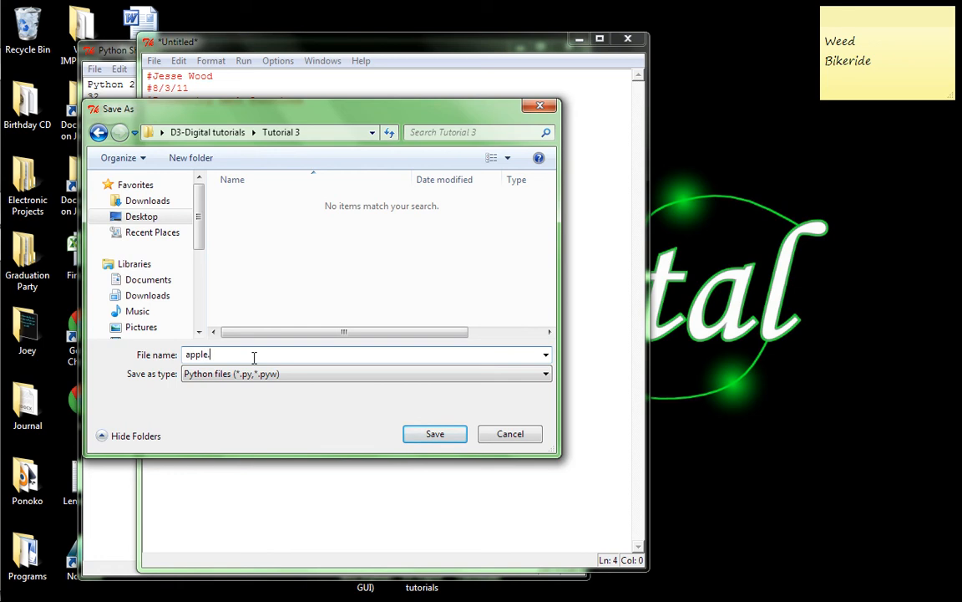
type("s.py")
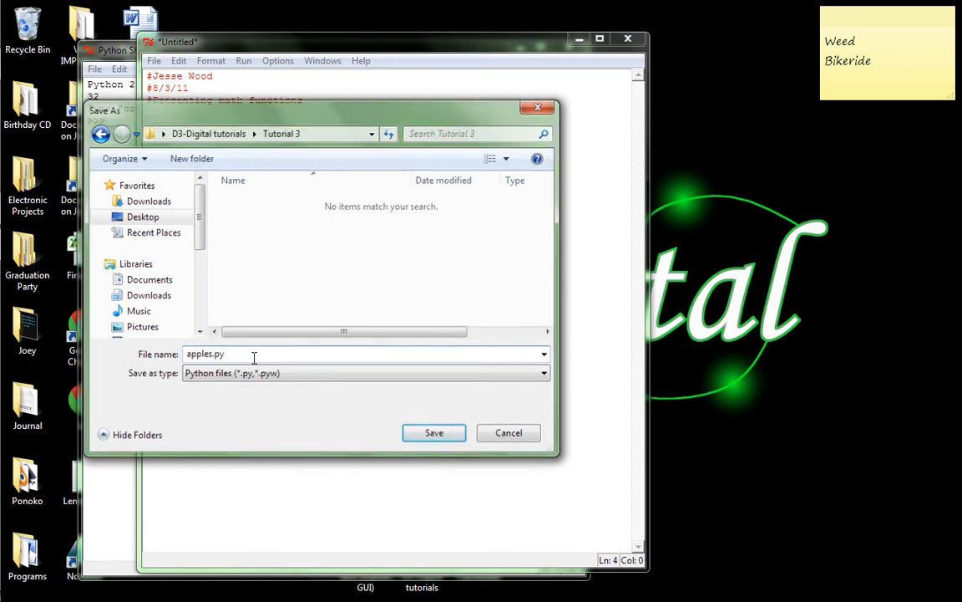
left_click(434, 431)
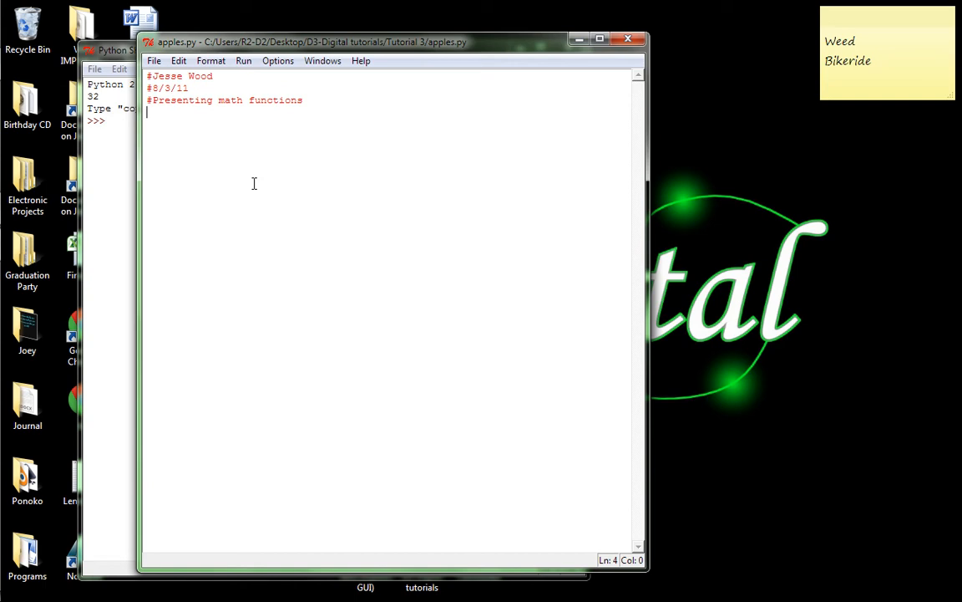
Step: Assign apples=6 and oranges=2 on separate lines
type("apples")
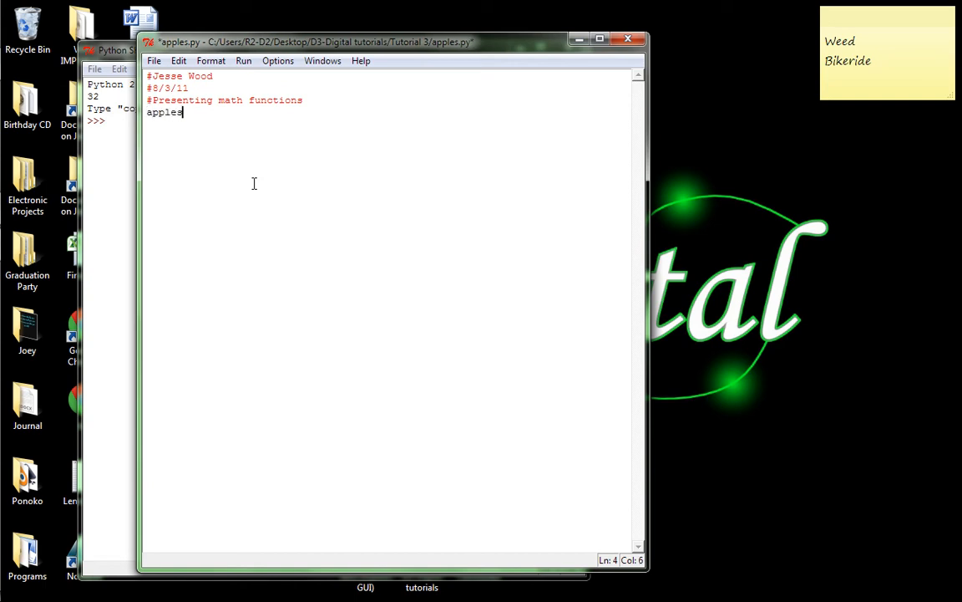
type("=6")
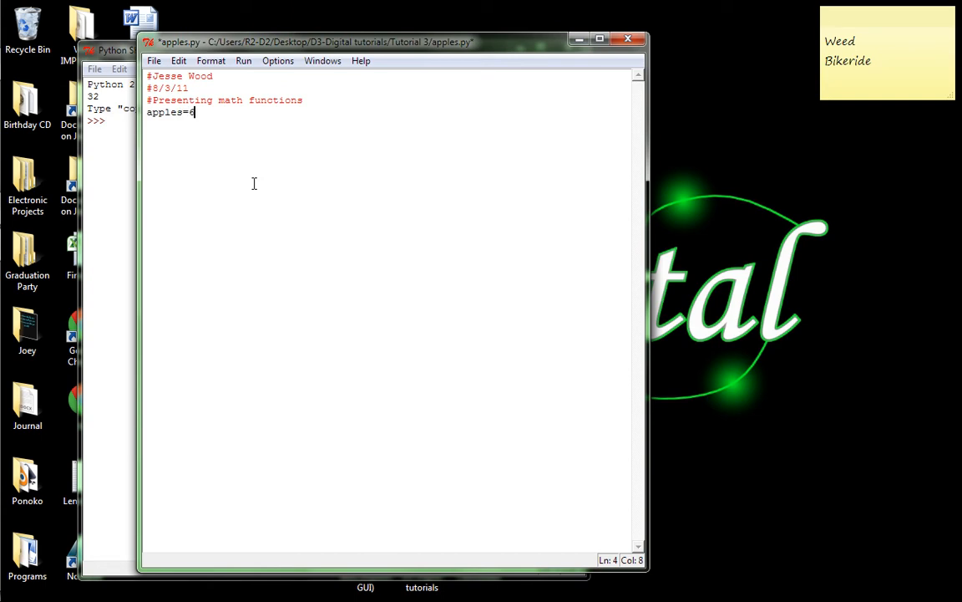
key("Return")
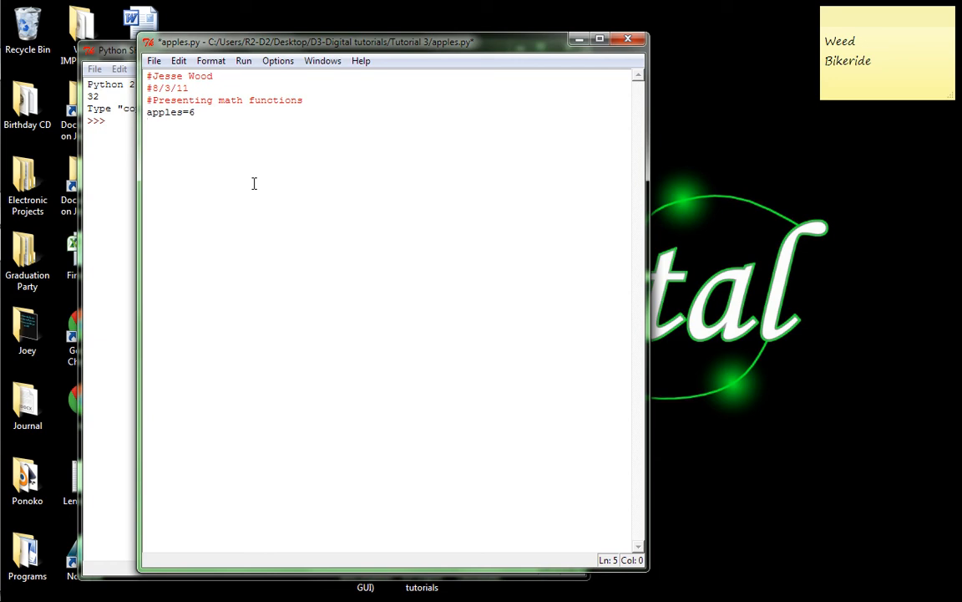
type("o")
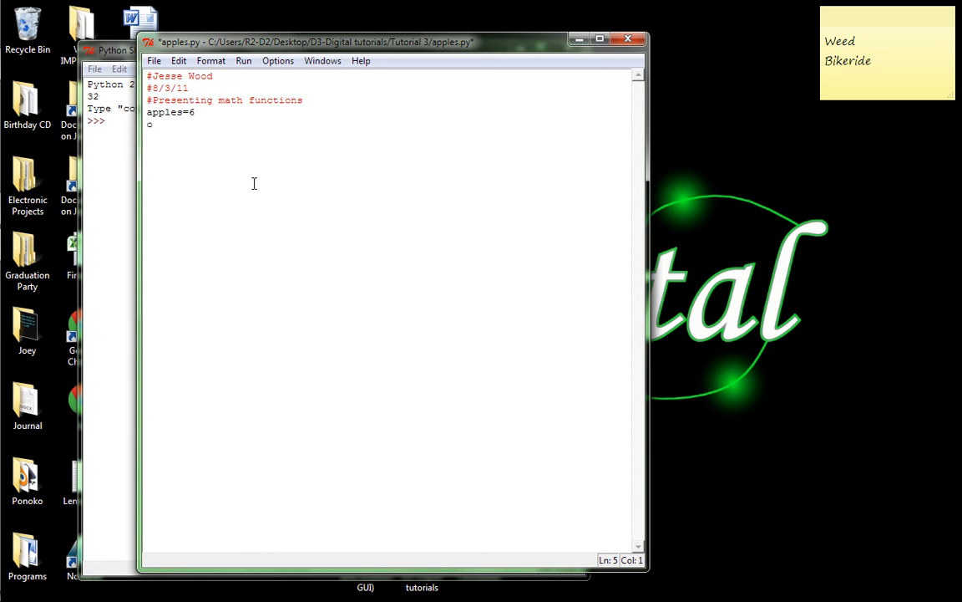
type("rn")
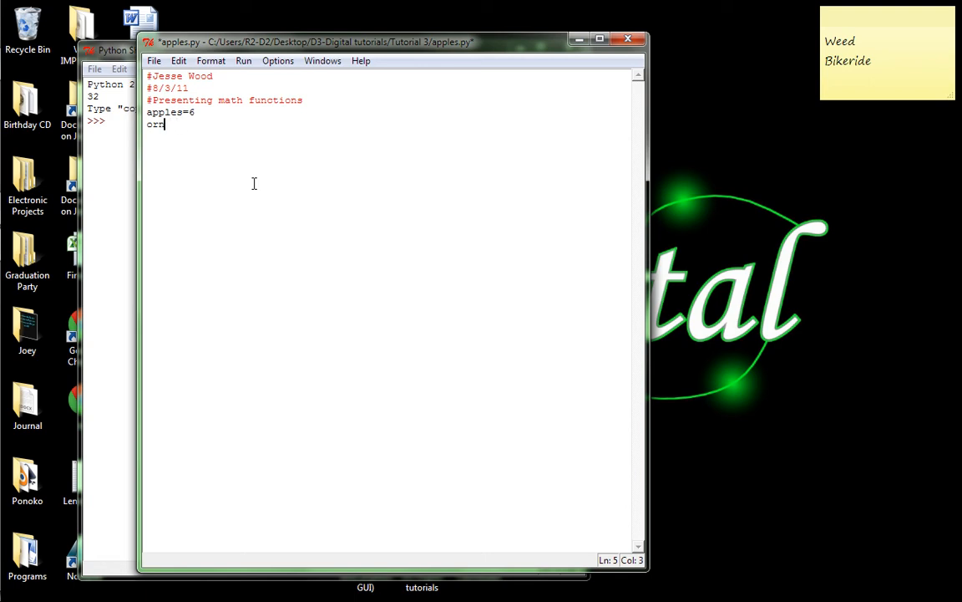
type("anges")
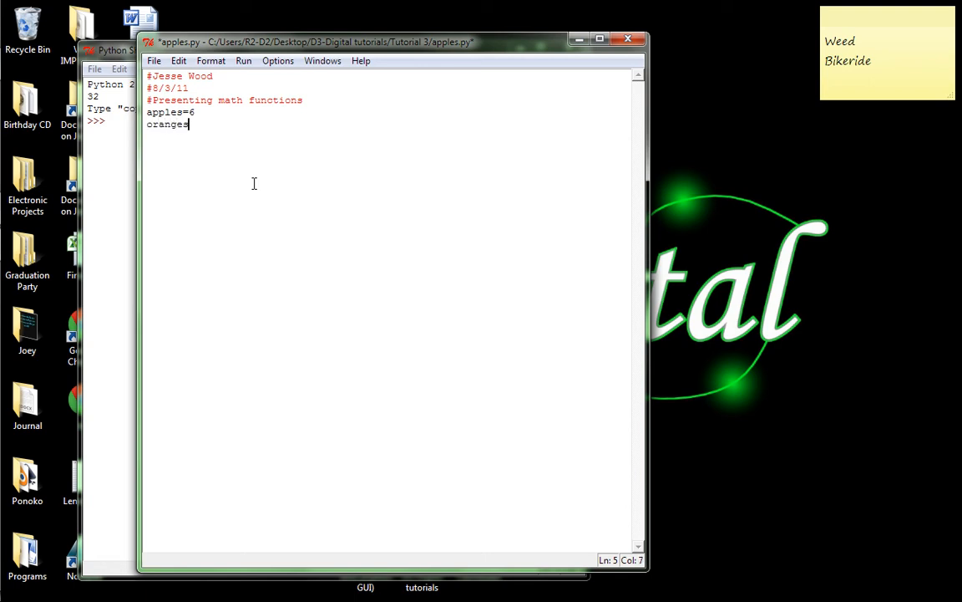
type("=2")
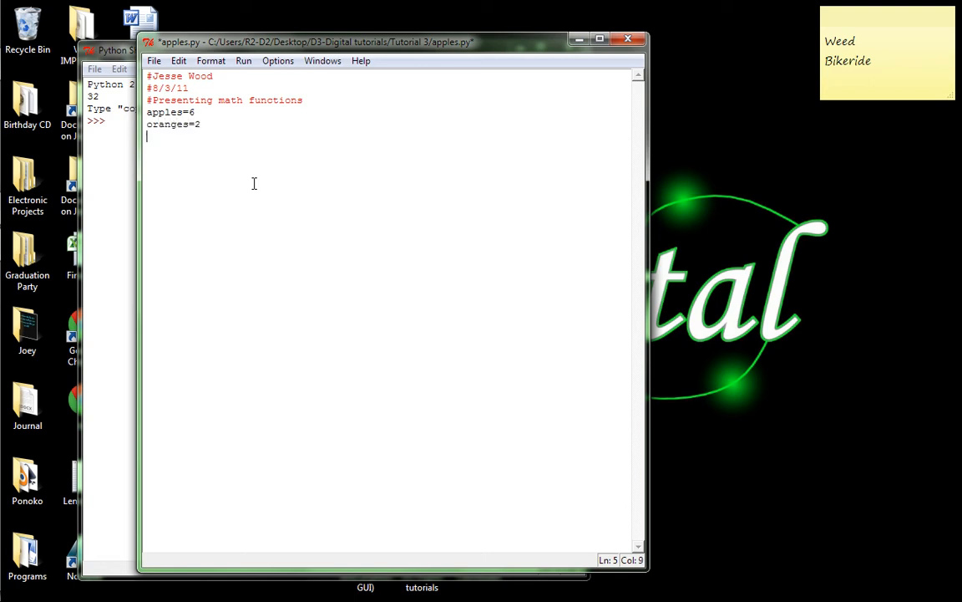
key("Return")
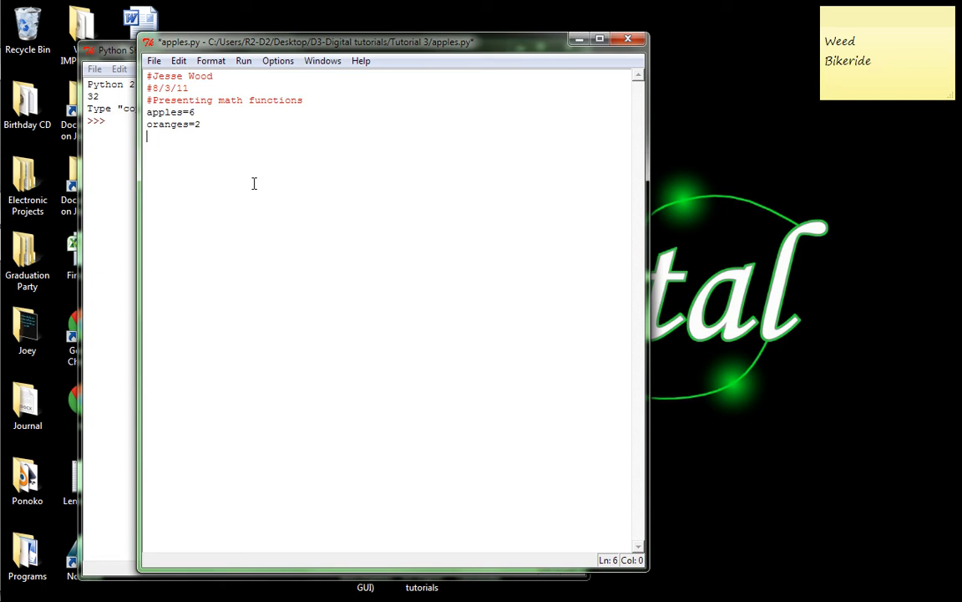
Step: Add a line printing apples+oranges and begin a raw_ line below it
type("print")
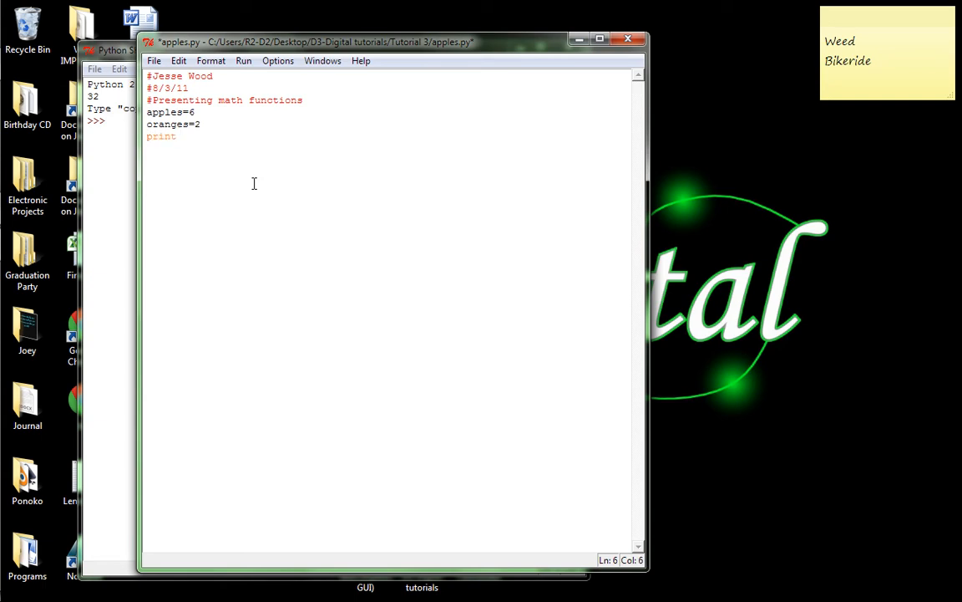
type("apples")
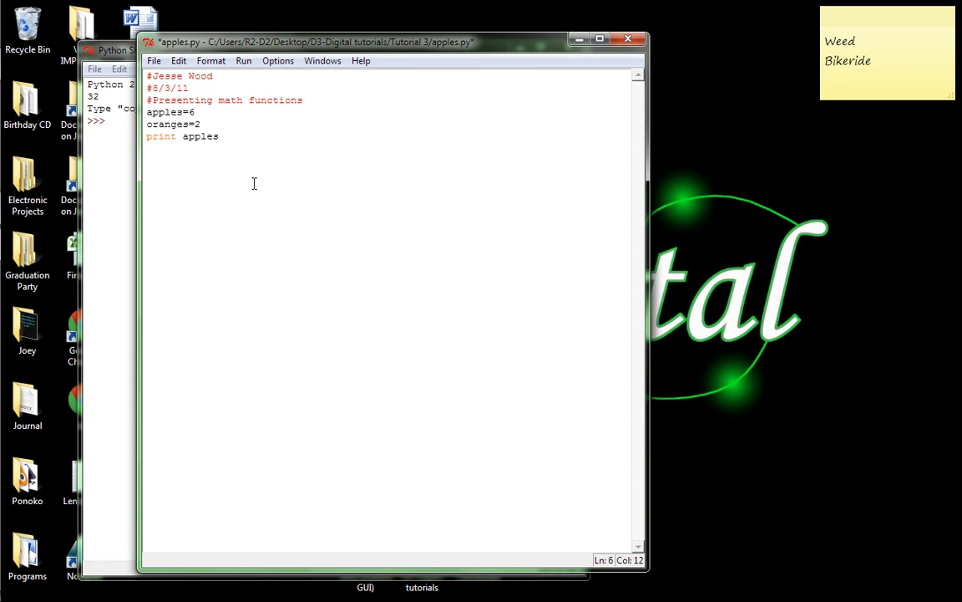
type("+o")
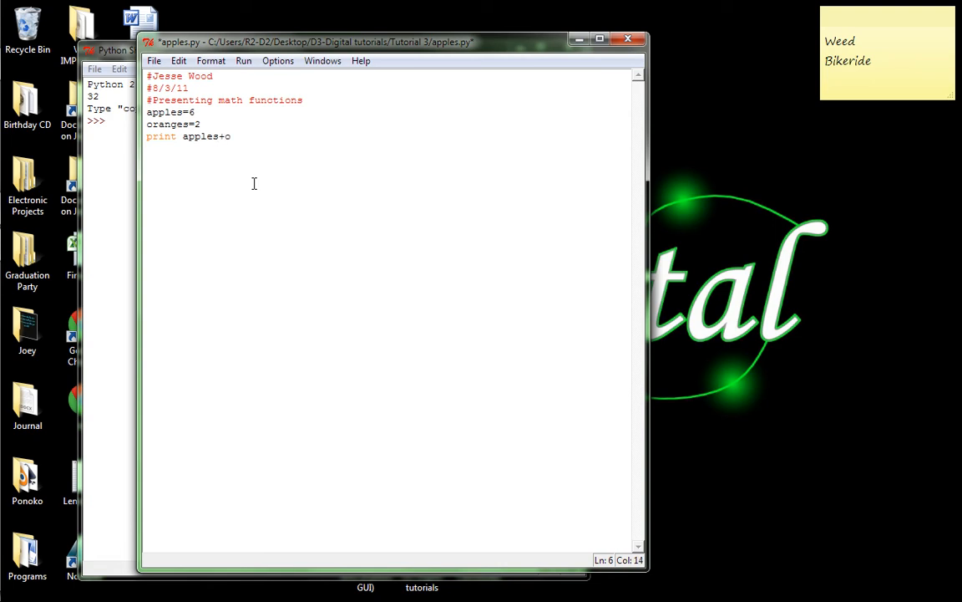
type("ranges")
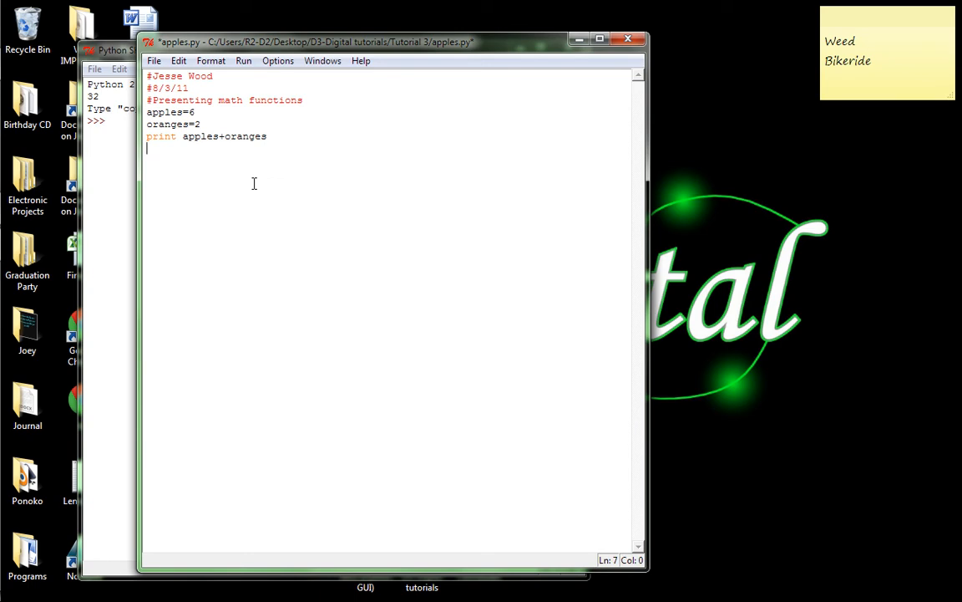
type("raw_")
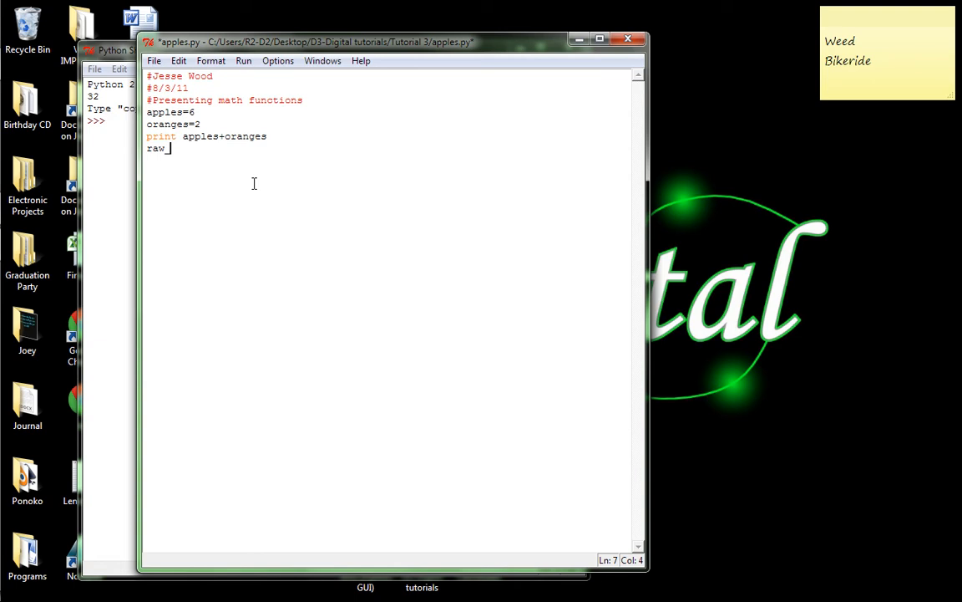
Step: Complete the line raw_input("Press enter to quit") so the script waits before closing
type("input")
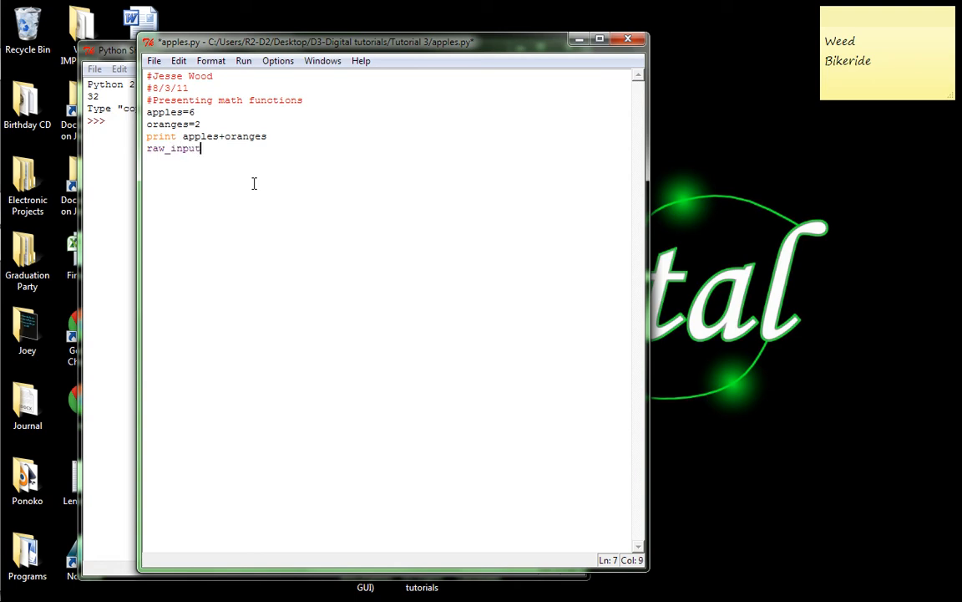
type("(")
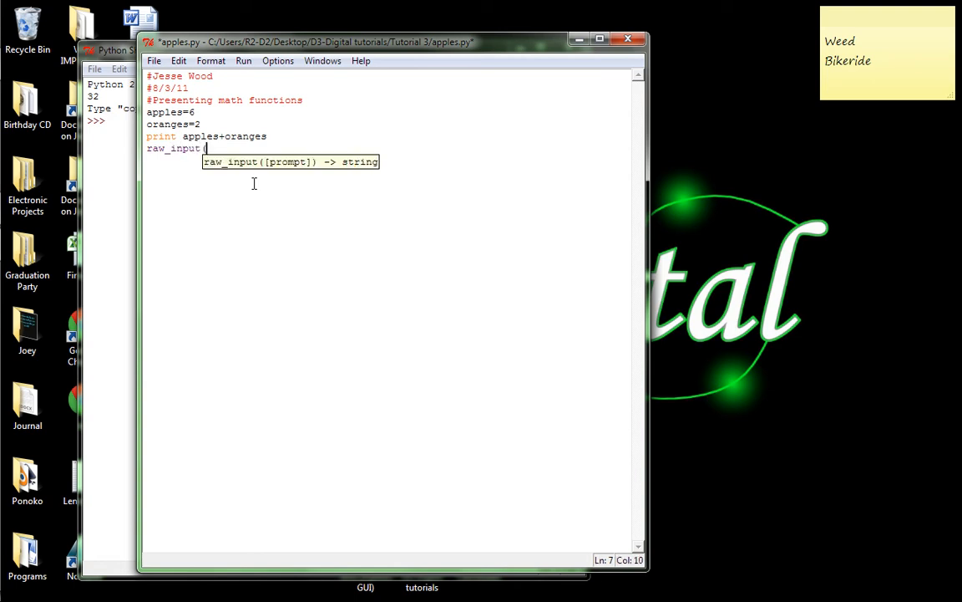
type("\"")
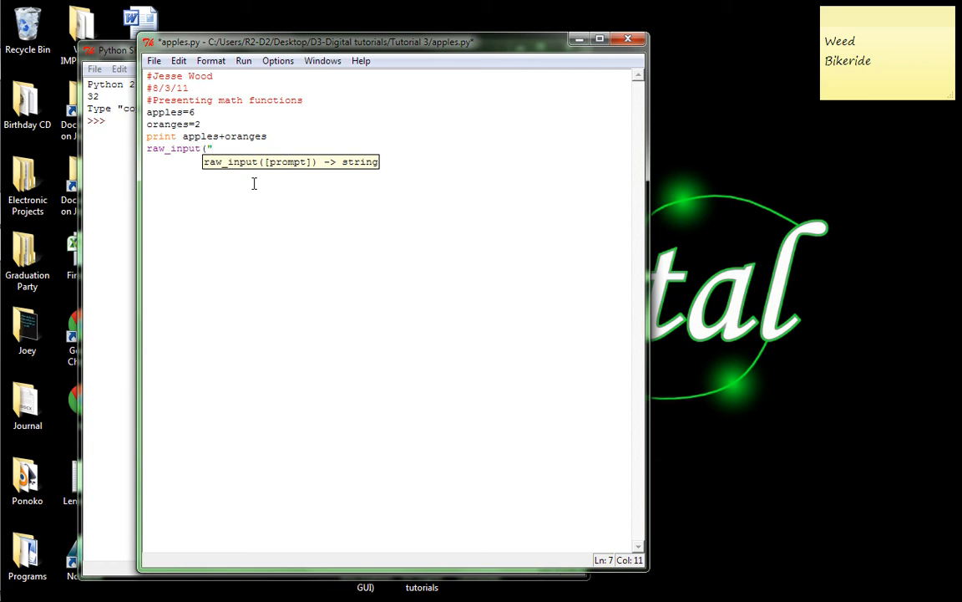
type("Press e")
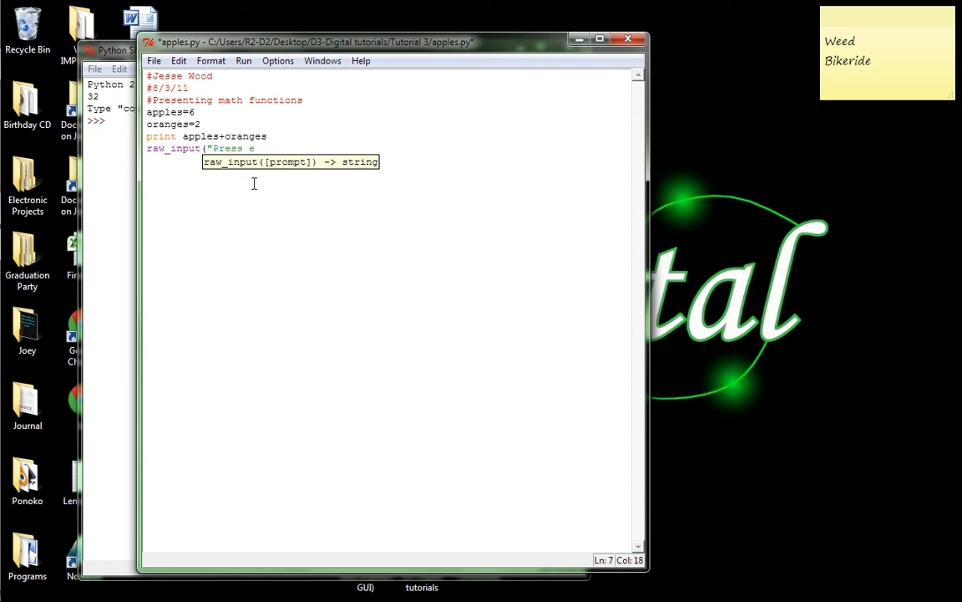
type("nter to qu")
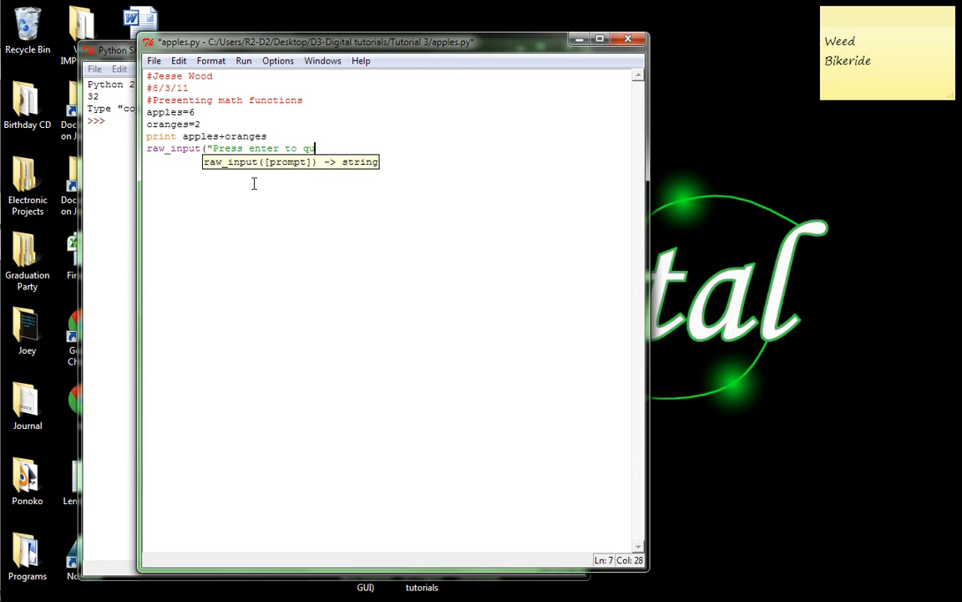
type("it\")")
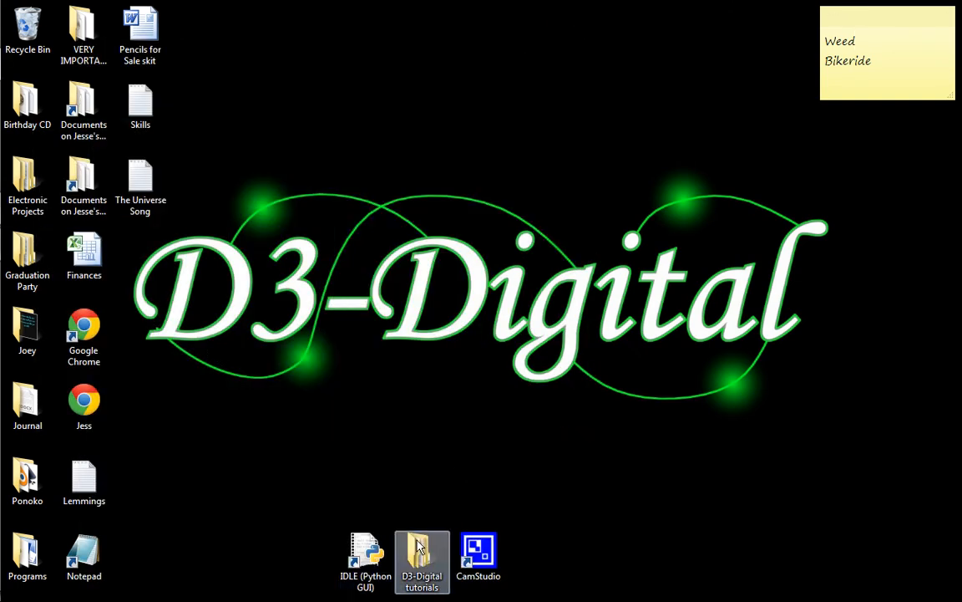
Step: Run apples.py from the Tutorial 3 folder so its console shows 'Press enter to quit'
double_click(421, 560)
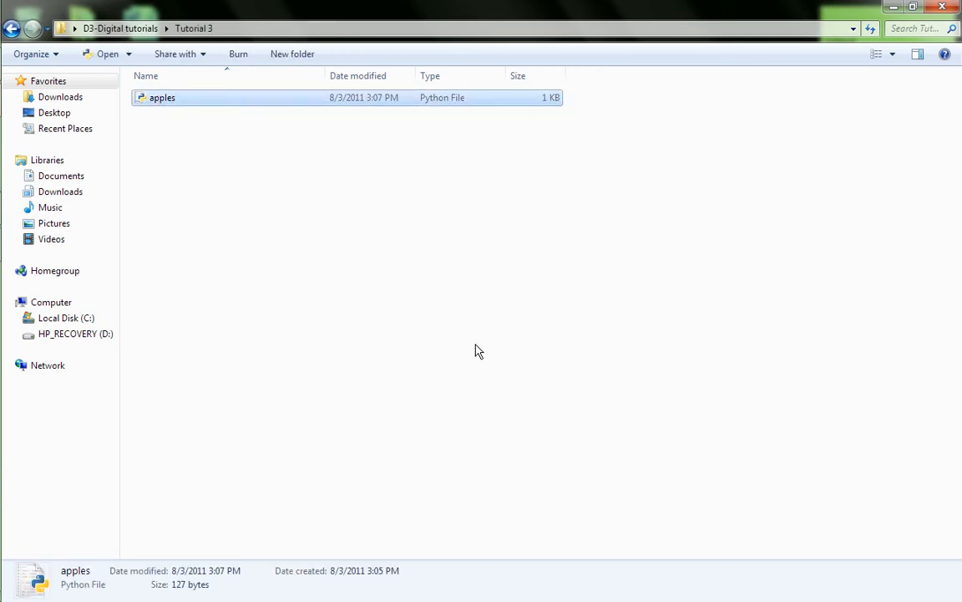
double_click(163, 97)
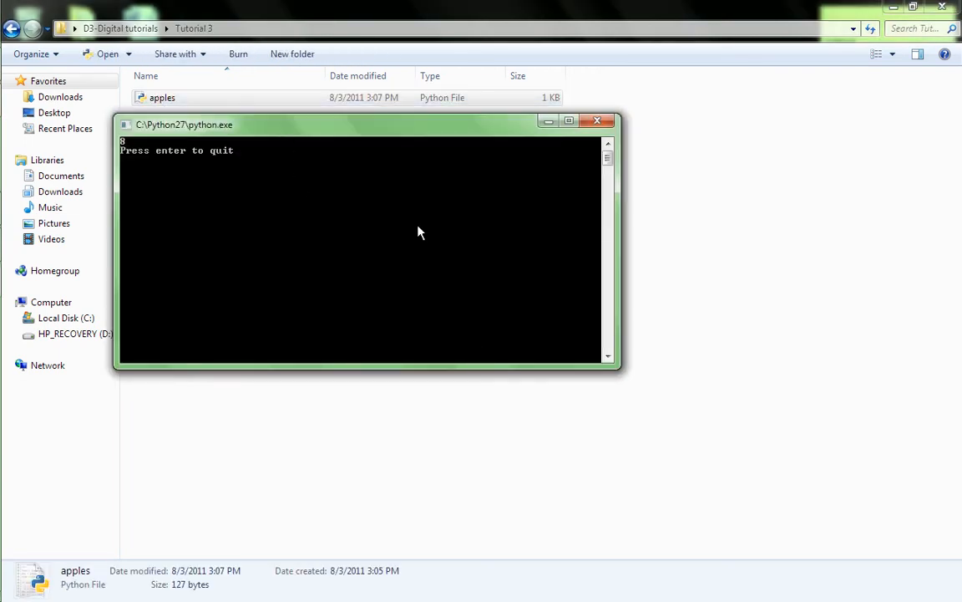
mouse_move(424, 241)
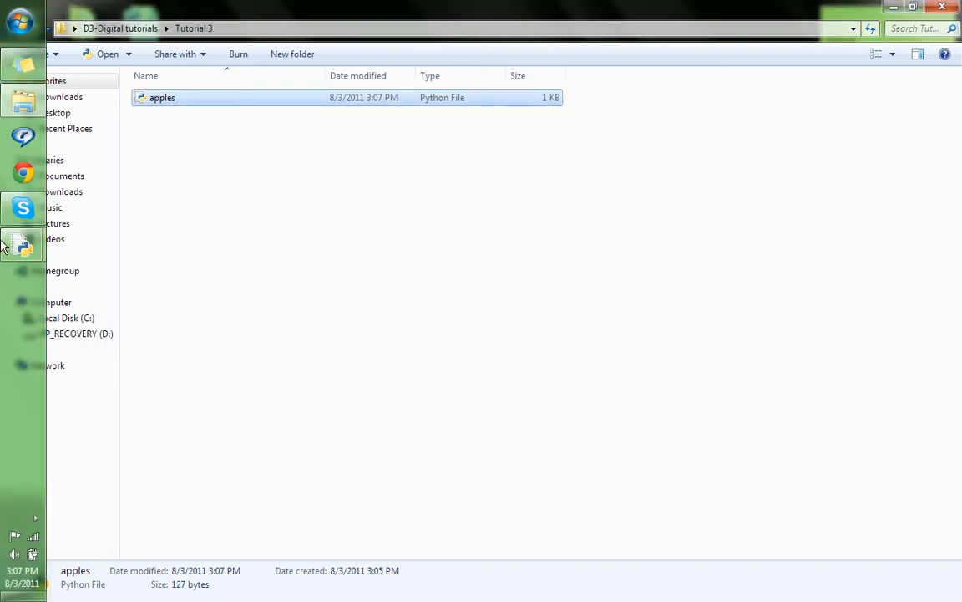
Step: Reopen apples.py, try apples-oranges and then apples*oranges, running it to see 4 and 12
double_click(162, 97)
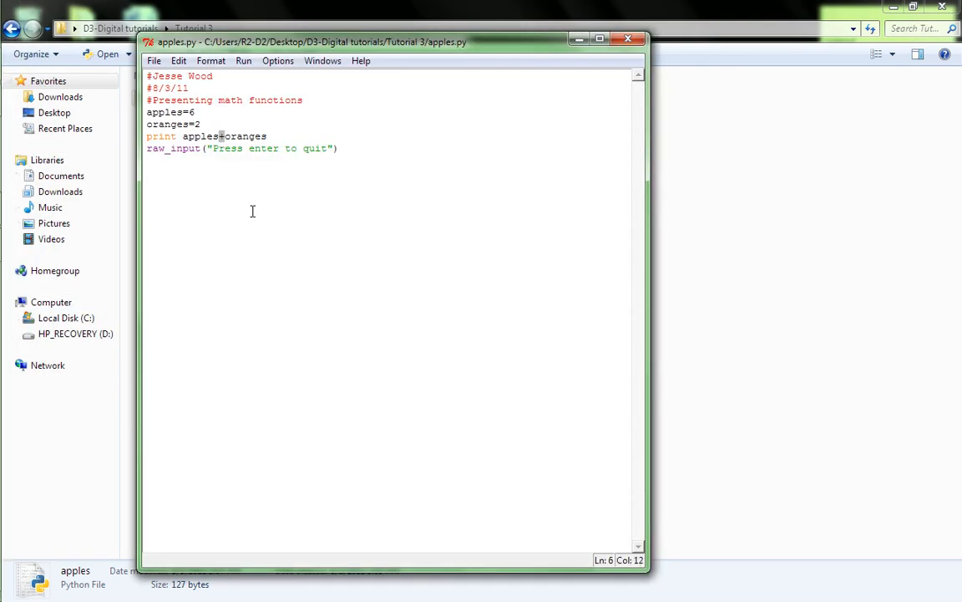
type("-")
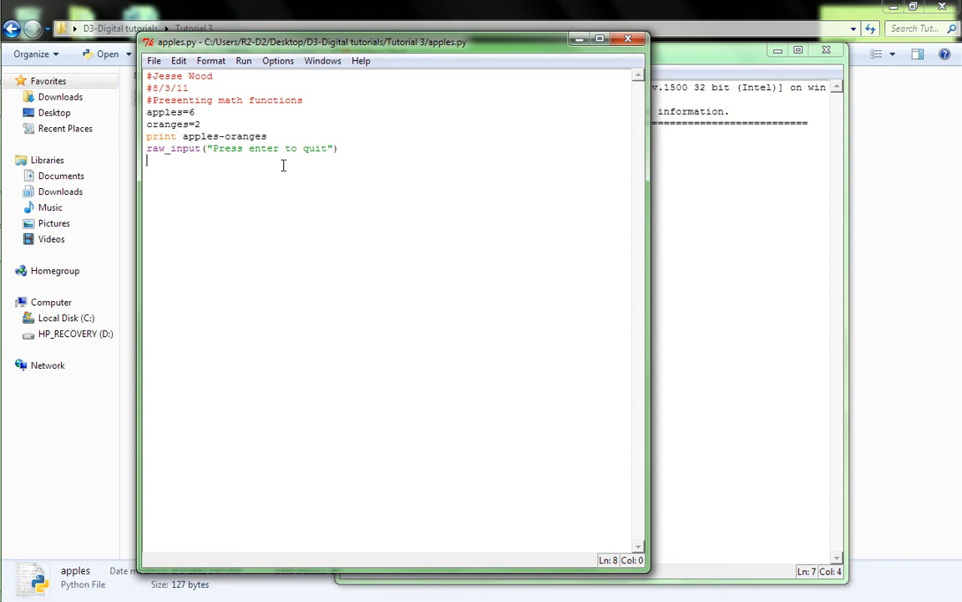
left_click(269, 137)
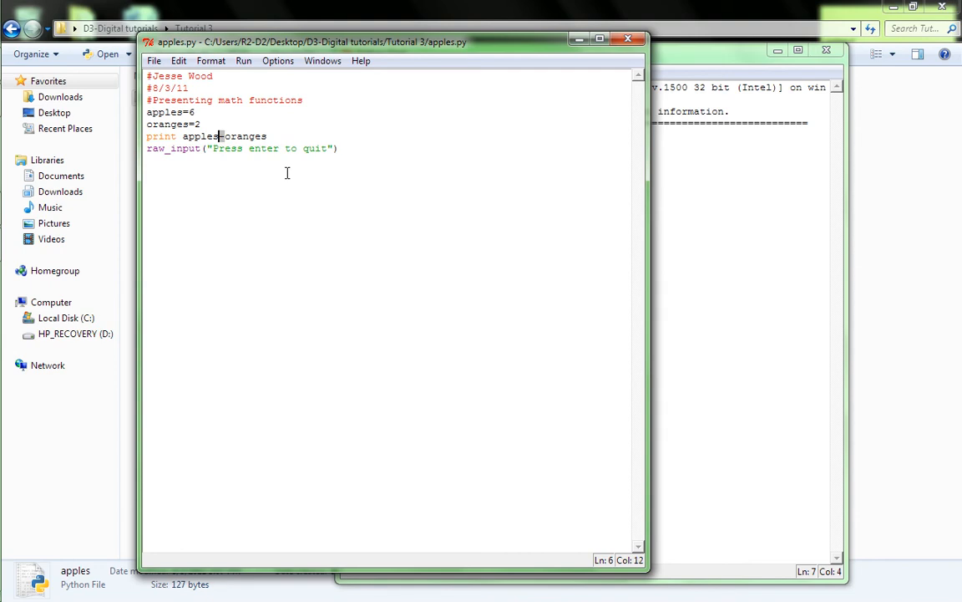
type("*")
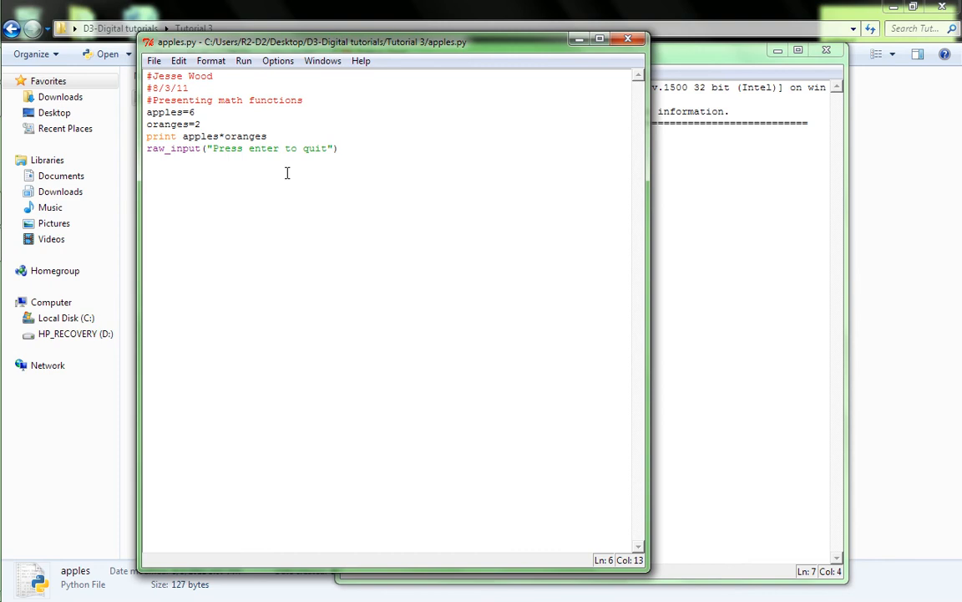
left_click(244, 60)
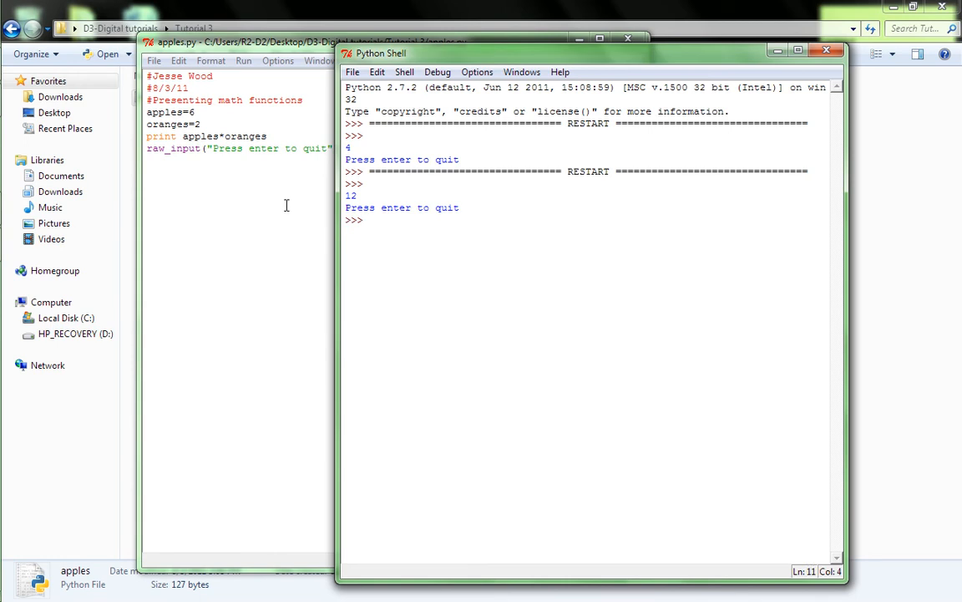
Step: Back in the editor, change the print line's operator to / between apples and oranges
left_click(284, 204)
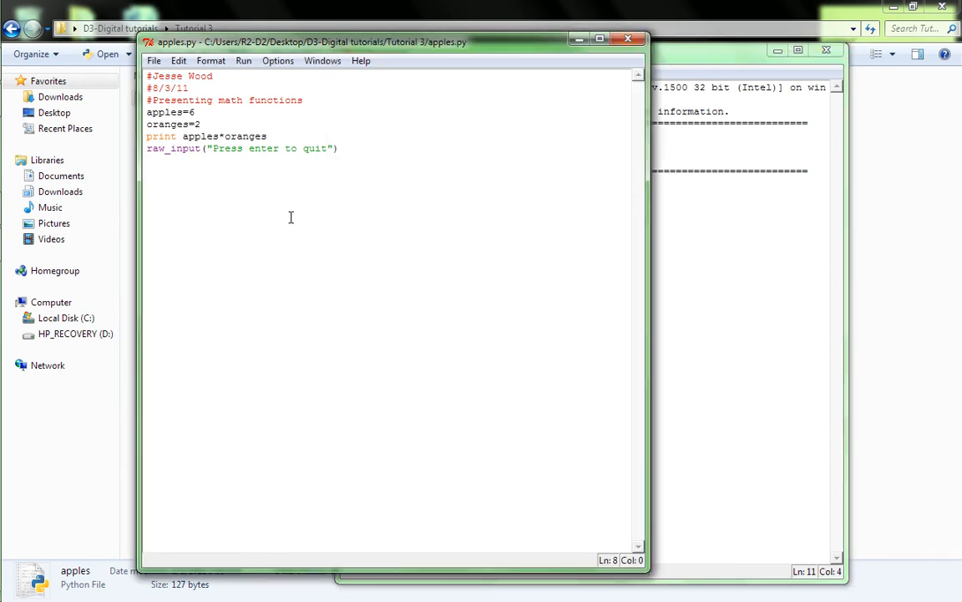
left_click(217, 137)
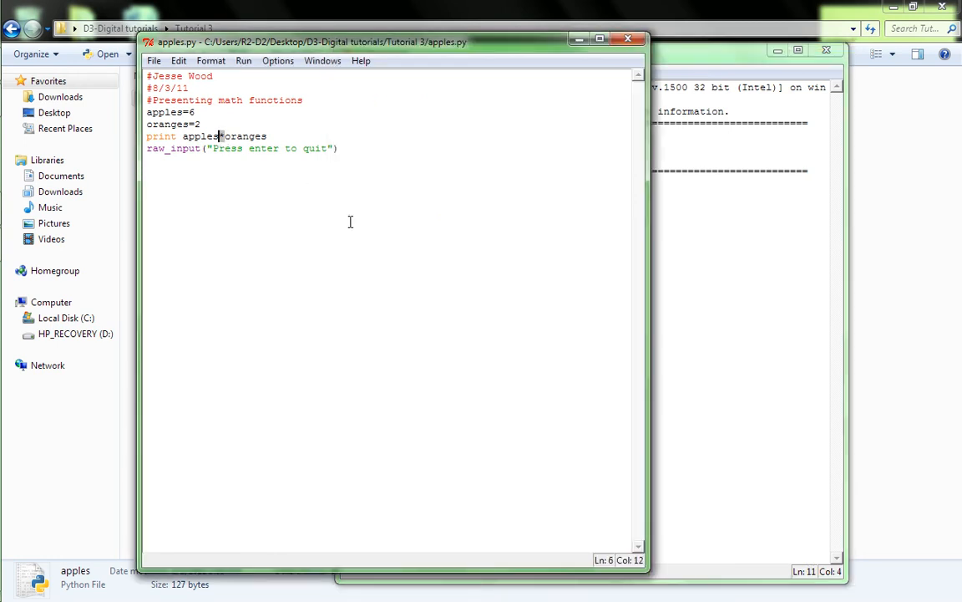
type("/")
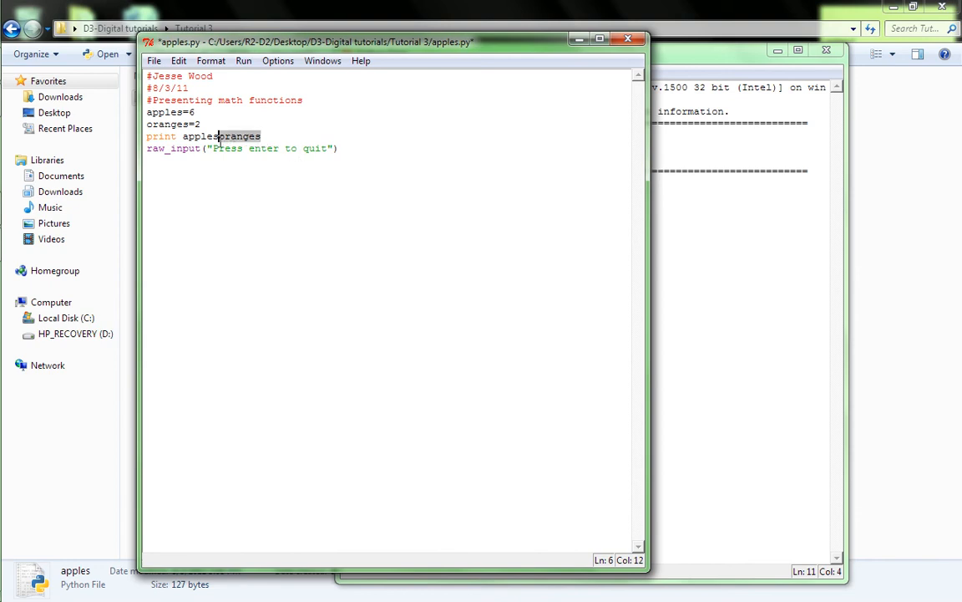
key("Delete")
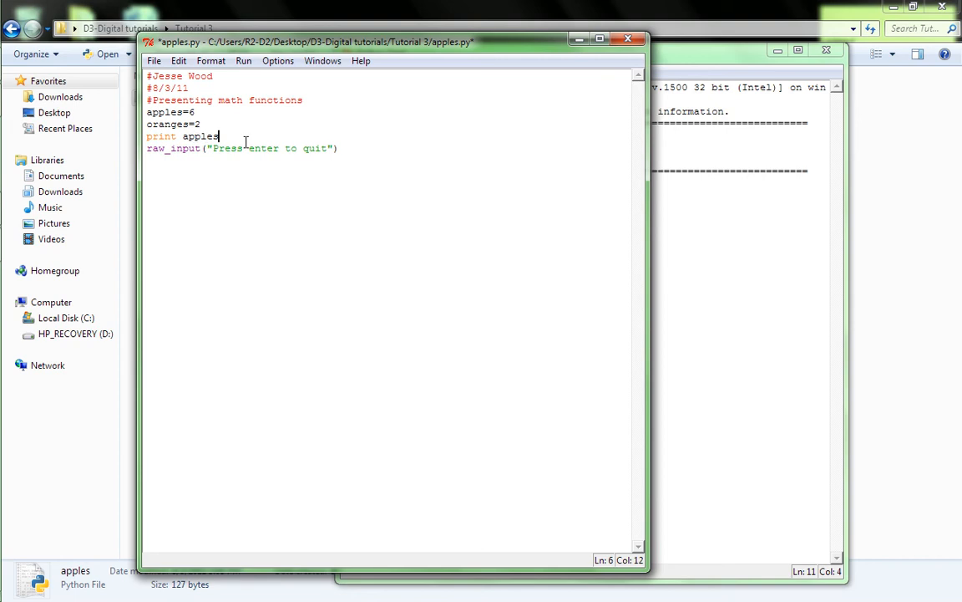
type("+oranges")
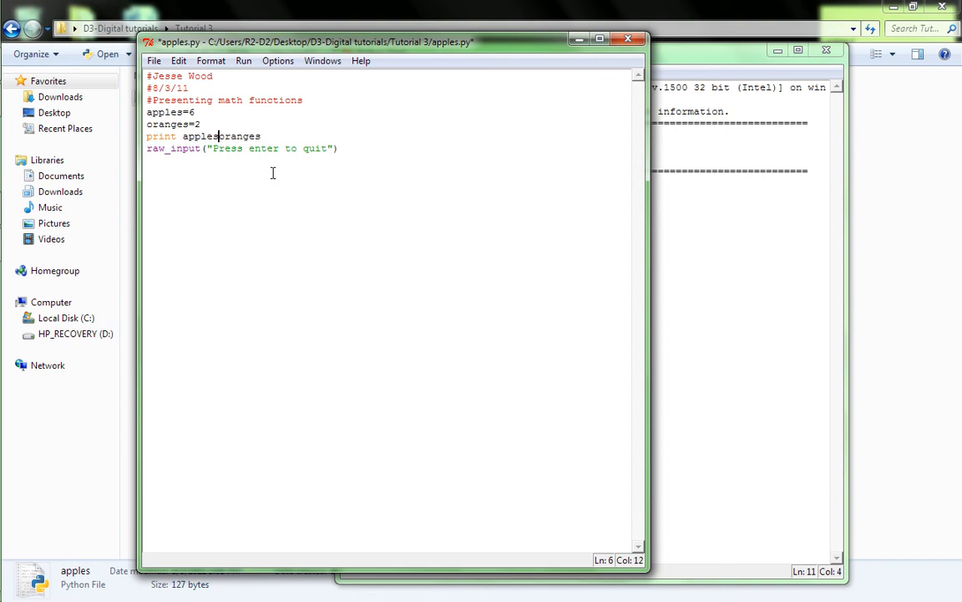
Step: Run the division giving 3, switch to apples%oranges giving 0, then set apples to 7
type("/")
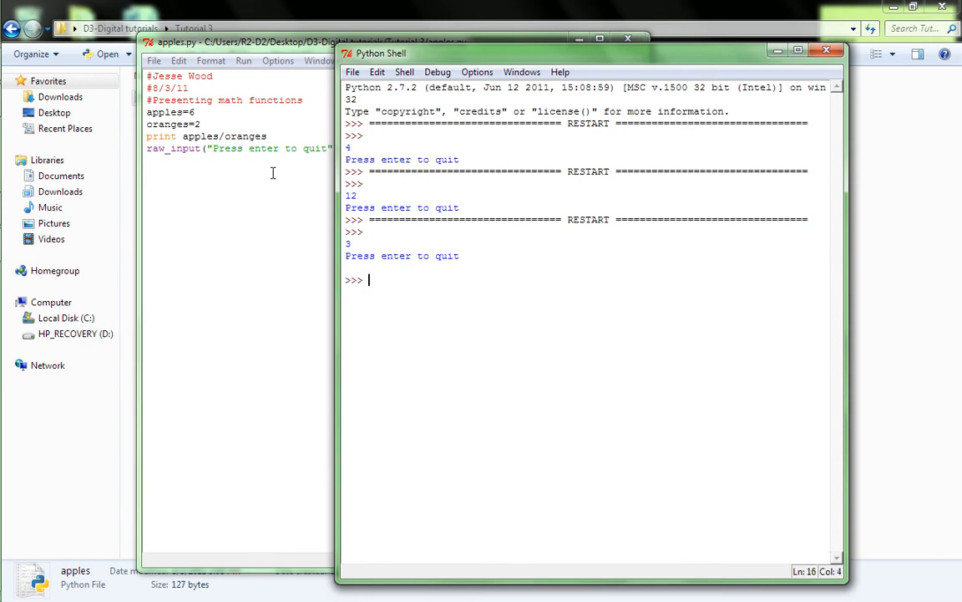
left_click(251, 134)
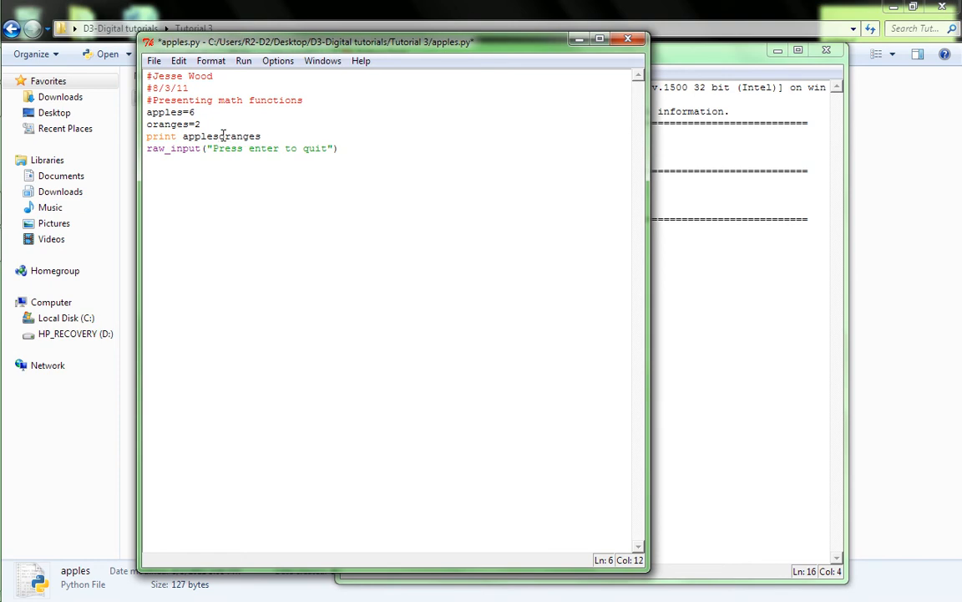
type("%")
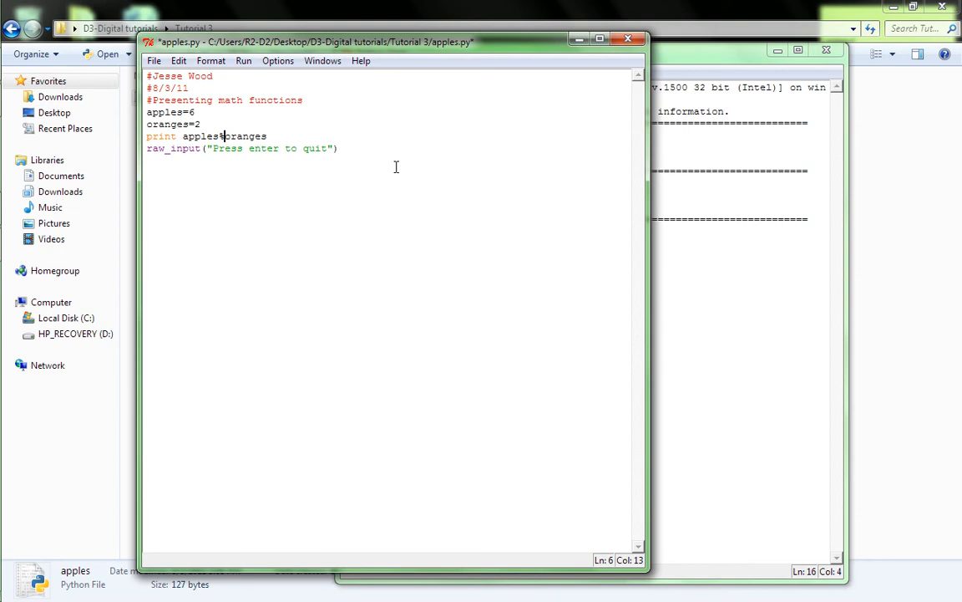
key("ctrl+s")
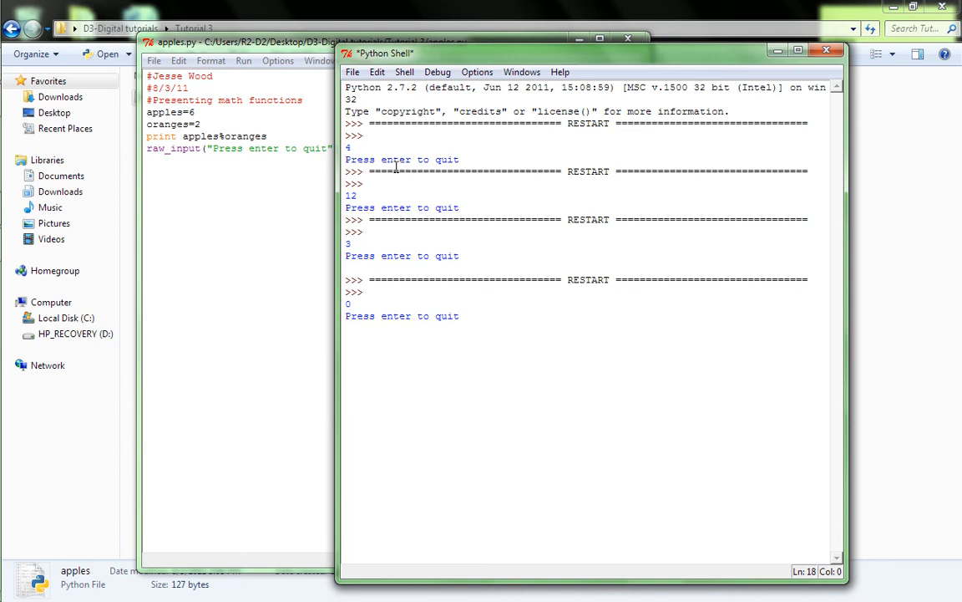
left_click(242, 147)
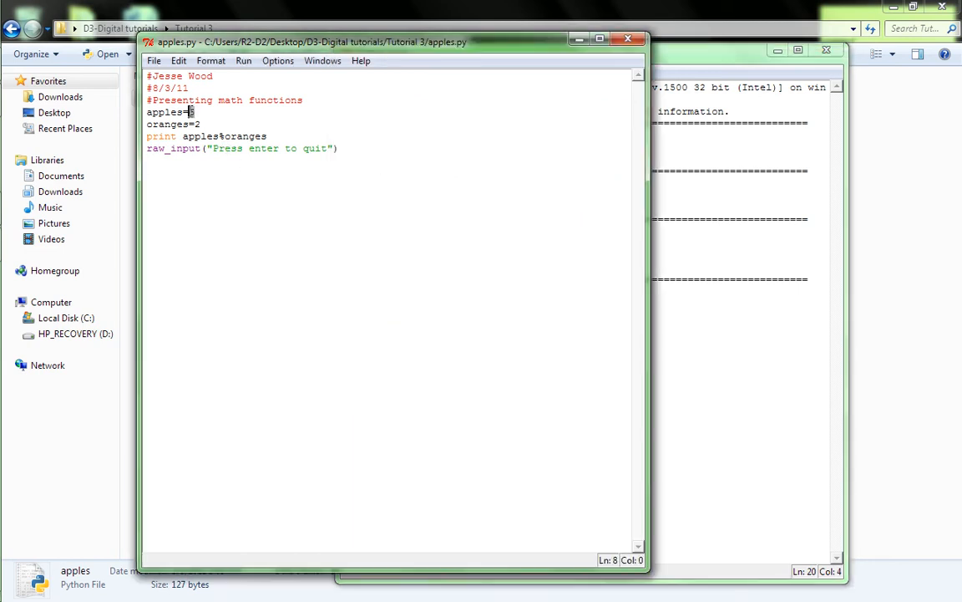
type("7")
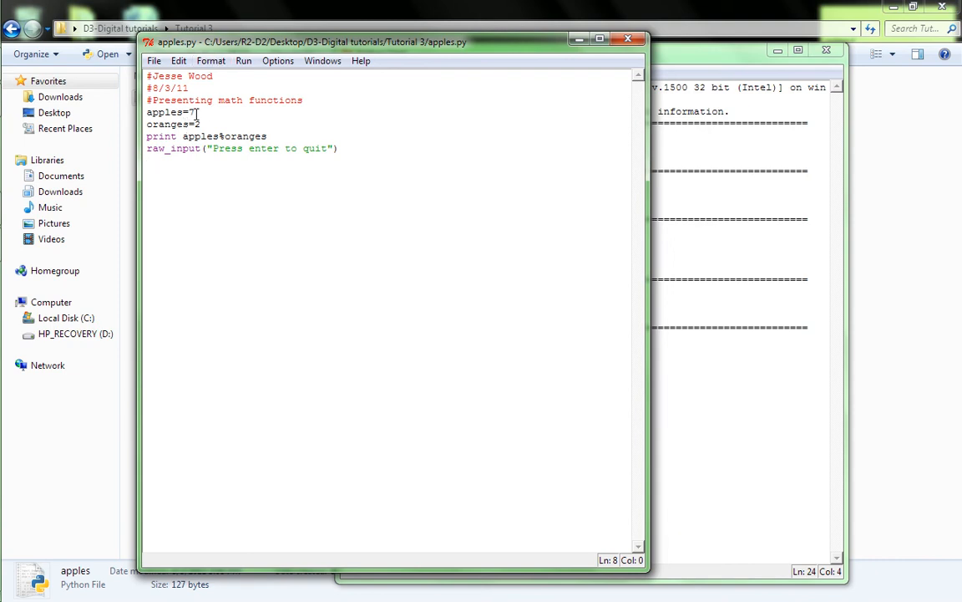
Step: Make apples come from raw_input("Please enter your first # ")
left_click(244, 147)
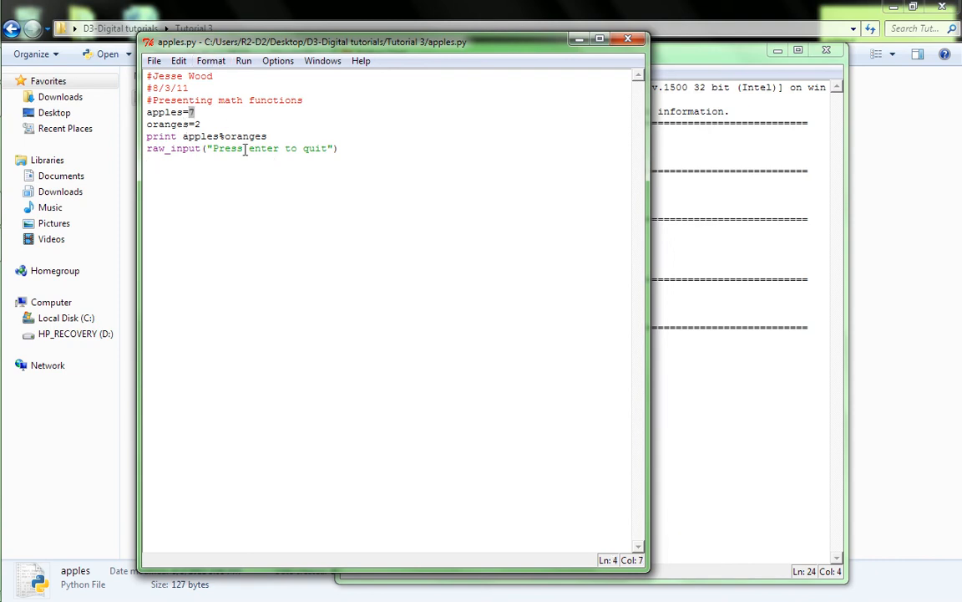
type("raw_input")
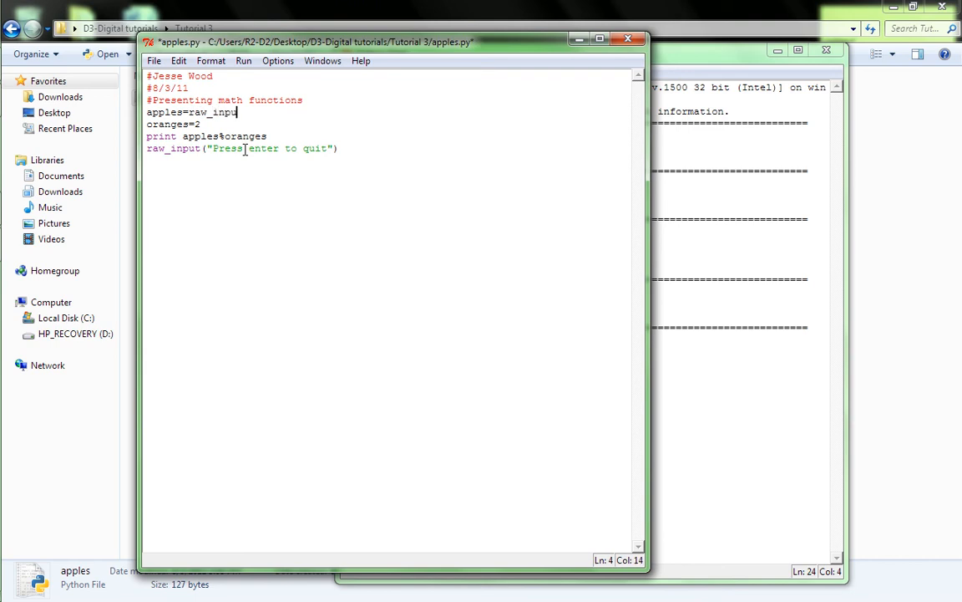
type("(\"")
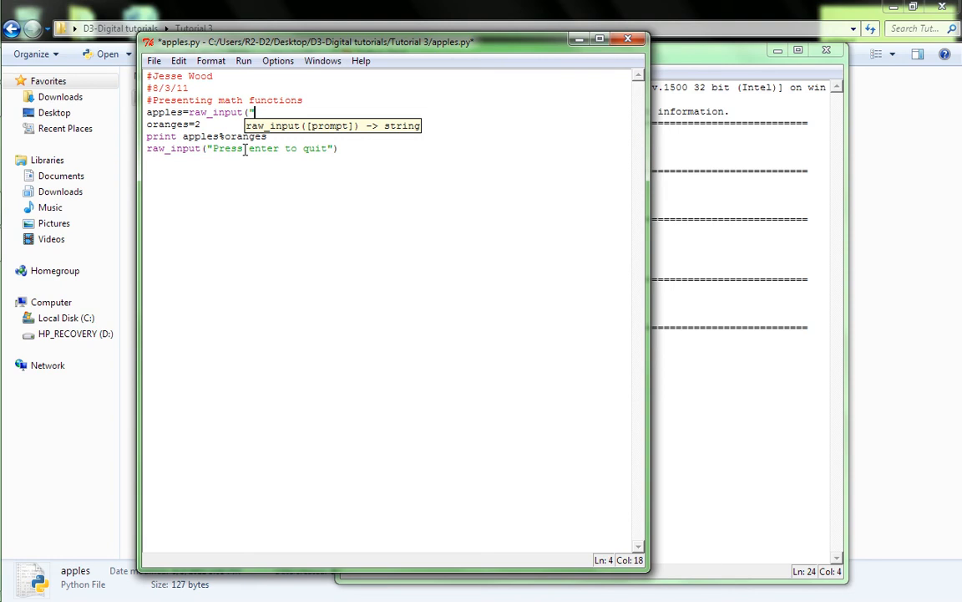
type("Please i")
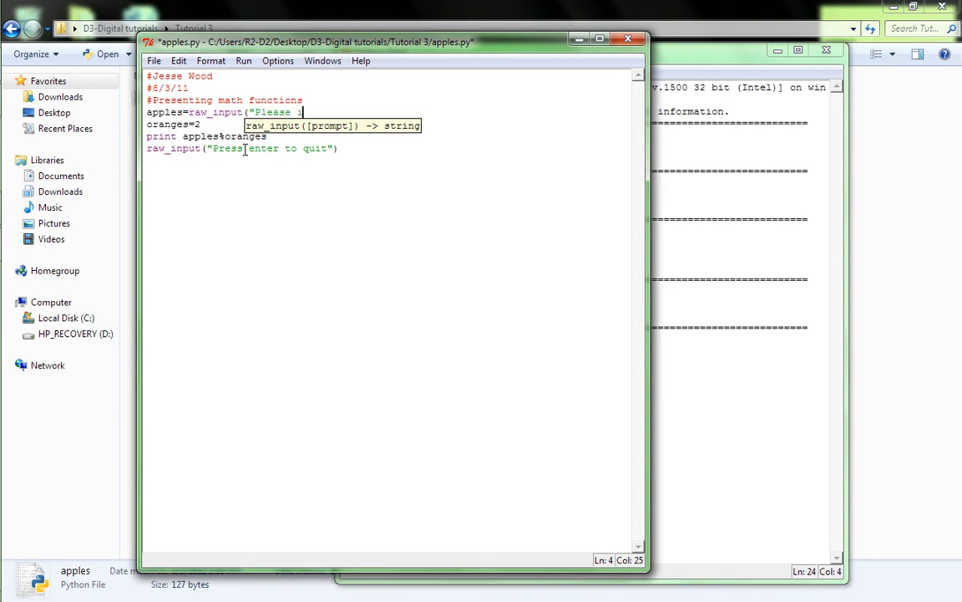
type("enter")
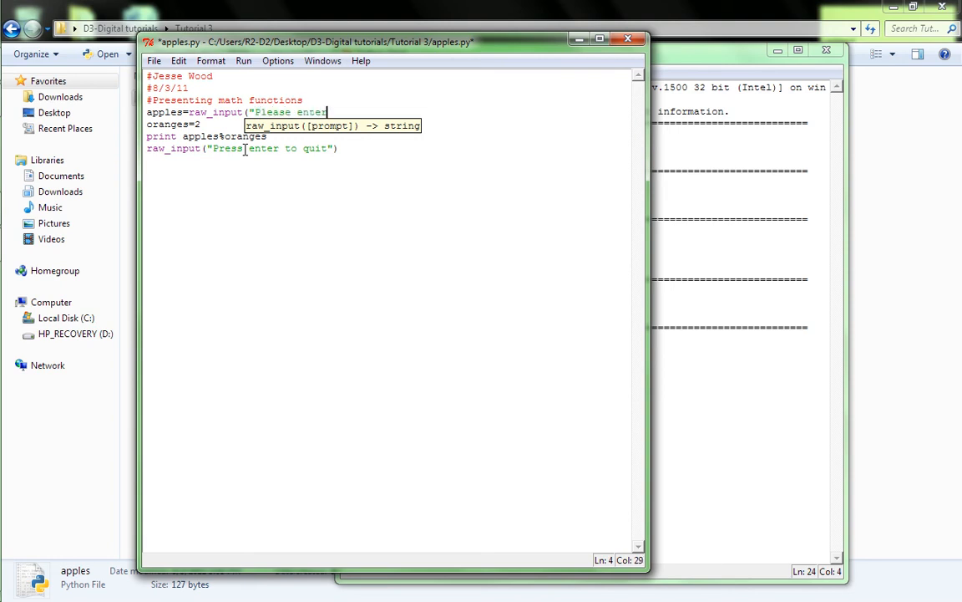
type("your first n")
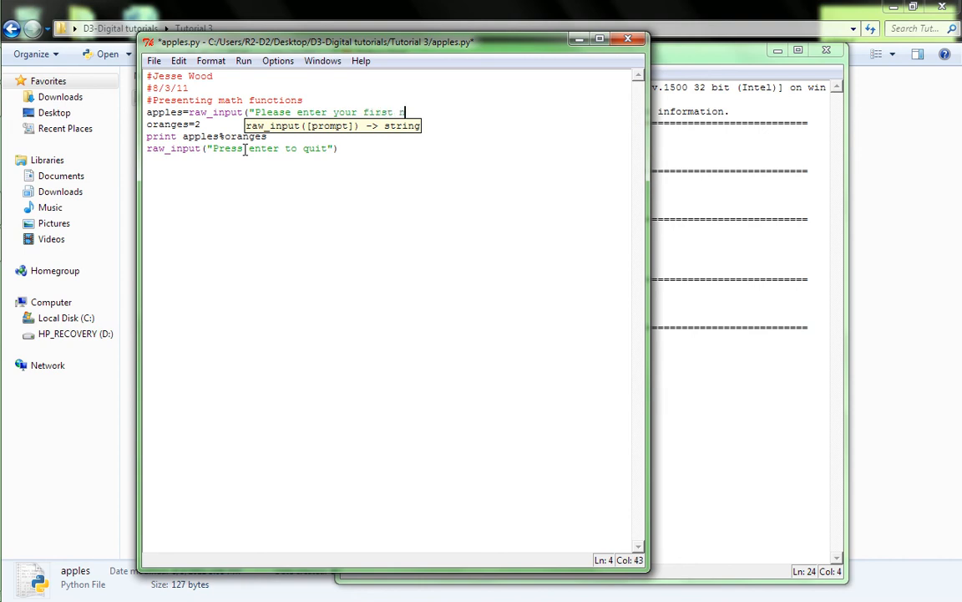
key("BackSpace")
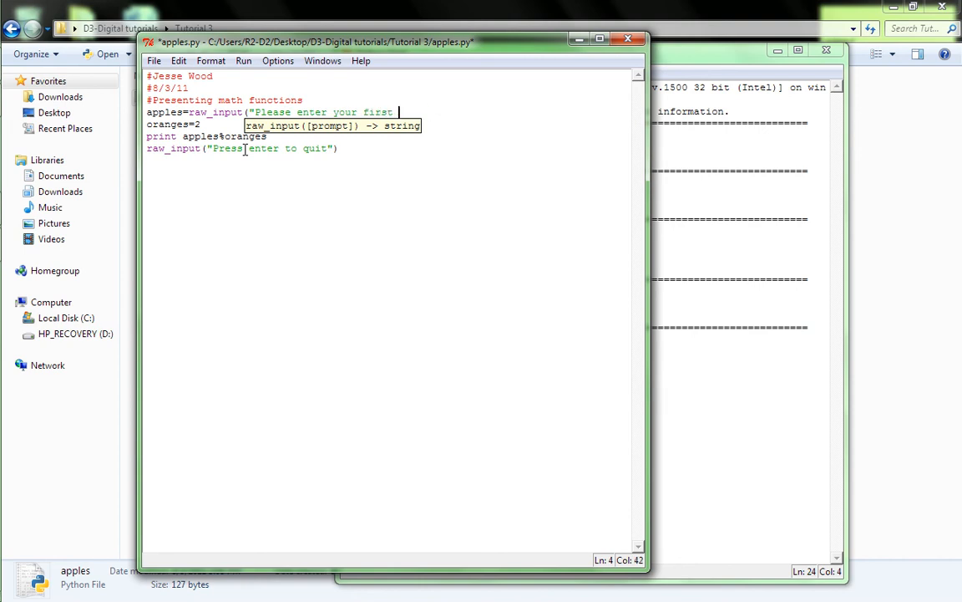
type("# \")")
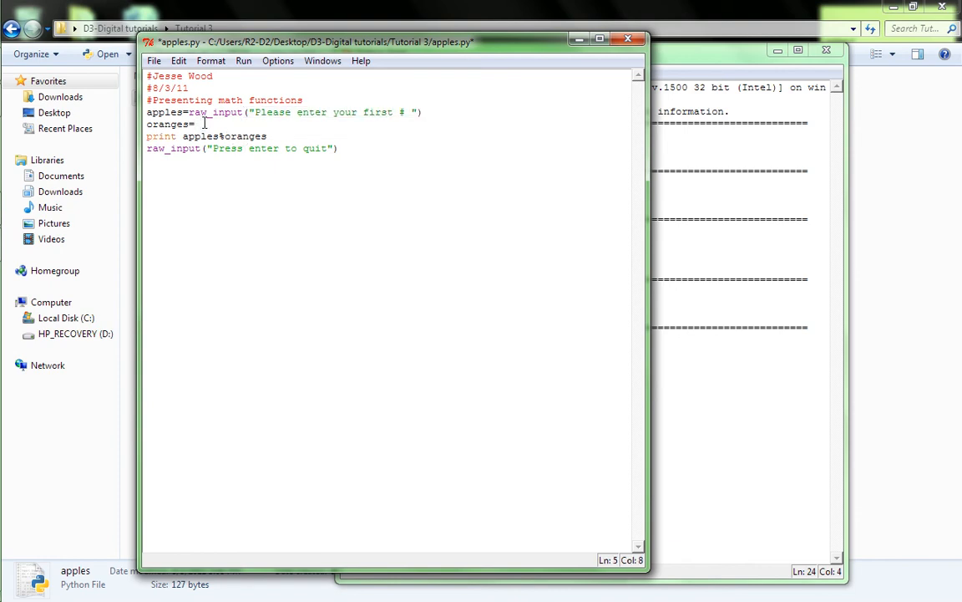
Step: Make oranges come from raw_input("Please enter your second # ") and save
type("raw_input(\"")
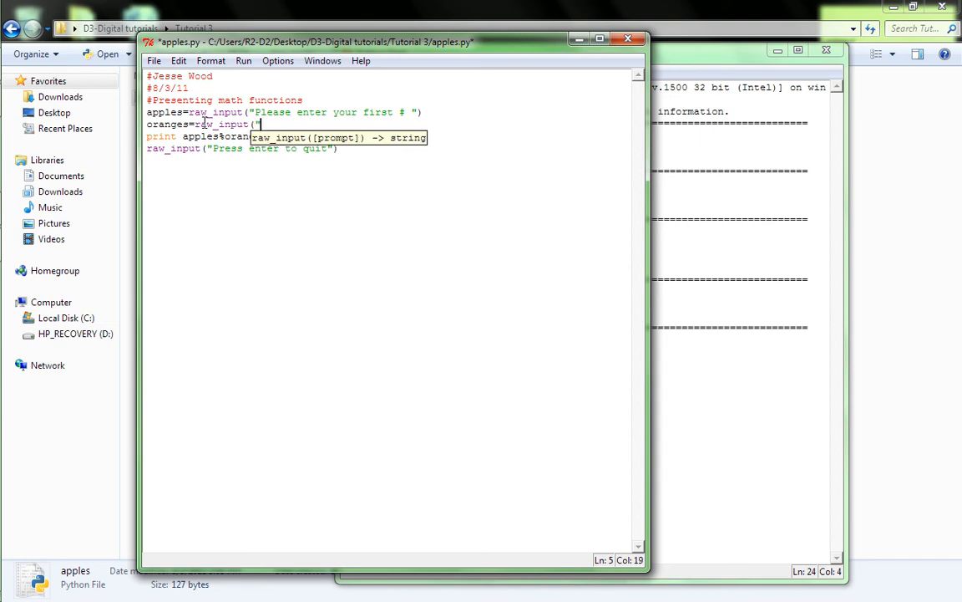
type("Please enter y")
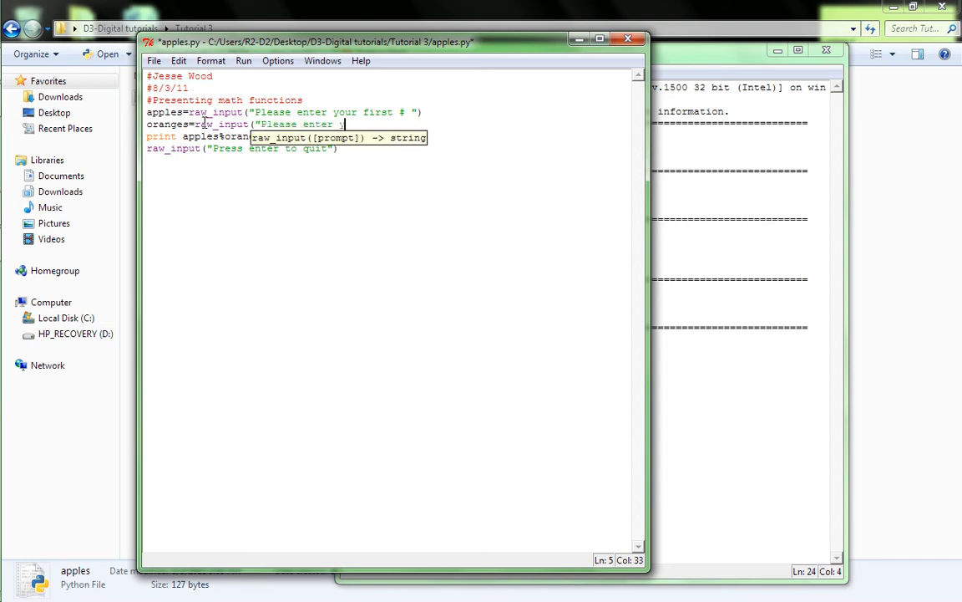
type("your second")
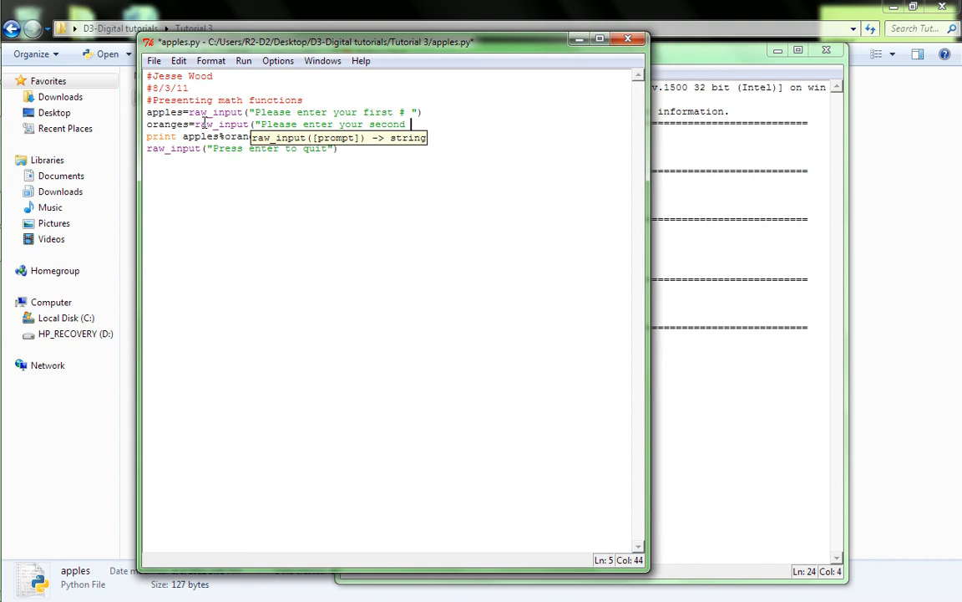
type("# \")")
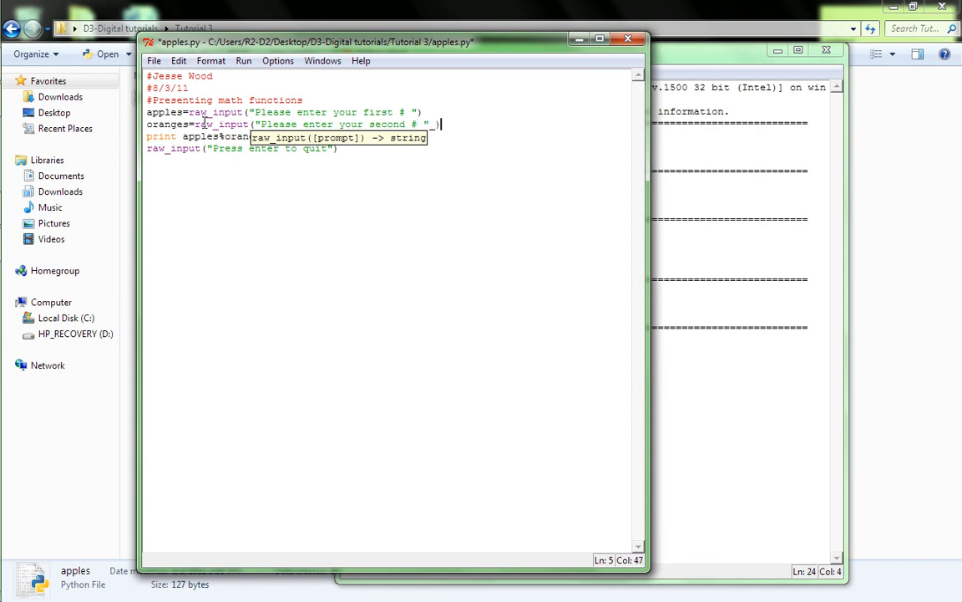
left_click(237, 161)
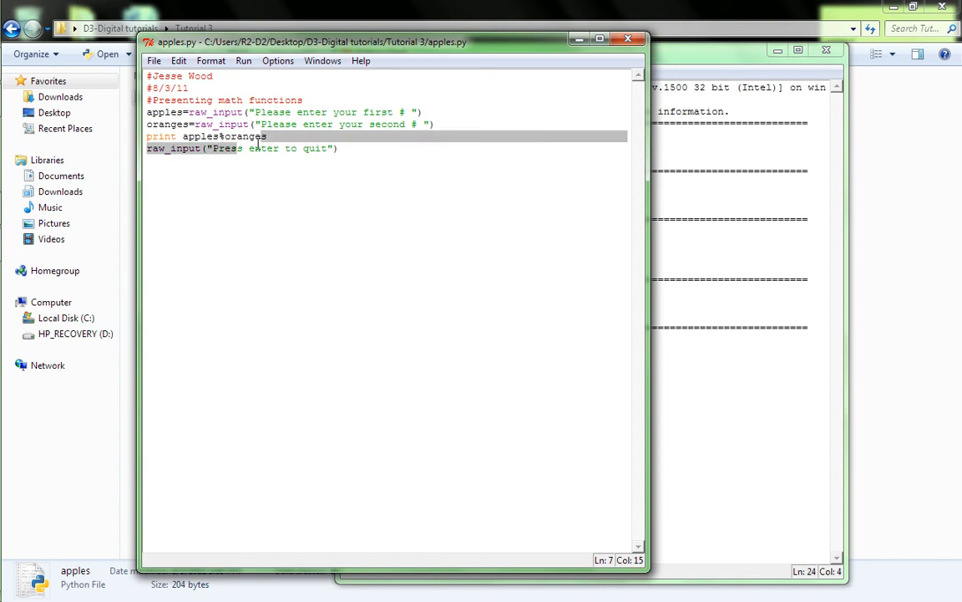
Step: Add print lines for apples-oranges and apples*oranges below the sum
left_click(251, 137)
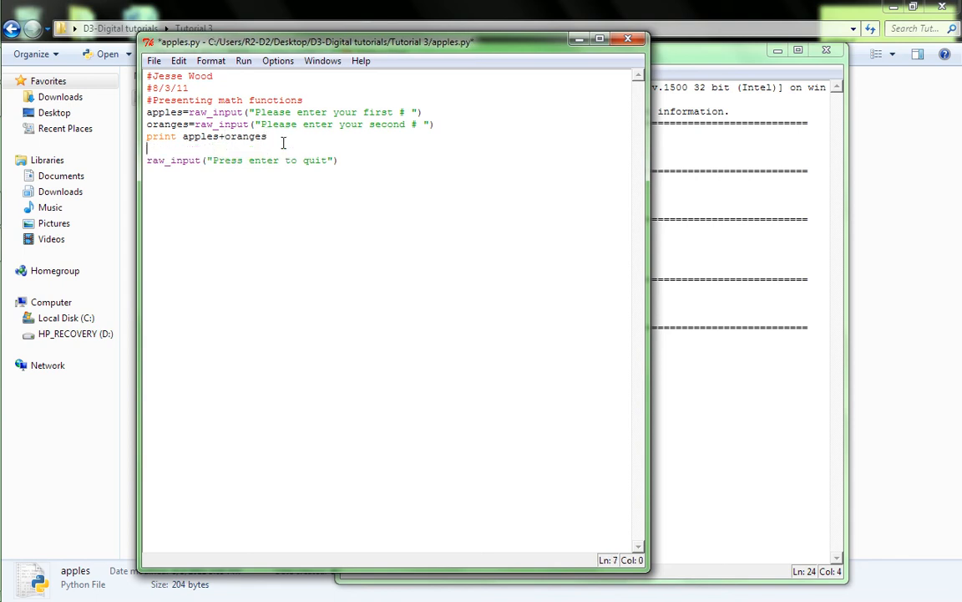
type("print")
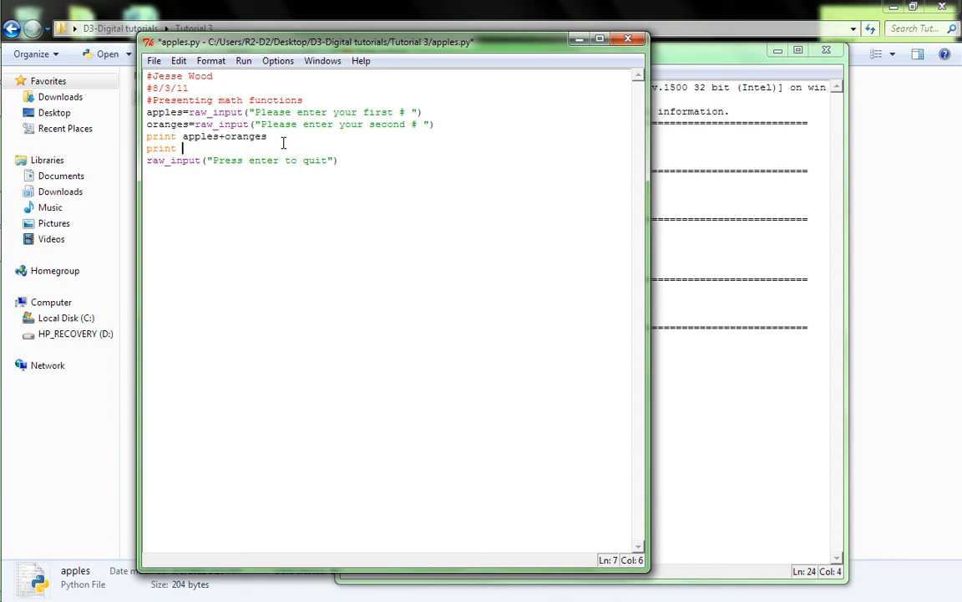
type("app")
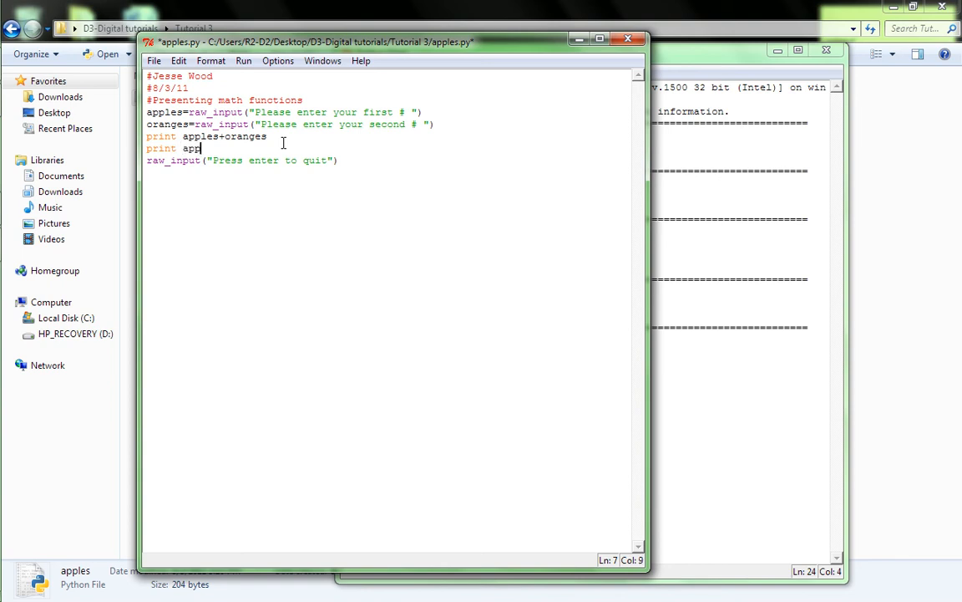
type("les-oranges")
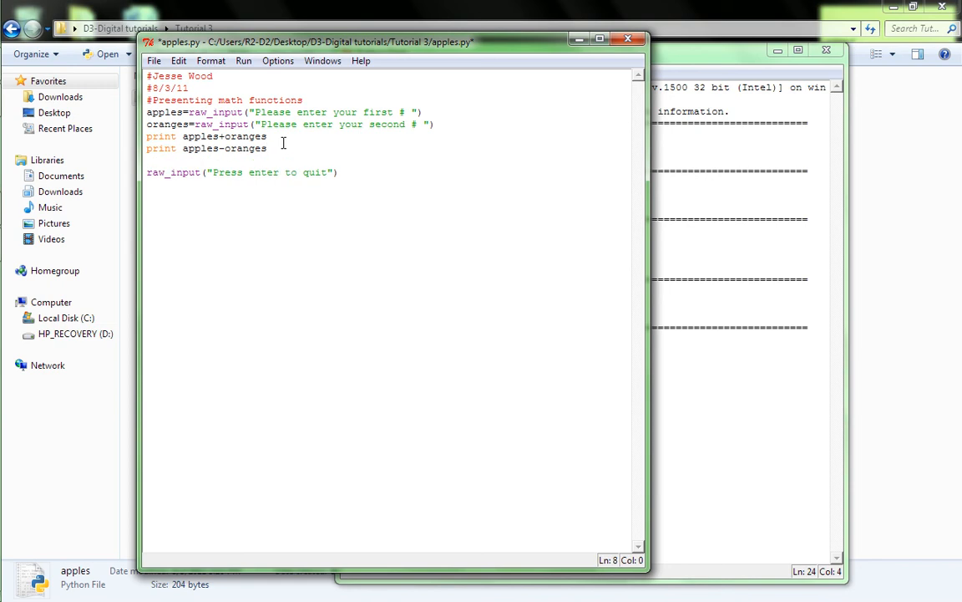
type("print")
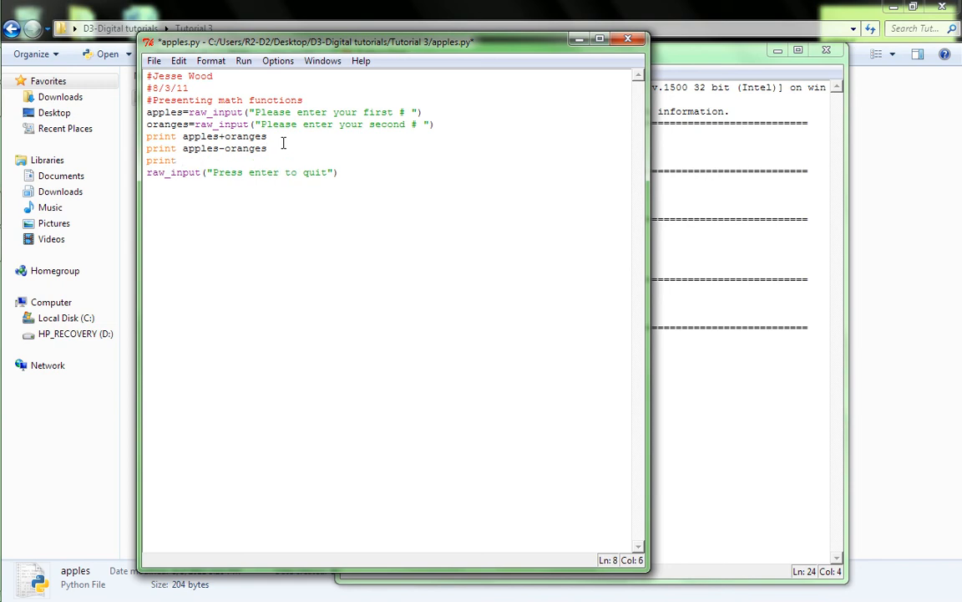
type("apples*oranges")
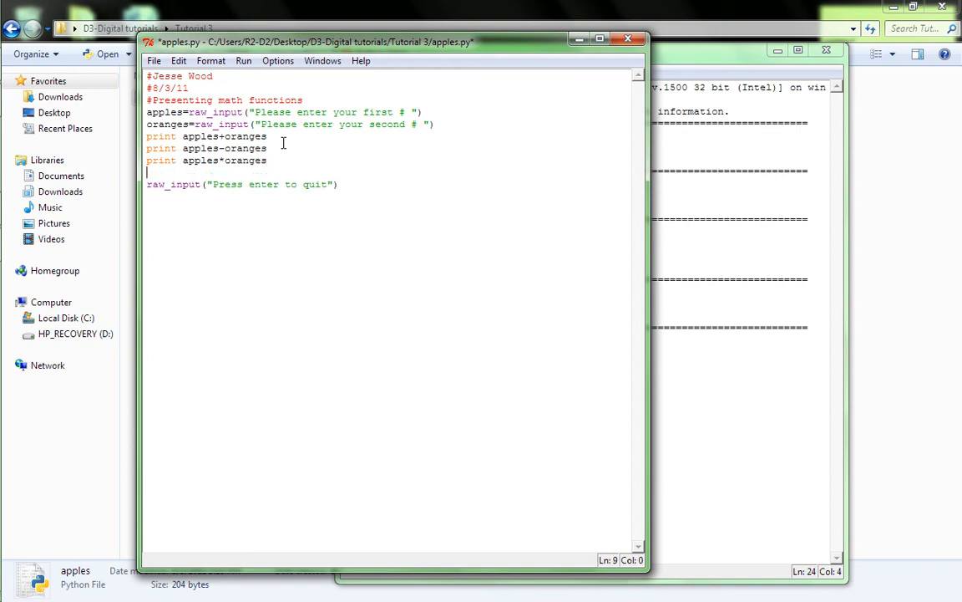
Step: Add print lines for apples%oranges and apples^oranges
type("print app")
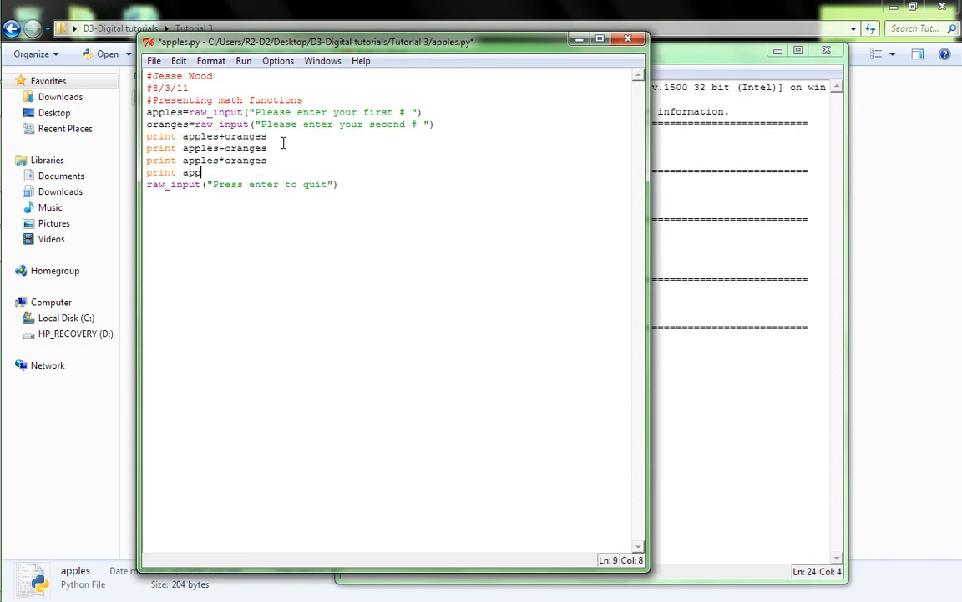
type("les")
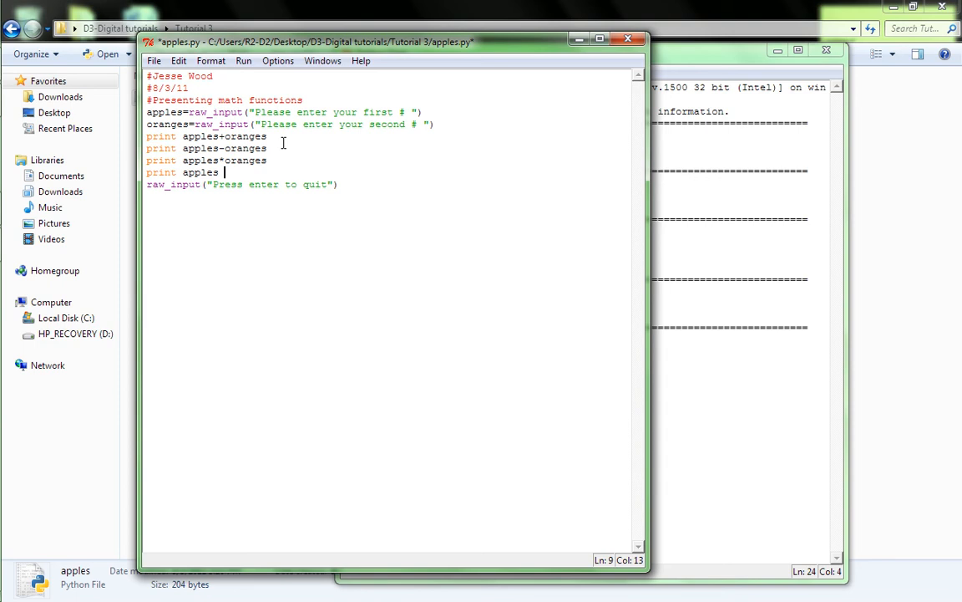
key("Backspace")
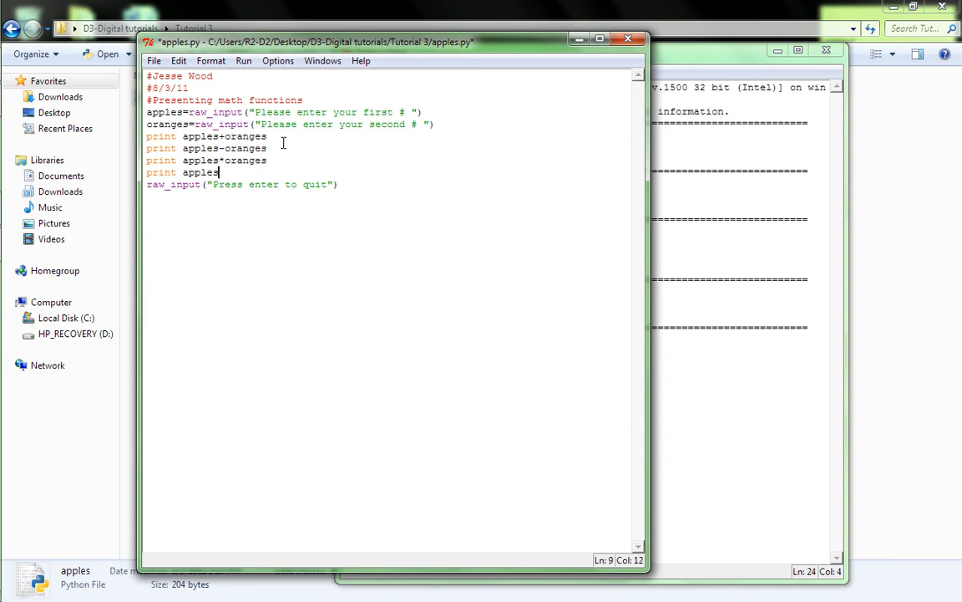
type("%oranges")
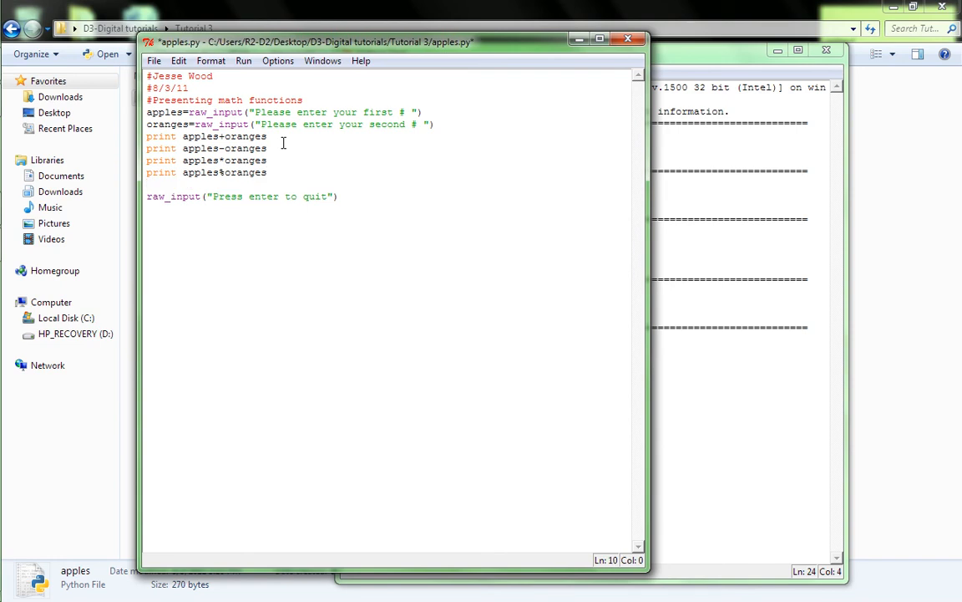
type("print appl")
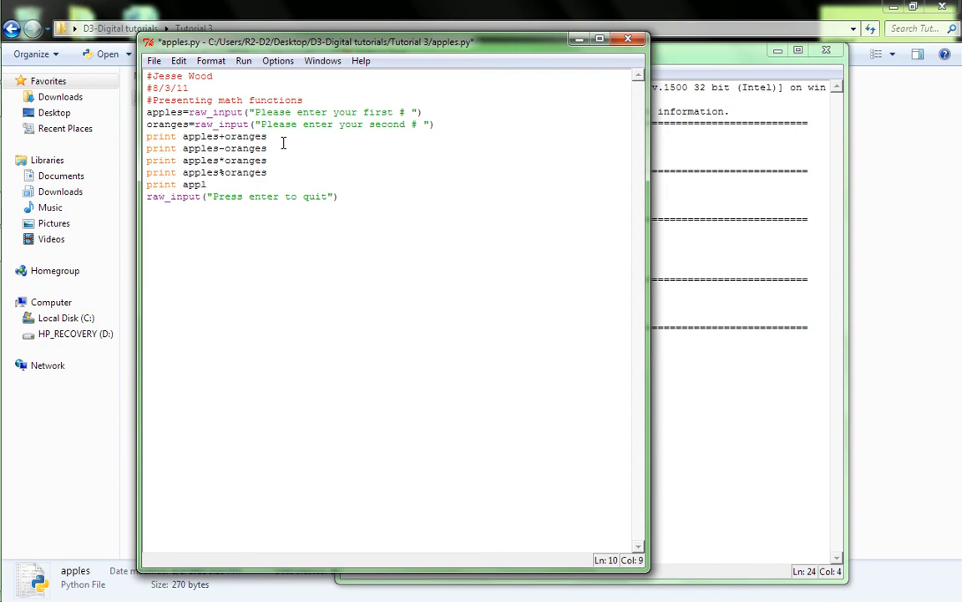
type("es^or")
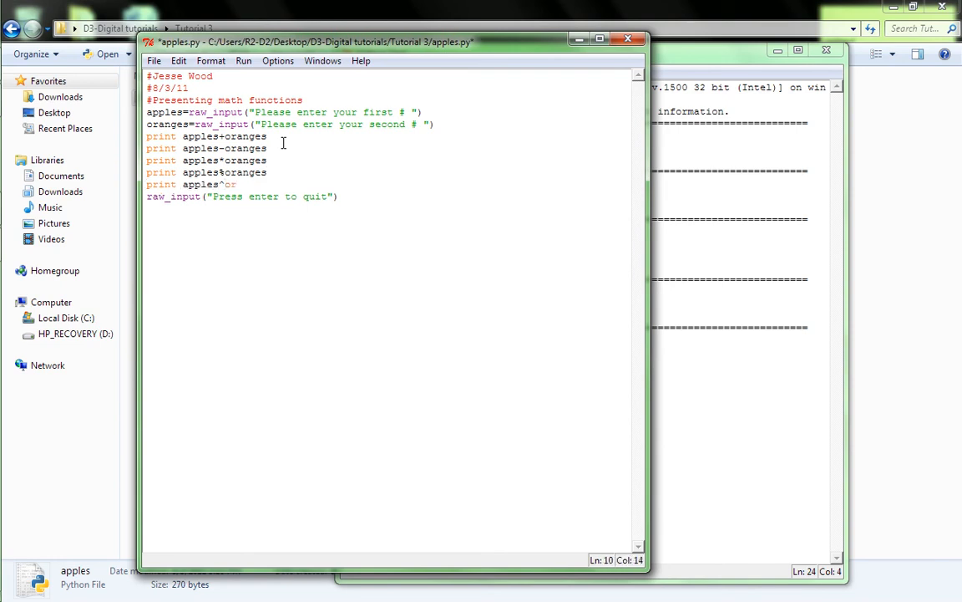
type("anges")
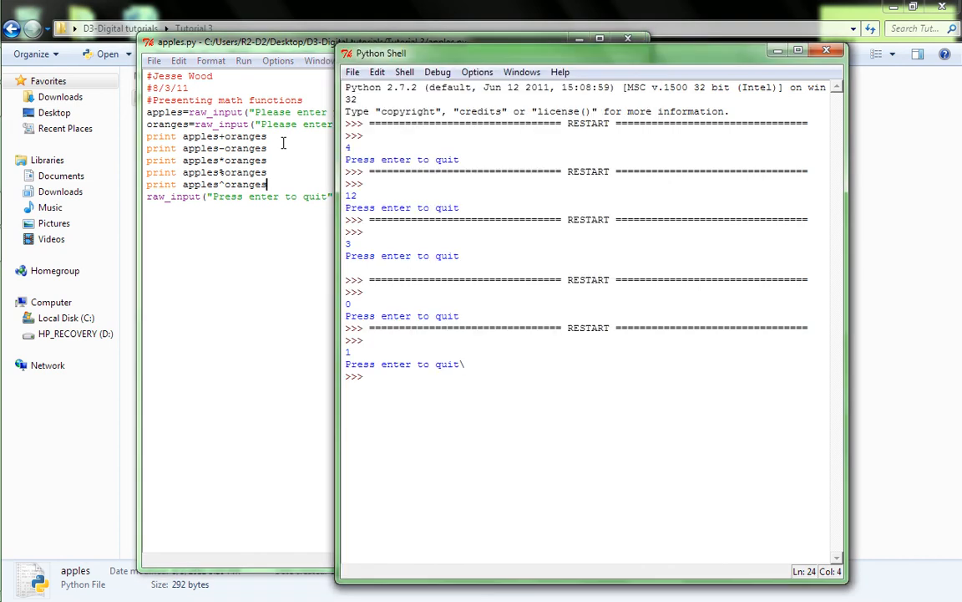
Step: Run apples.py with 4 and 8, see 48 then a TypeError on subtracting strings, and close the shell
key("F5")
type("4")
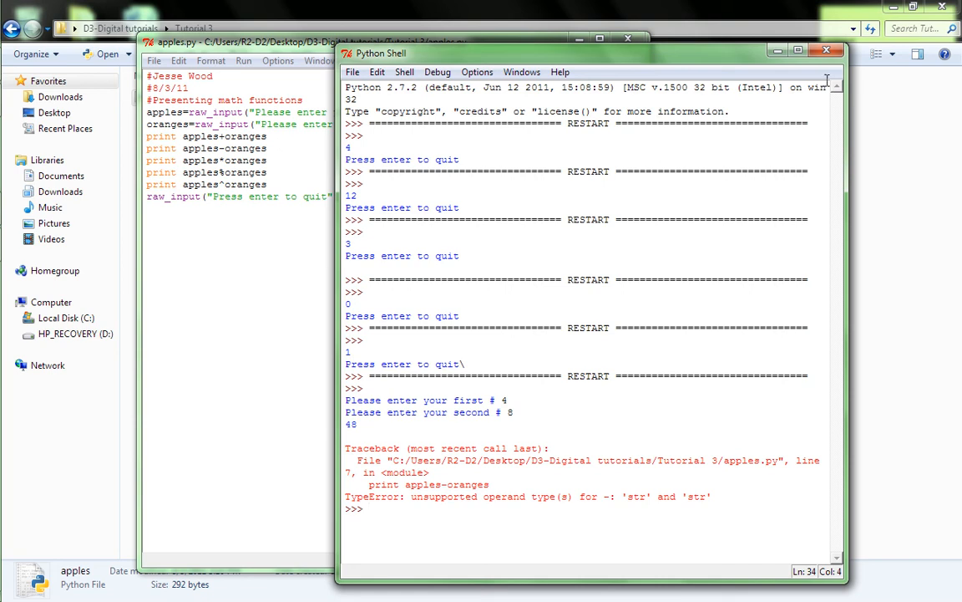
left_click(826, 54)
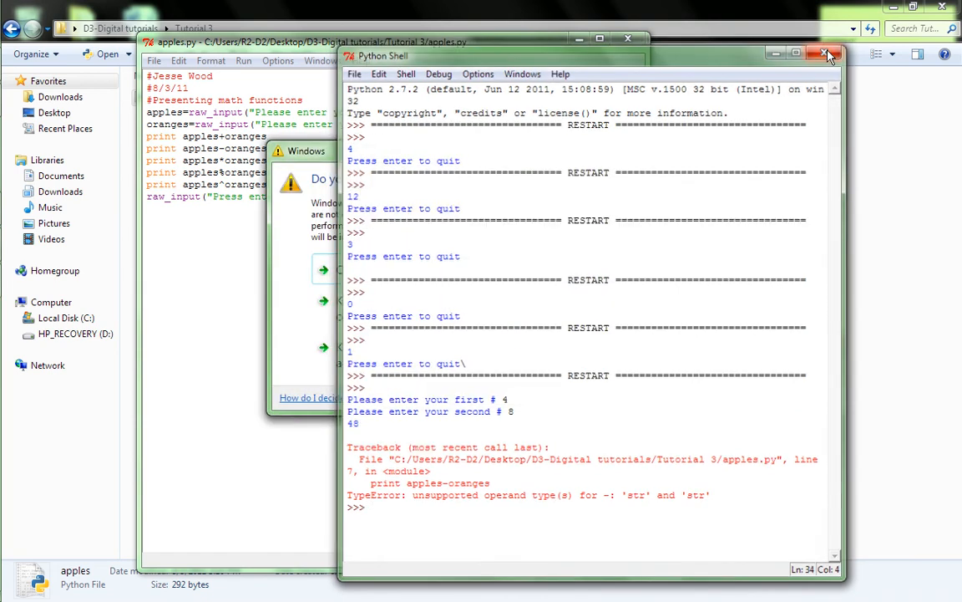
Step: Close the Python Shell and dismiss the Windows colour scheme prompt, leaving apples.py open
left_click(827, 55)
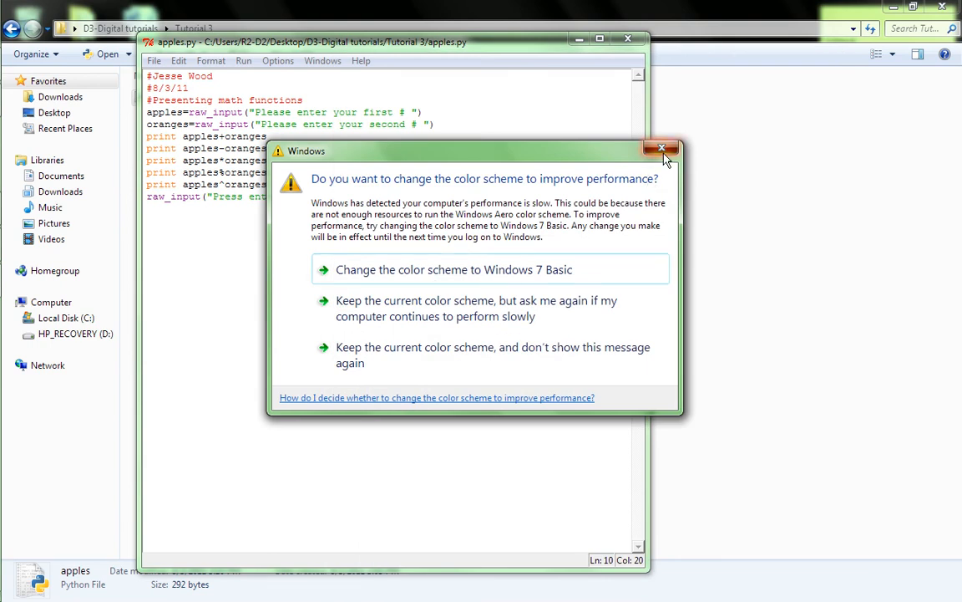
left_click(662, 149)
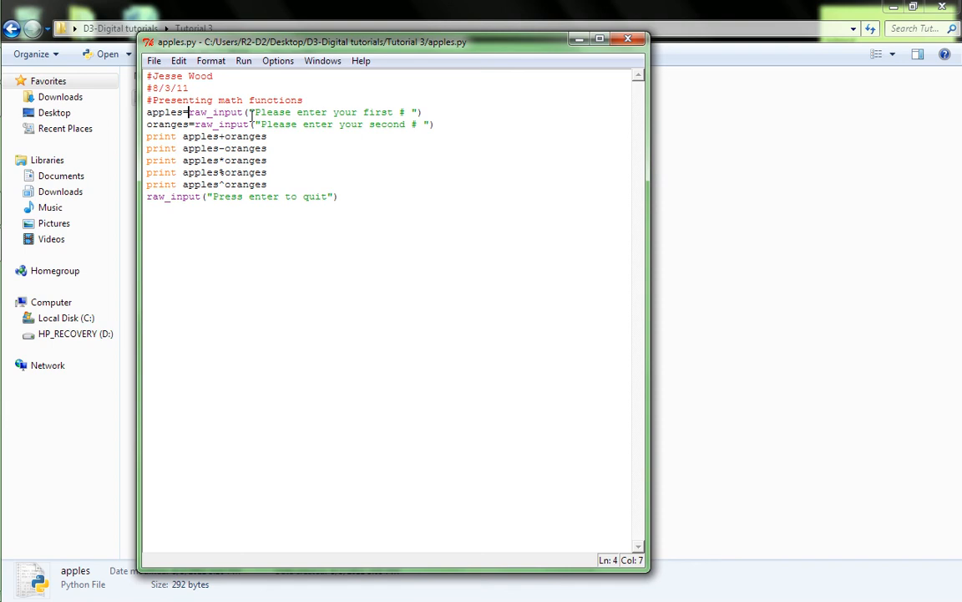
Step: Wrap the apples and oranges raw_input calls in int( ) and save apples.py
type("int")
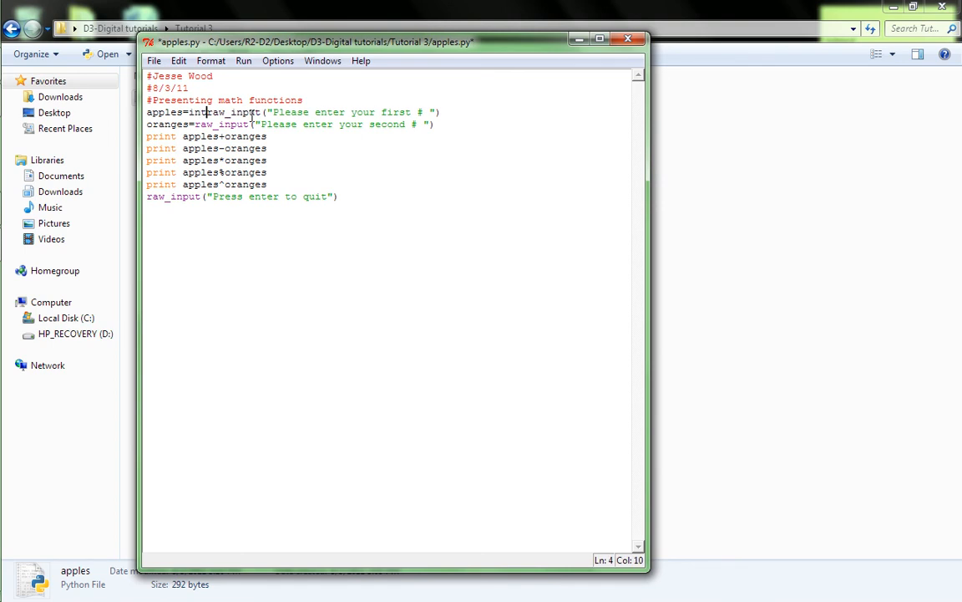
type("(")
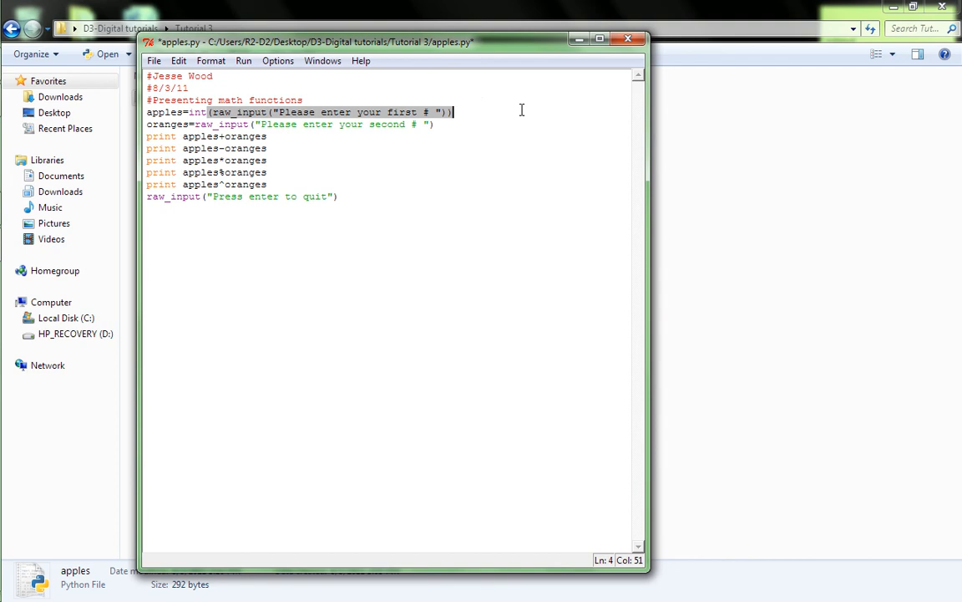
left_click(405, 124)
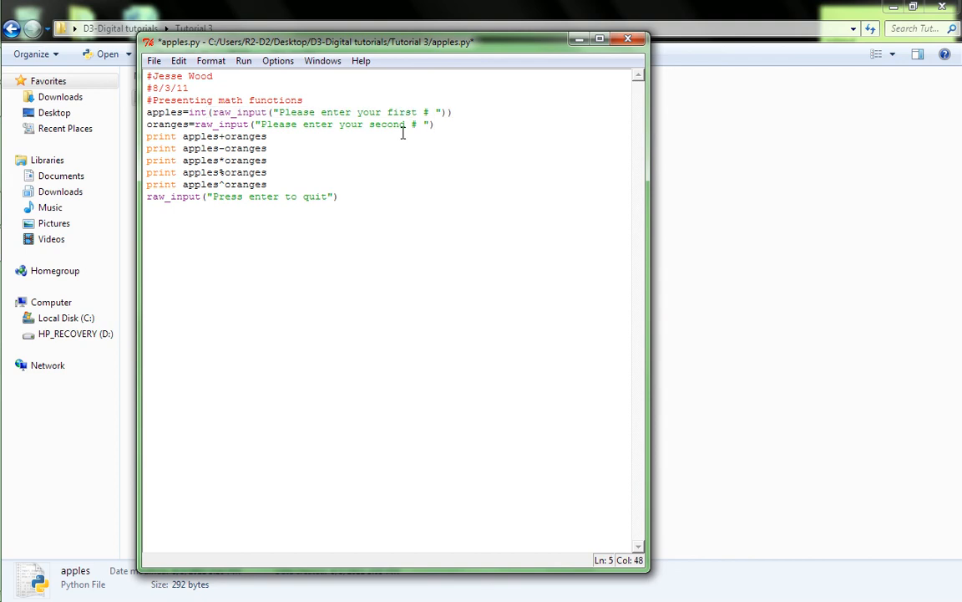
left_click(435, 124)
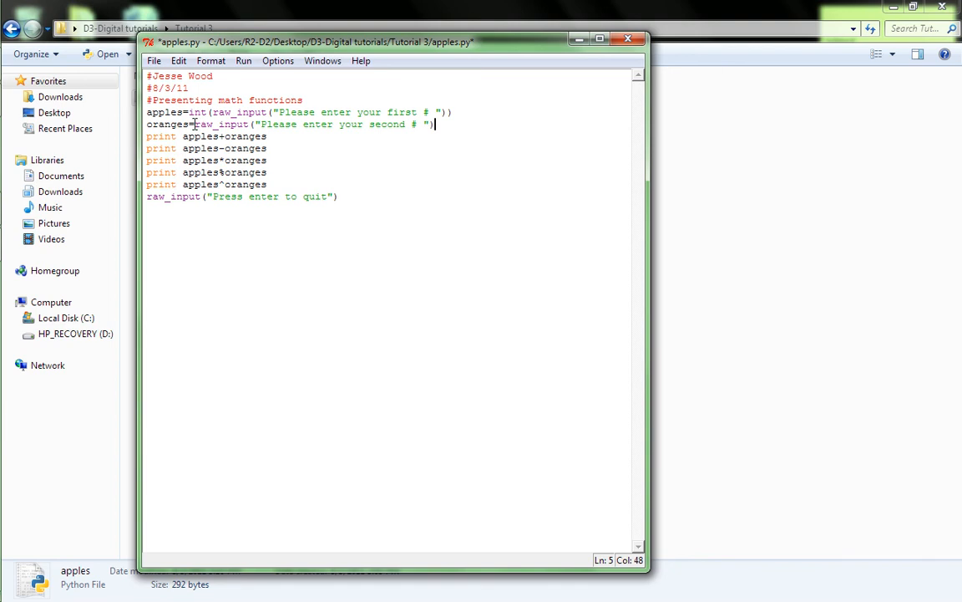
type("int(")
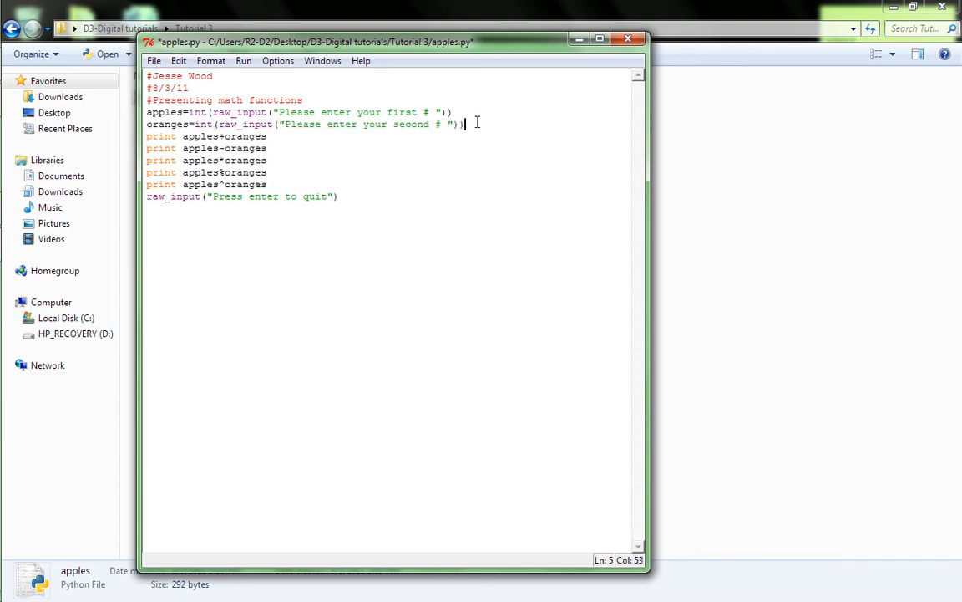
key("ctrl+s")
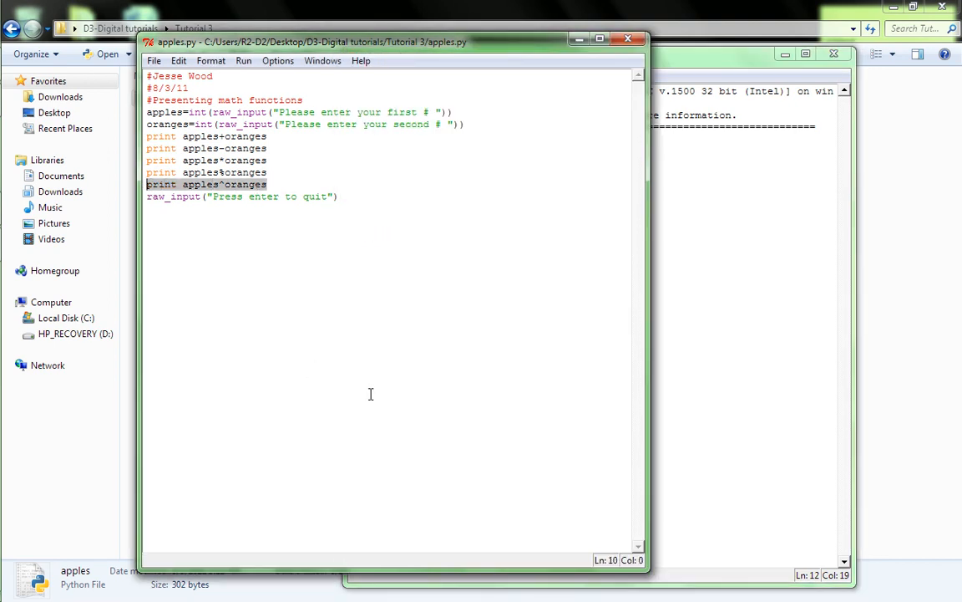
Step: Delete the selected print line from apples.py before rerunning it
key("Delete")
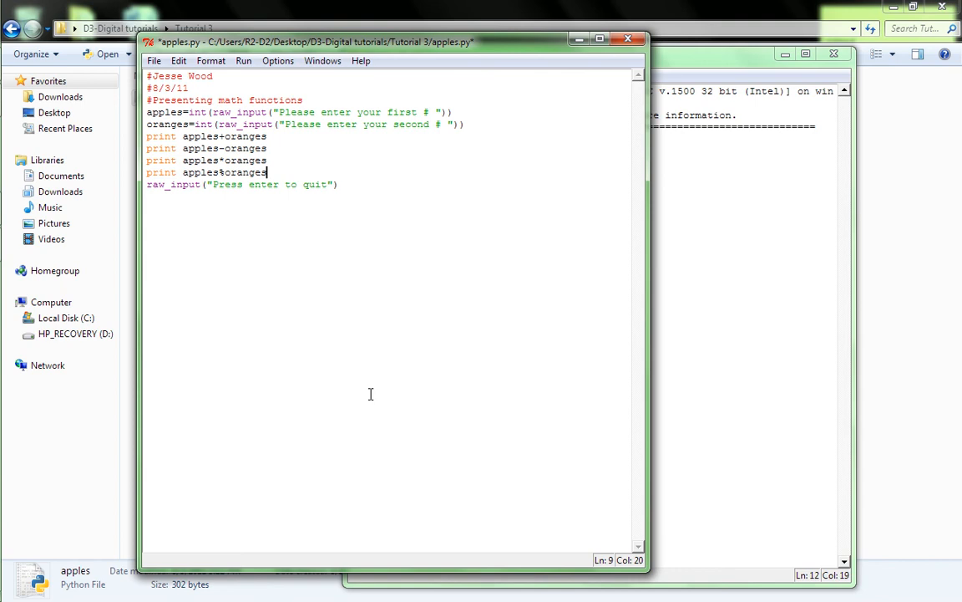
left_click(244, 60)
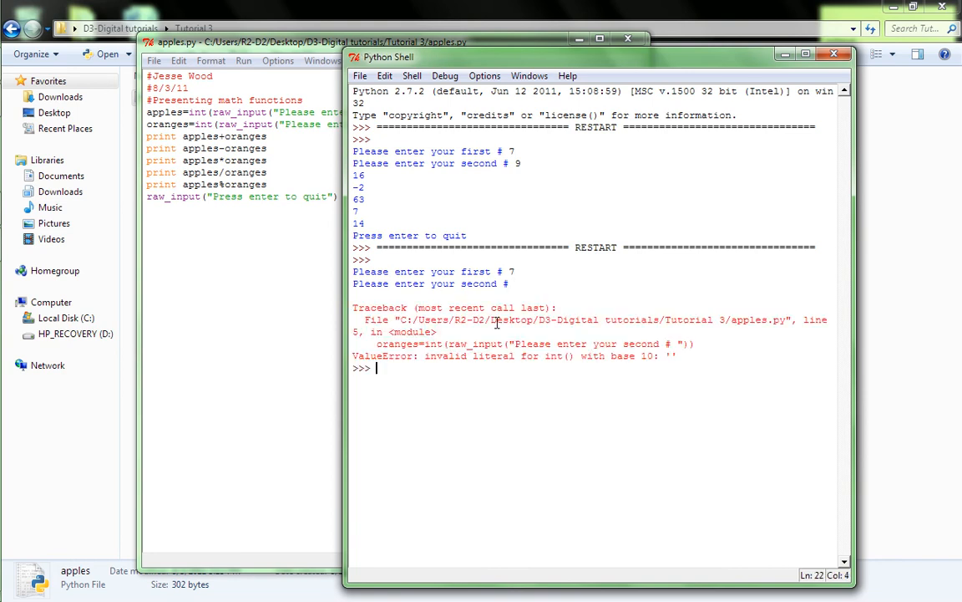
Step: Run apples.py again with F5 and enter 9 at the first prompt
key("f5")
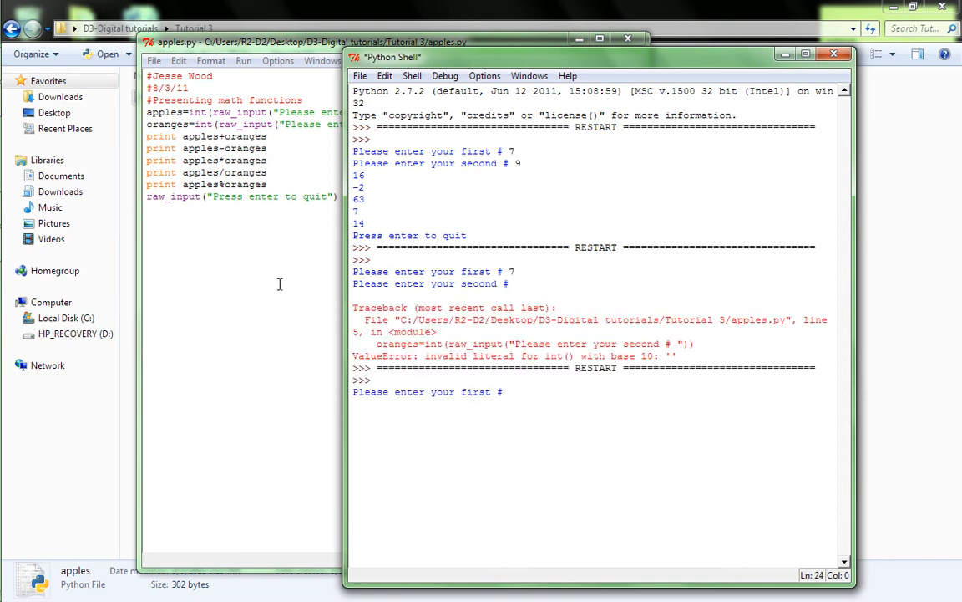
type("9")
left_click(242, 184)
type("print")
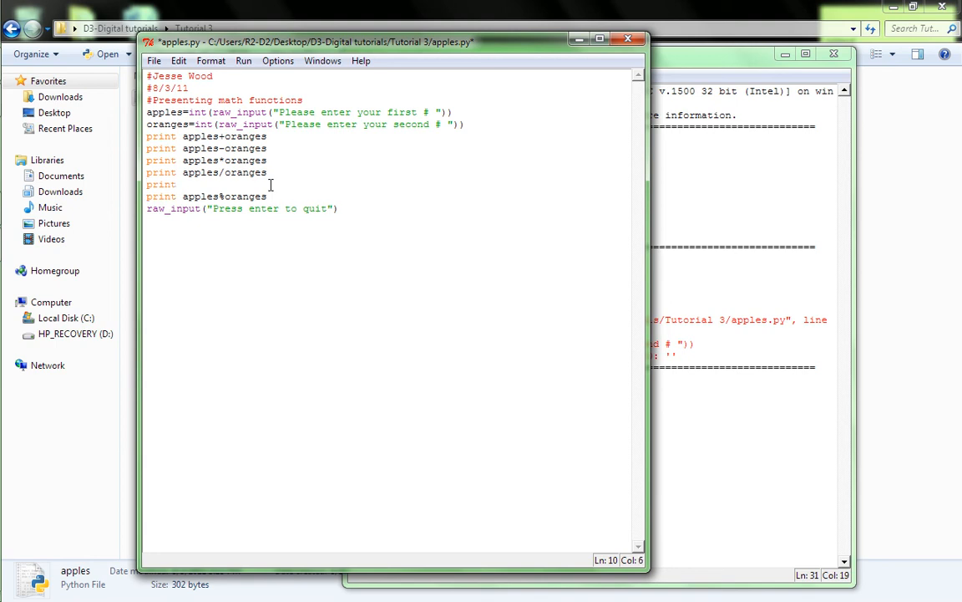
Step: Fill the empty print line with float(apples/oranges)
left_click(183, 184)
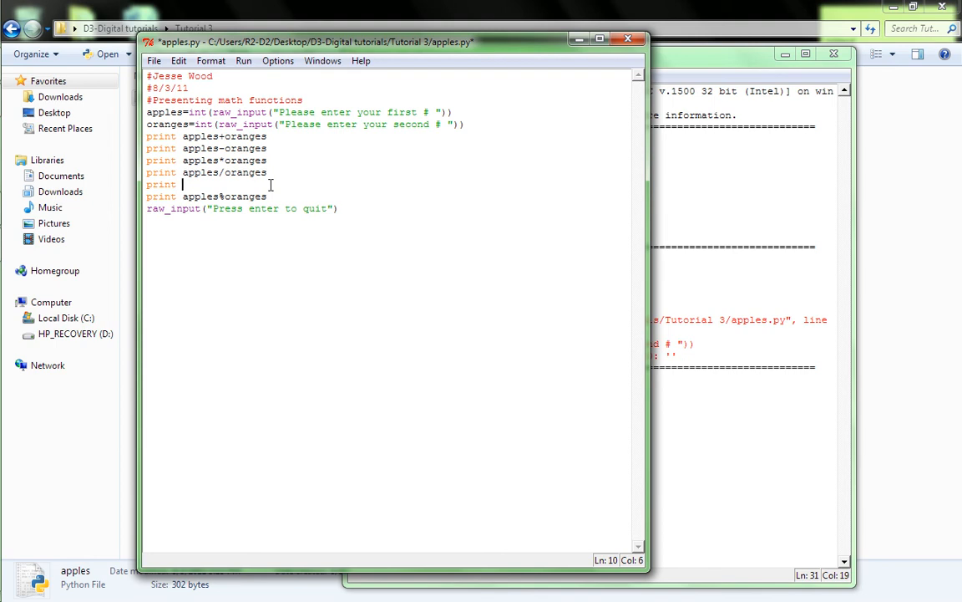
type("floa")
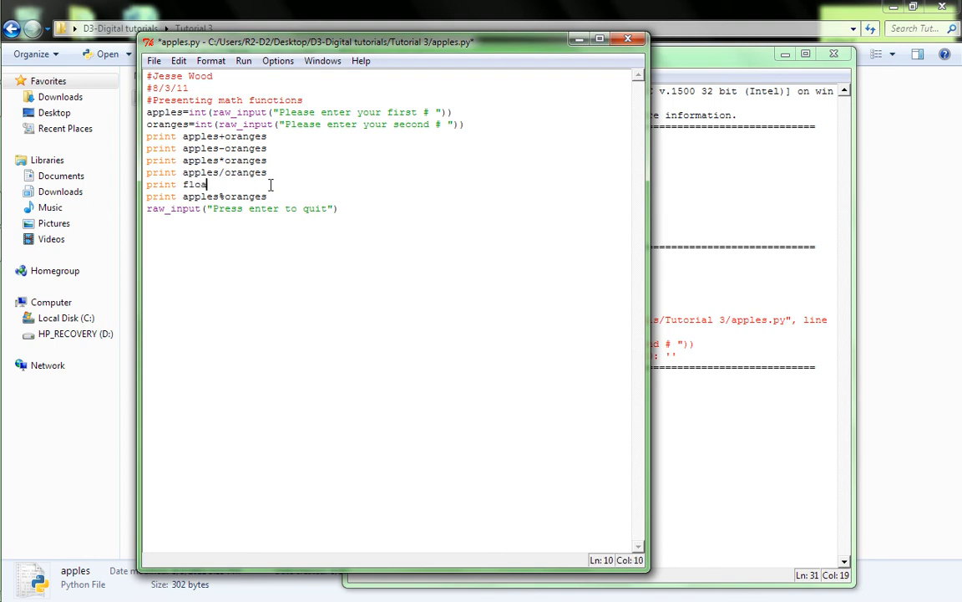
type("t")
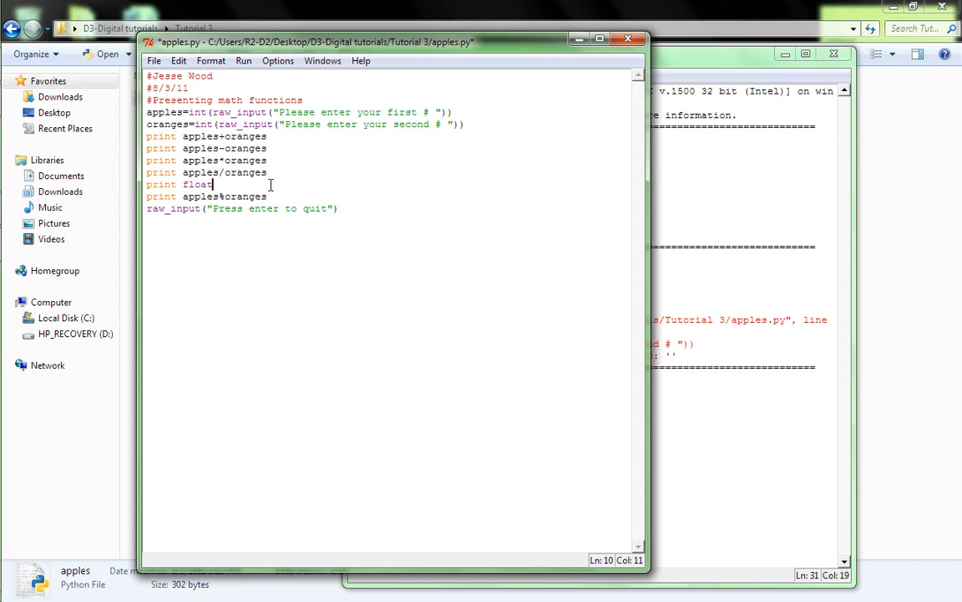
type("(apples/oranges")
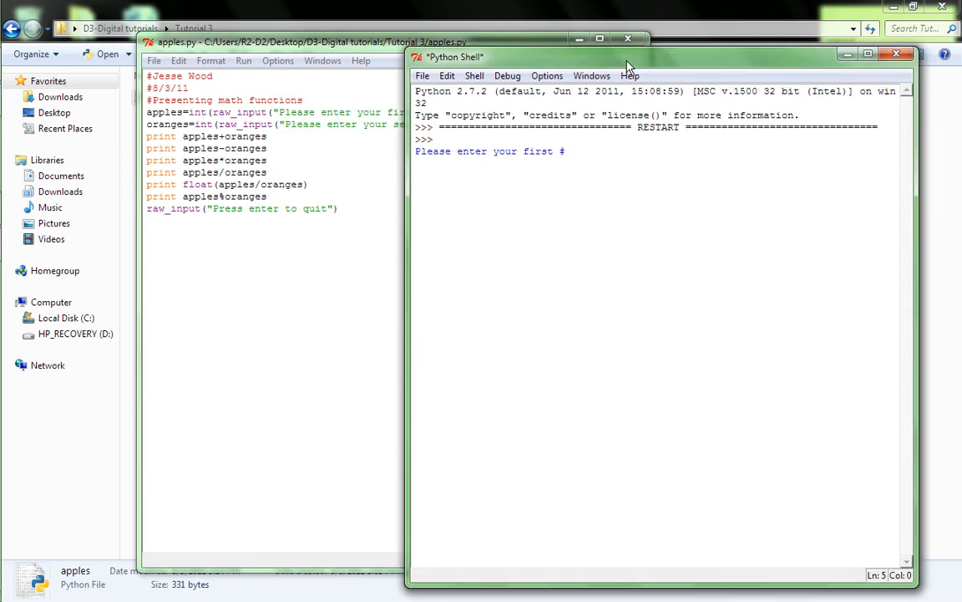
Step: Enter 9 then 7 in the shell, read 16, 2, 63, 1, 1.0, 2, and return to apples.py
type("9")
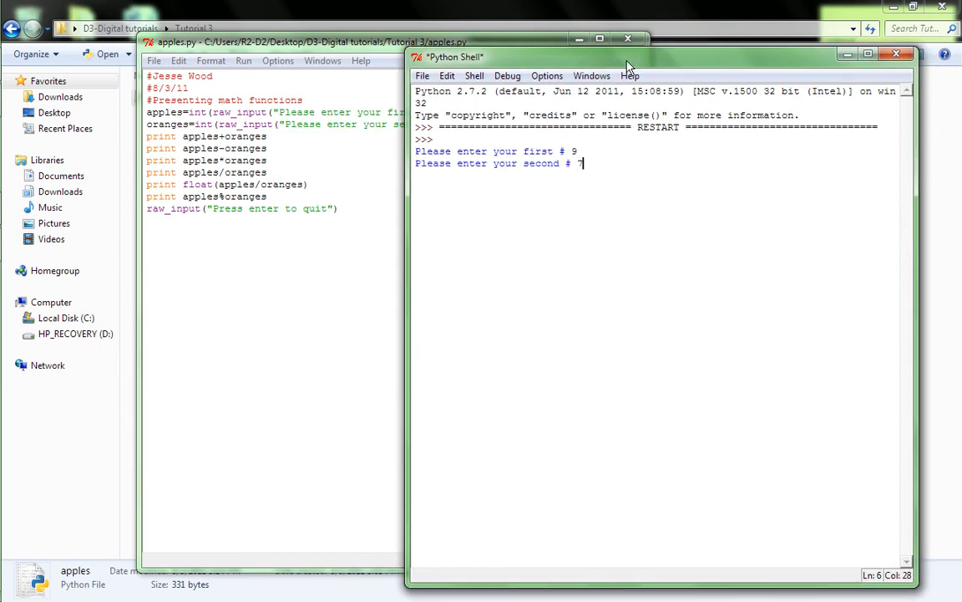
key("Return")
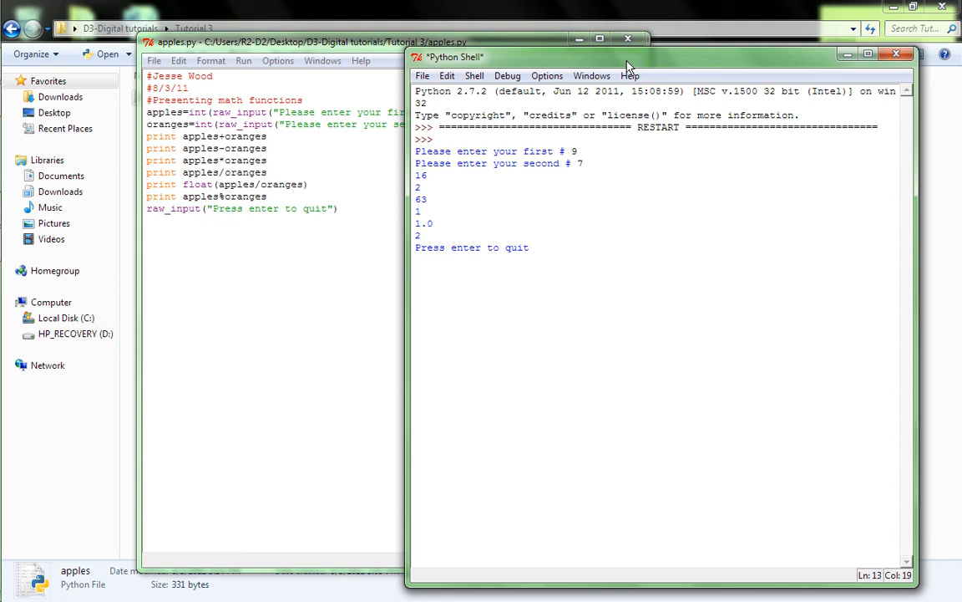
left_click(528, 247)
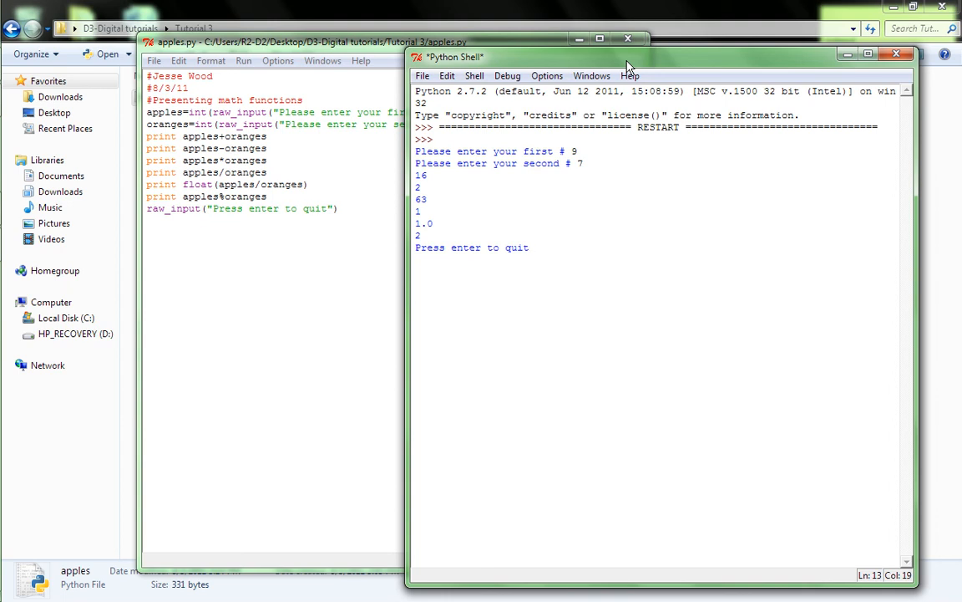
left_click(528, 247)
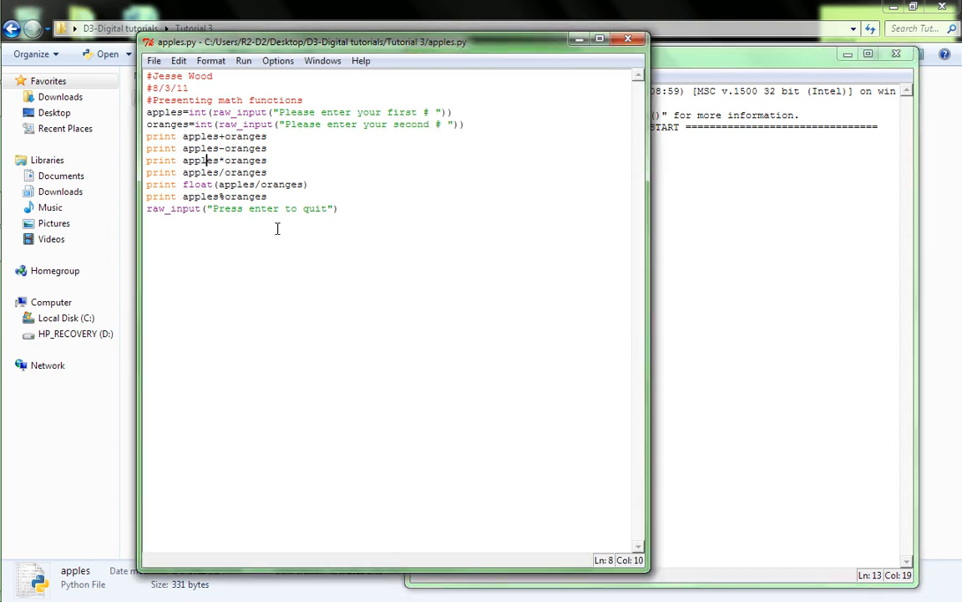
Step: Edit the line to float(apples)/float(oranges) so each operand is converted separately
left_click(259, 184)
type(")")
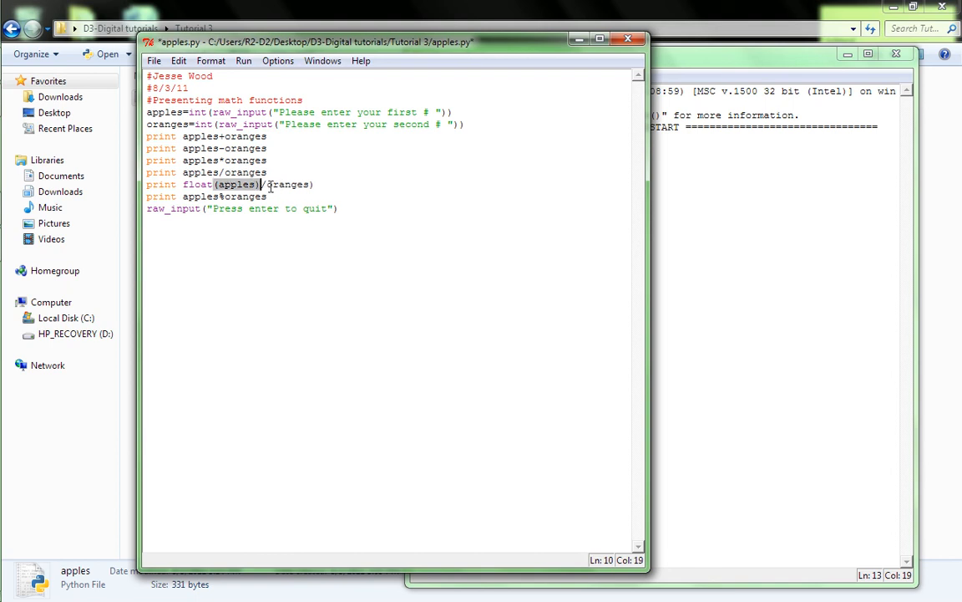
type("float(")
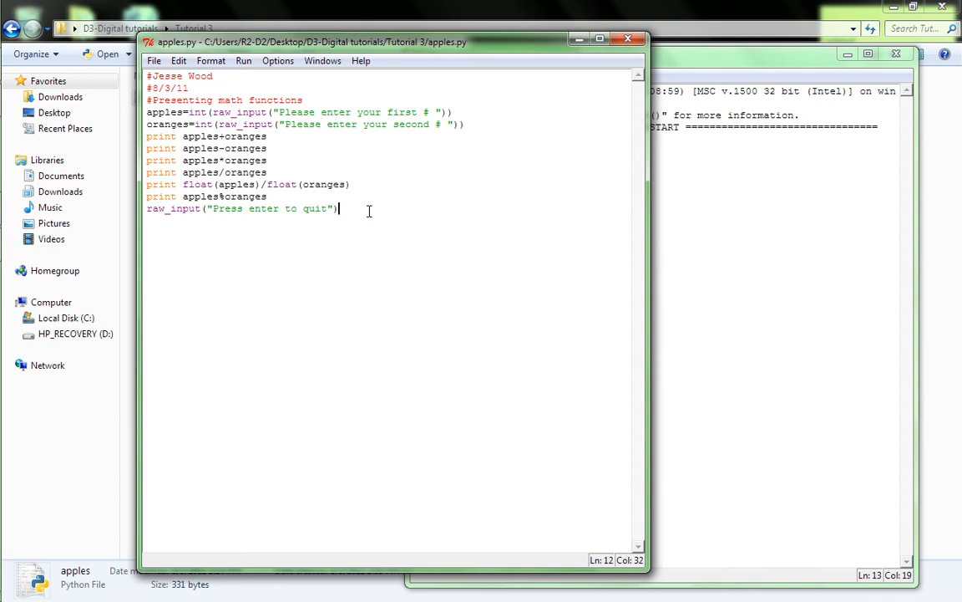
left_click(244, 60)
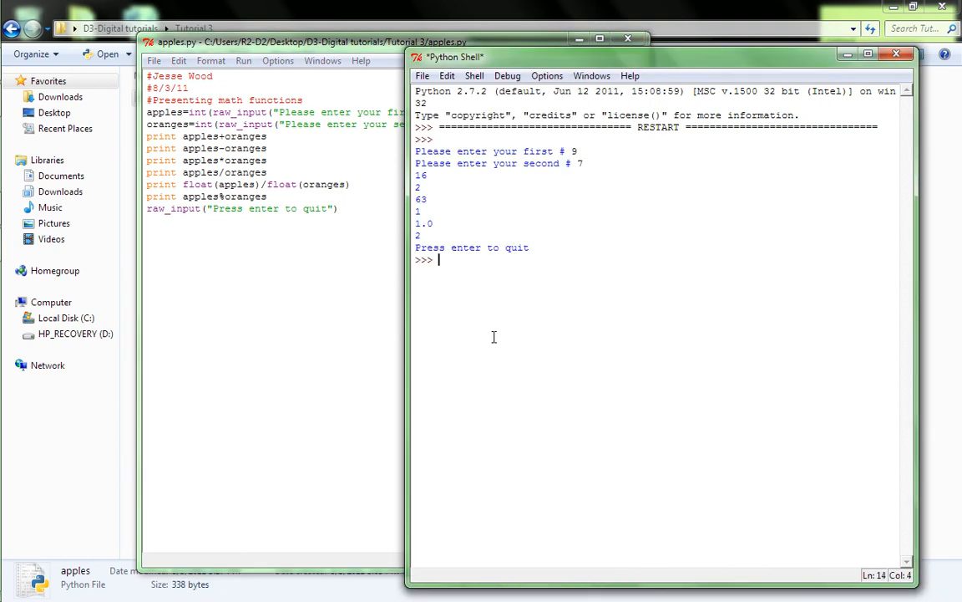
Step: Rerun apples.py, now printing 1.28571428571 for the float division, then bring the editor forward
key("F5")
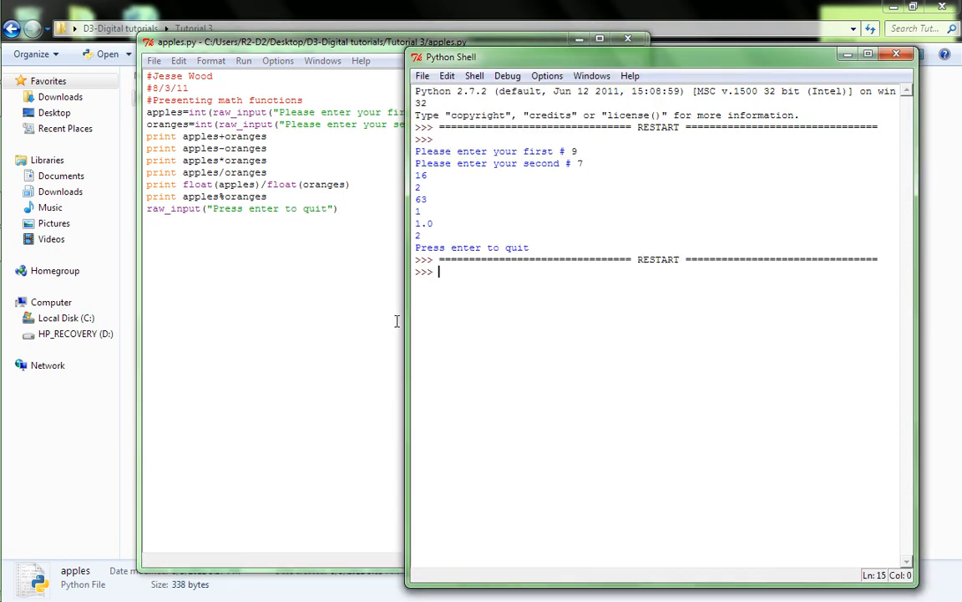
key("F5")
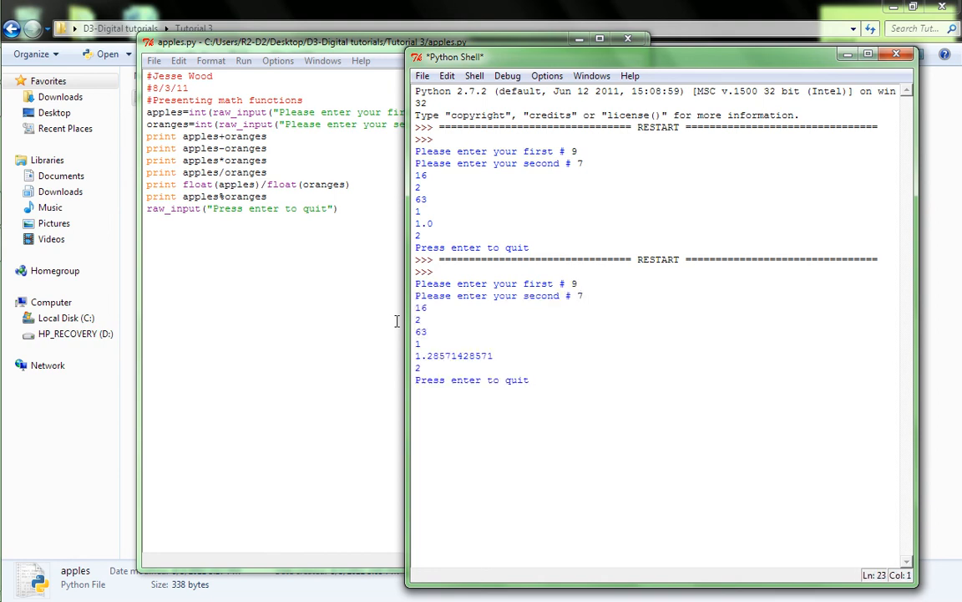
left_click(530, 379)
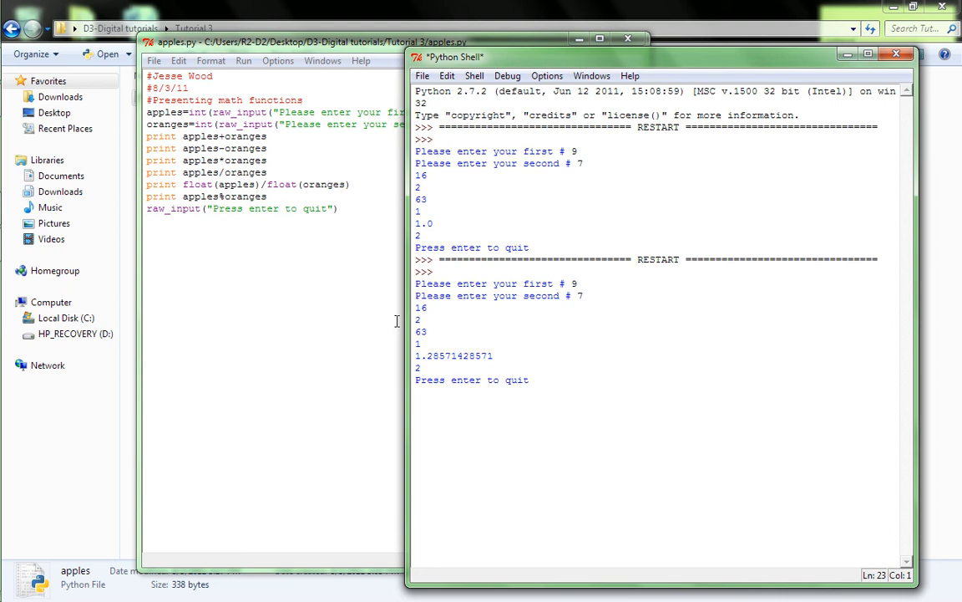
left_click(528, 379)
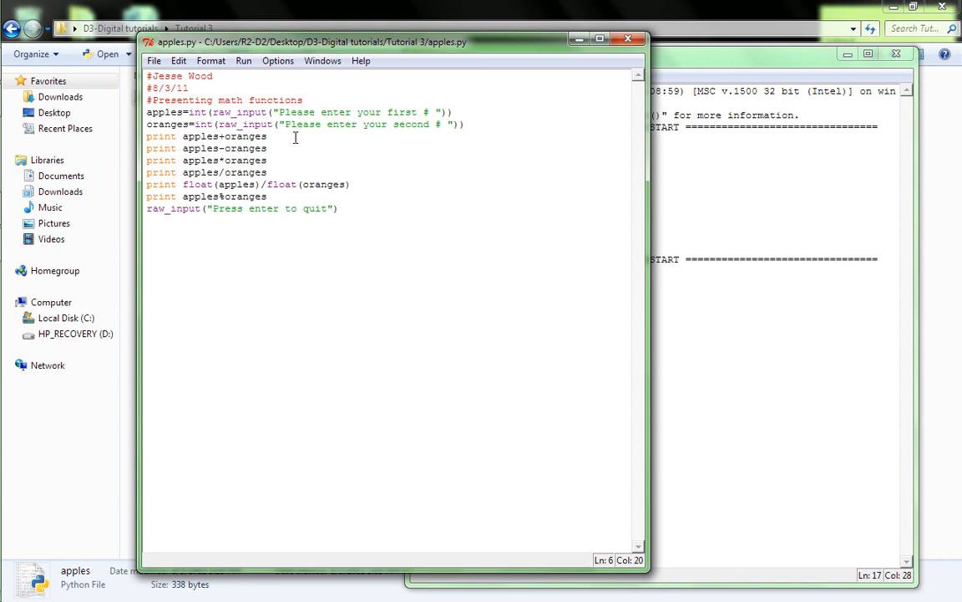
Step: Label the sum, difference and product print lines with "adding", "minus" and "times"
type(", \"")
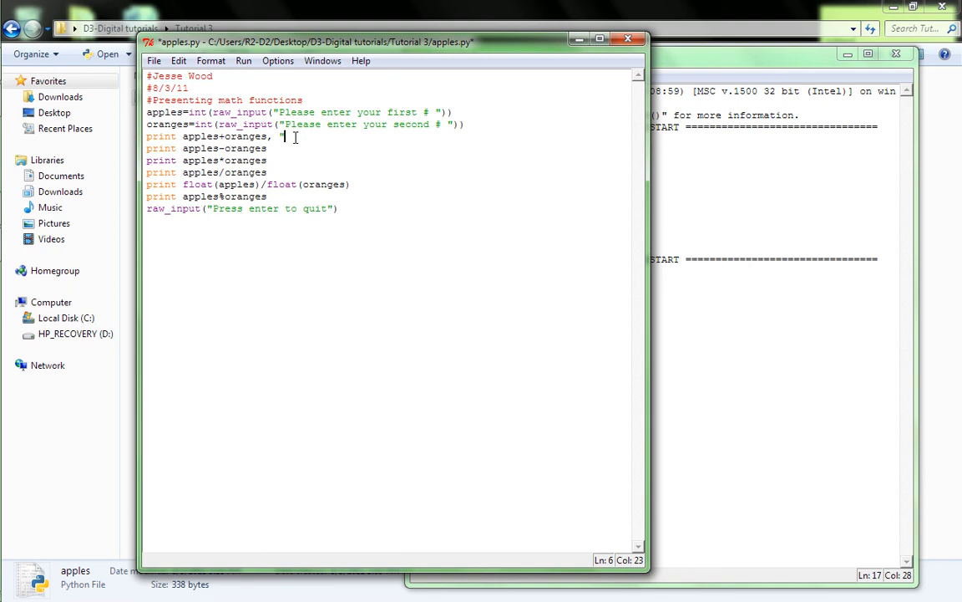
type("adding\"")
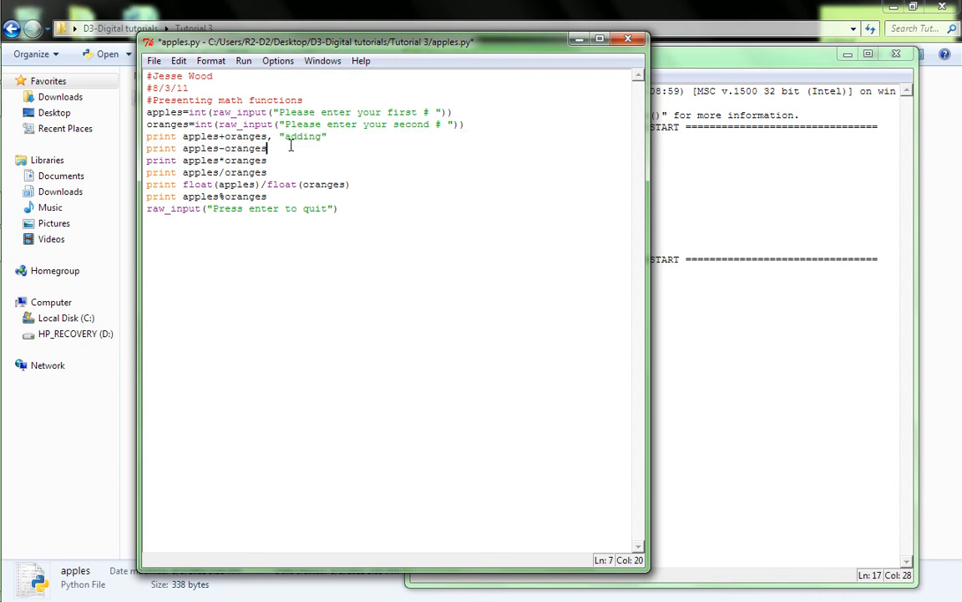
type(", \"")
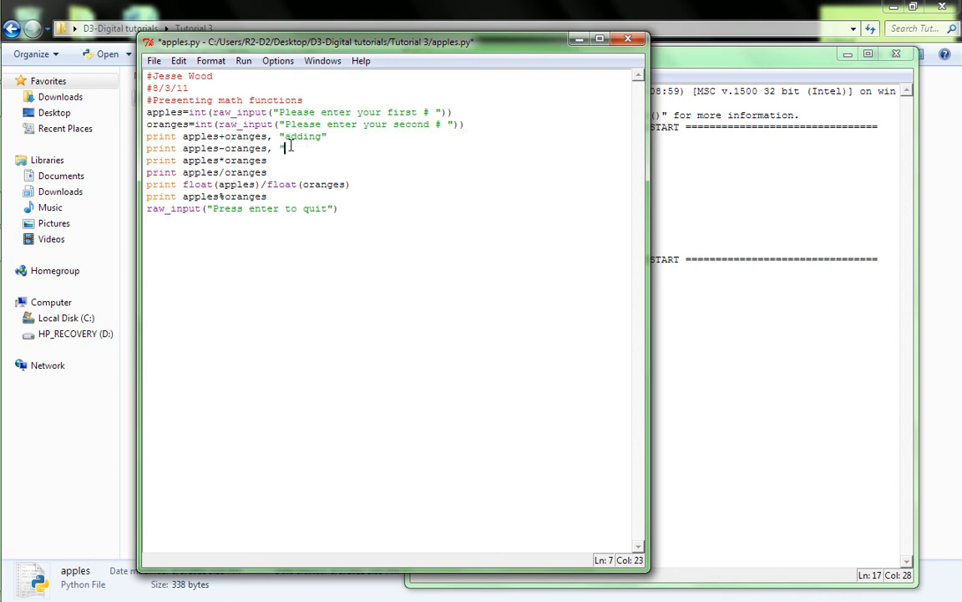
type("minus")
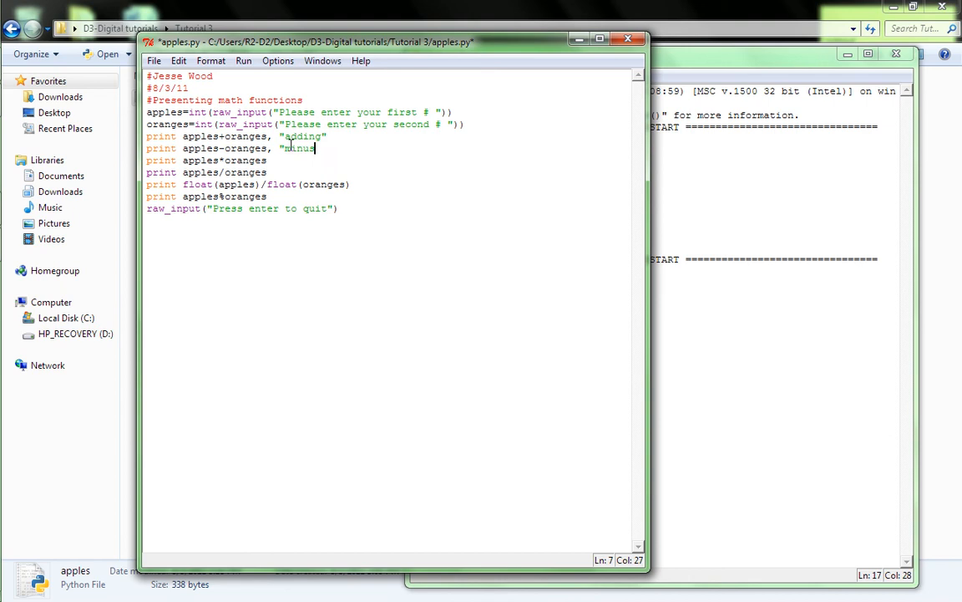
left_click(267, 160)
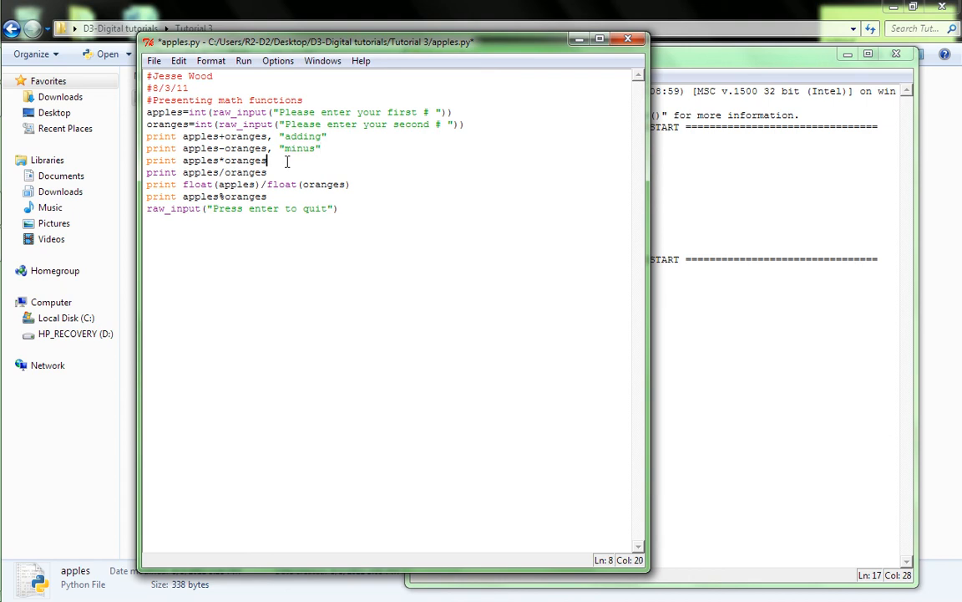
type("\"")
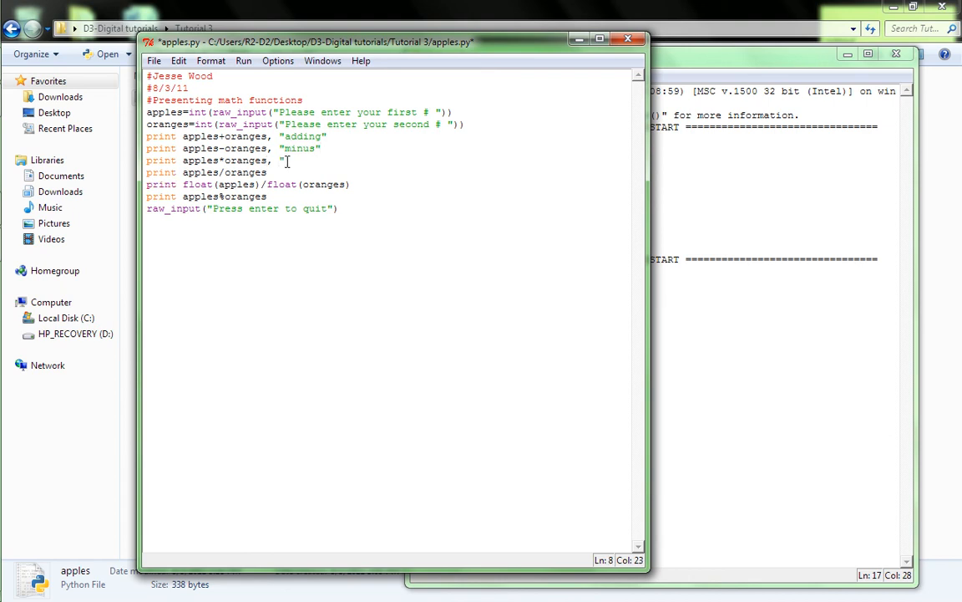
type("times")
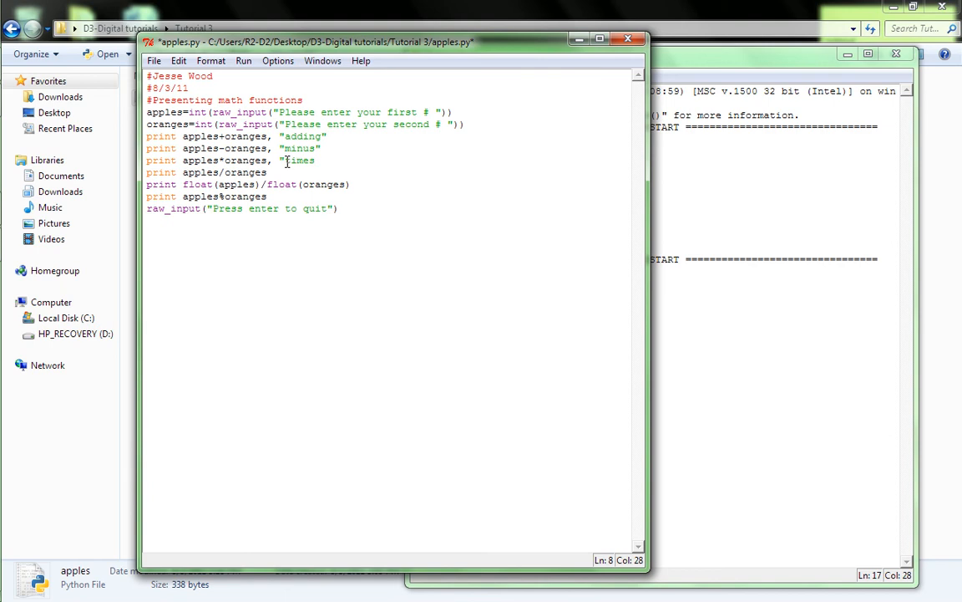
Step: Label the remaining print lines "deviding", "float deviding" and "remainder"
left_click(267, 172)
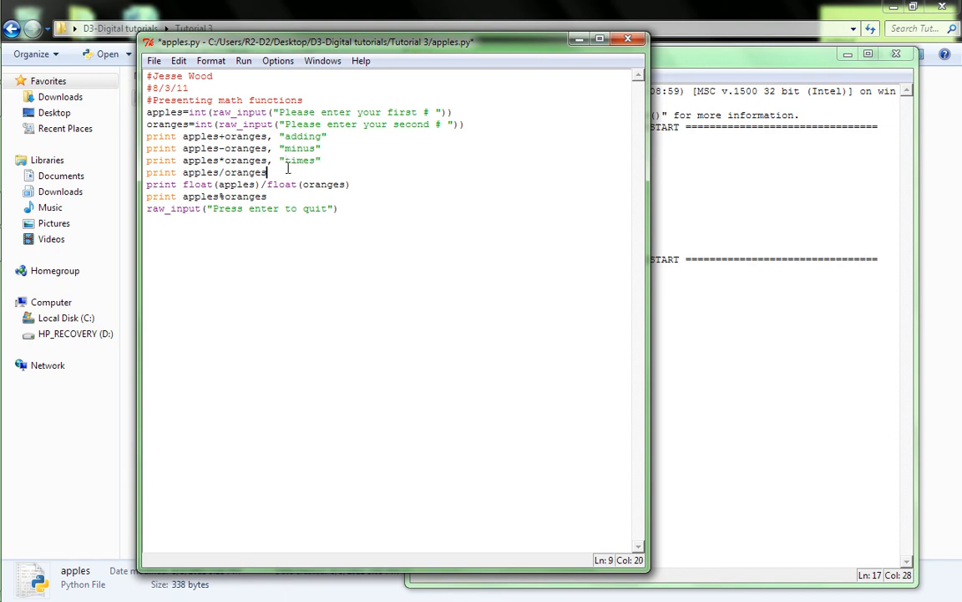
type(", \"")
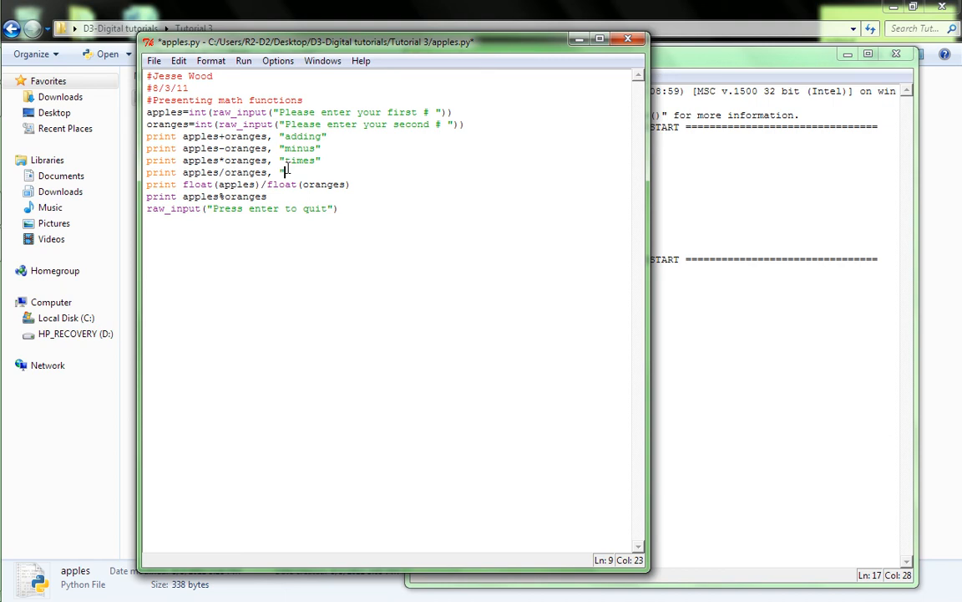
type("deviding")
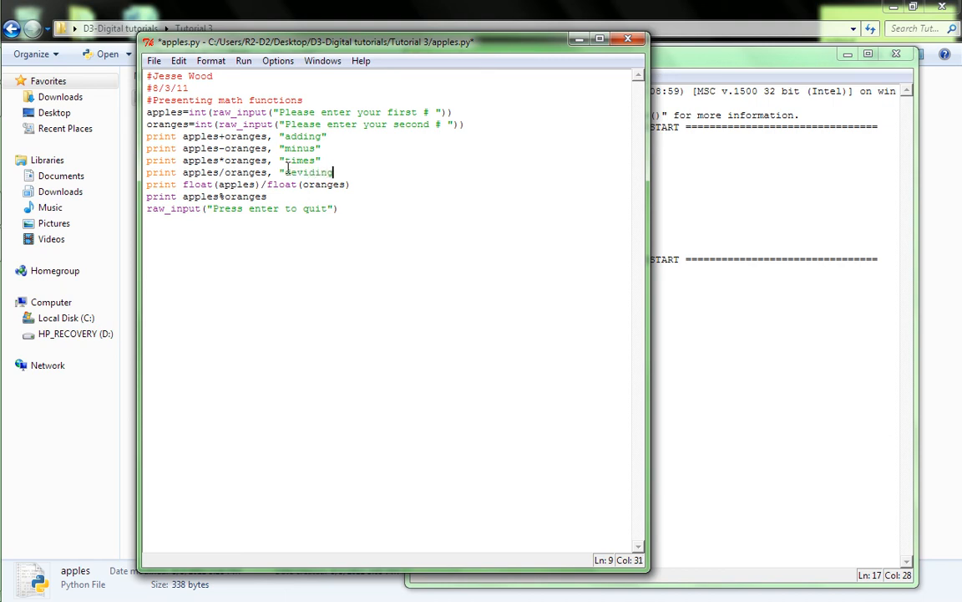
type("\"")
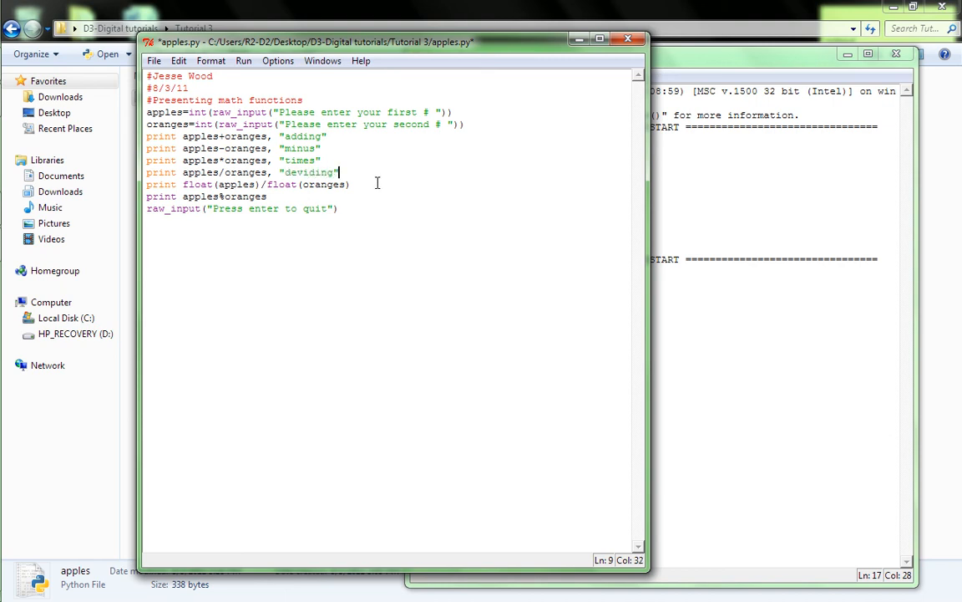
type("\"floa")
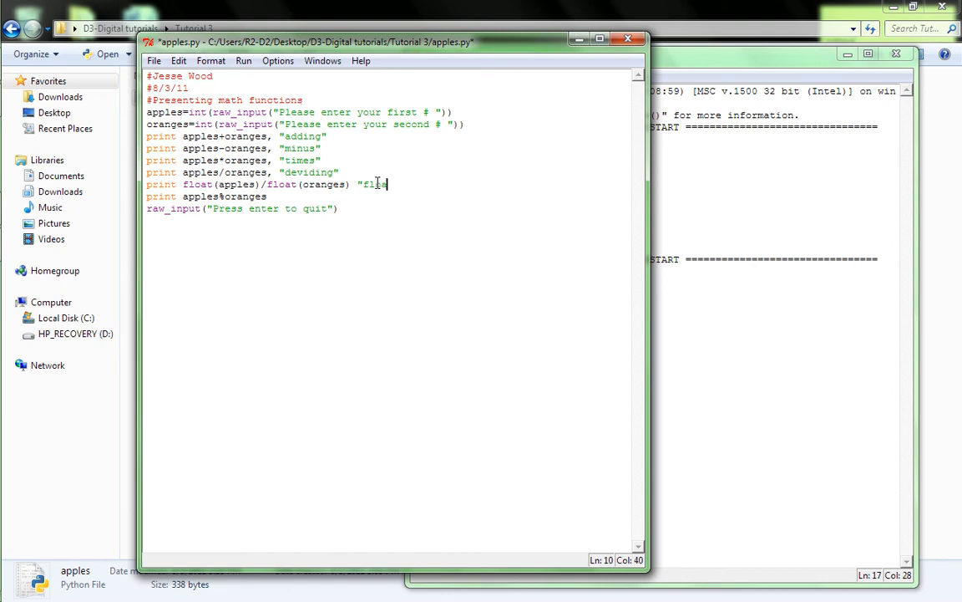
type("deviding")
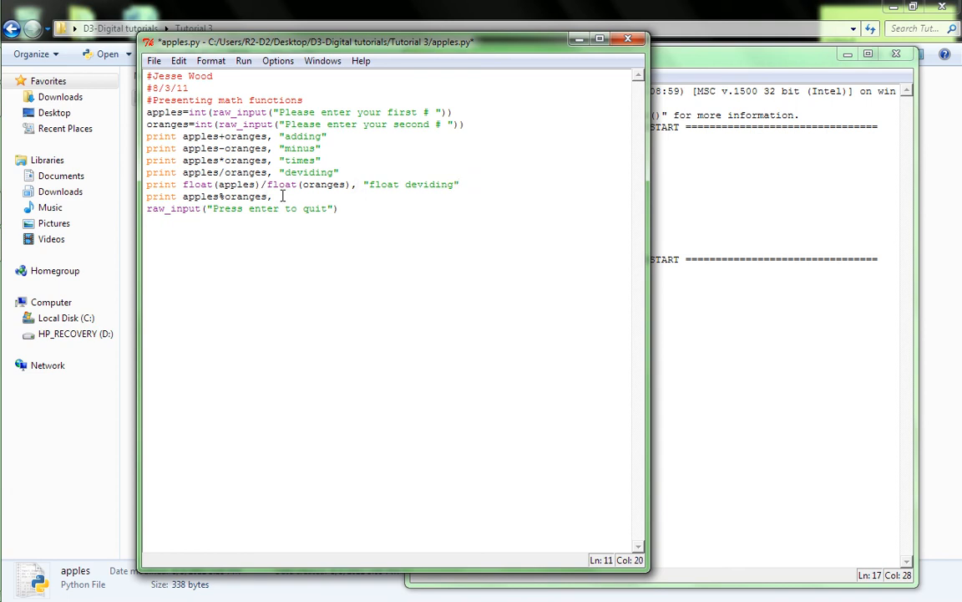
type("\"remainder")
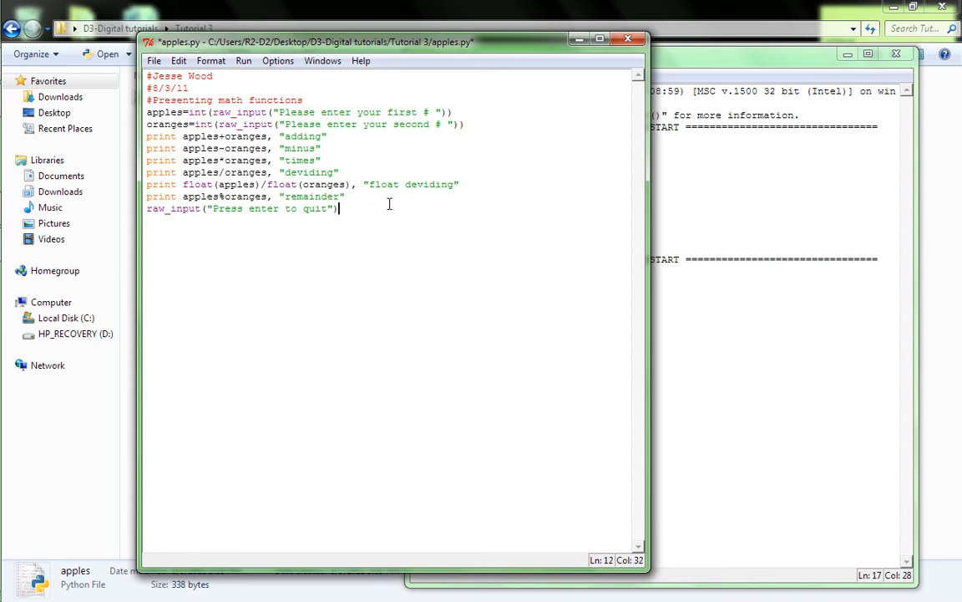
Step: Save the labelled apples.py and place the insertion point below its last line
key("ctrl+s")
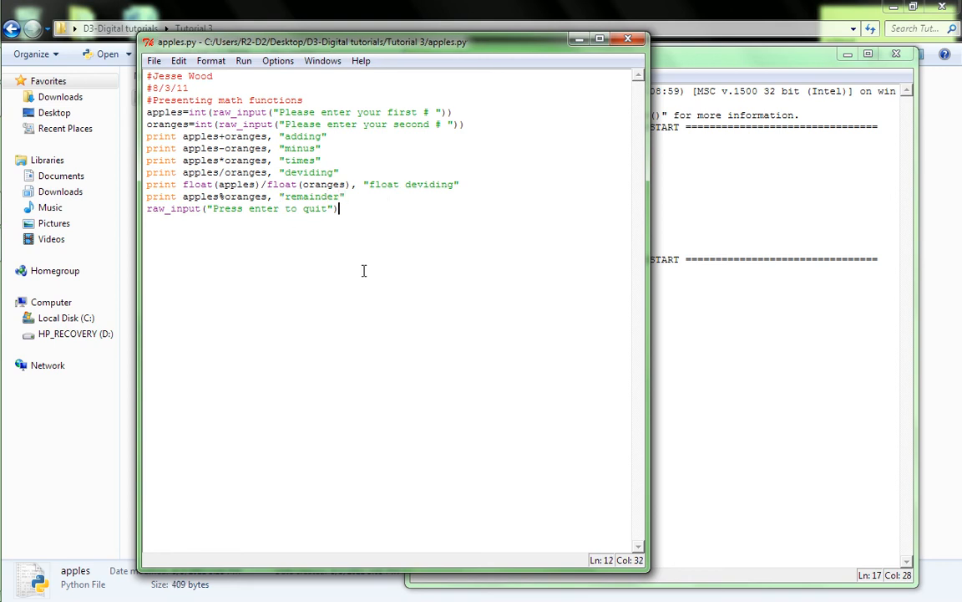
left_click(244, 60)
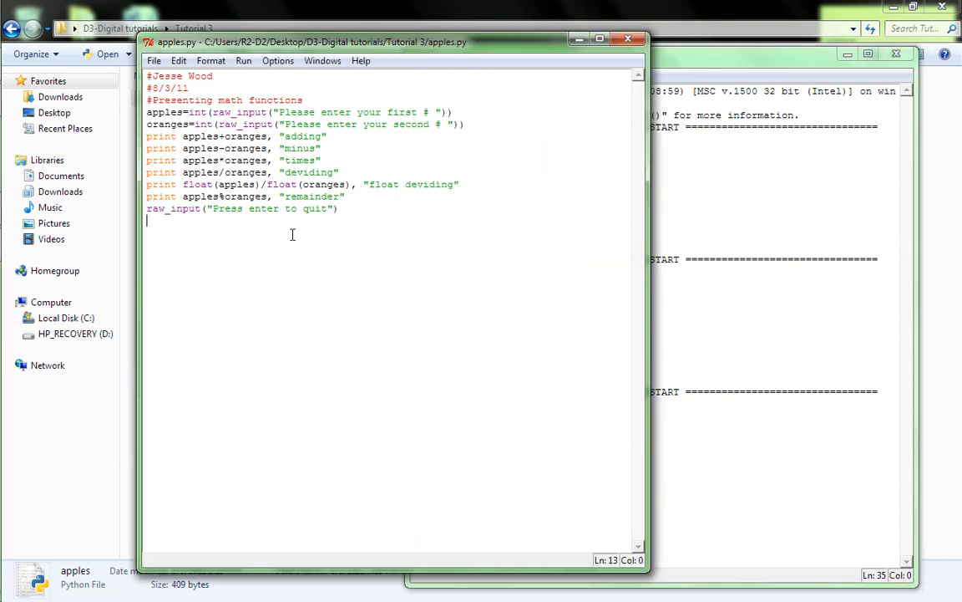
mouse_move(627, 40)
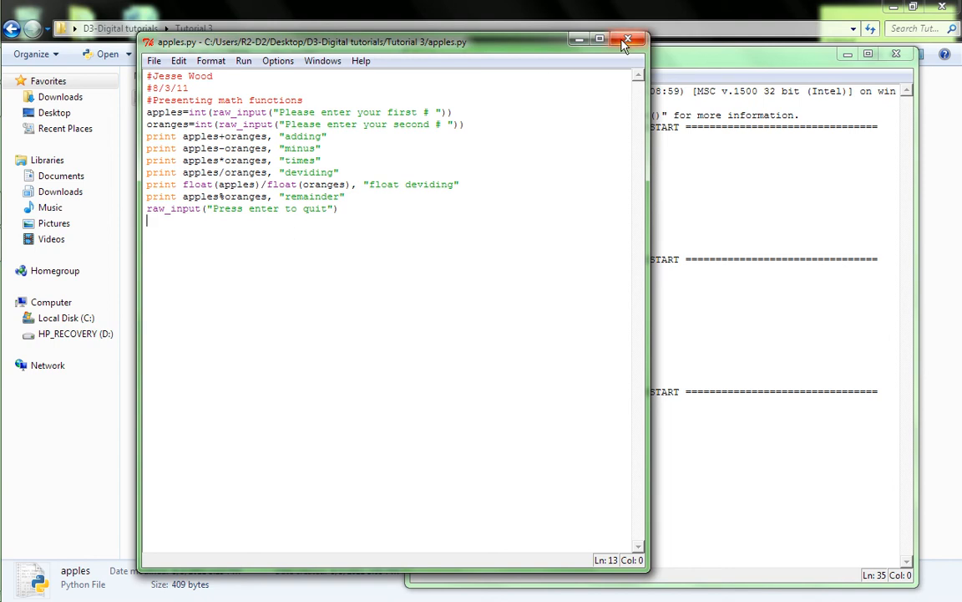
mouse_move(628, 40)
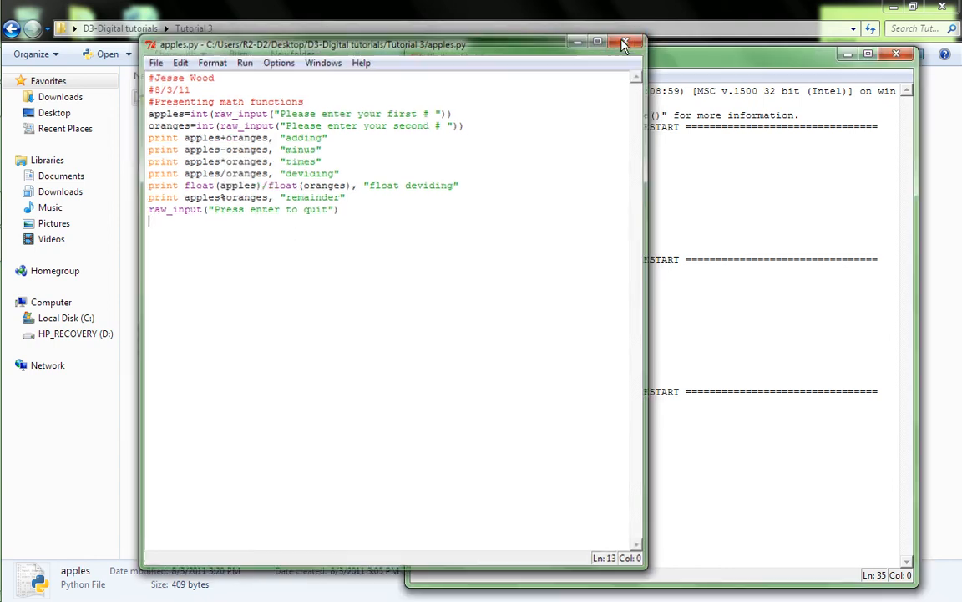
Step: Close apples.py and head a new script with comments 'Jesse Wood' and '8/3/11'
left_click(623, 44)
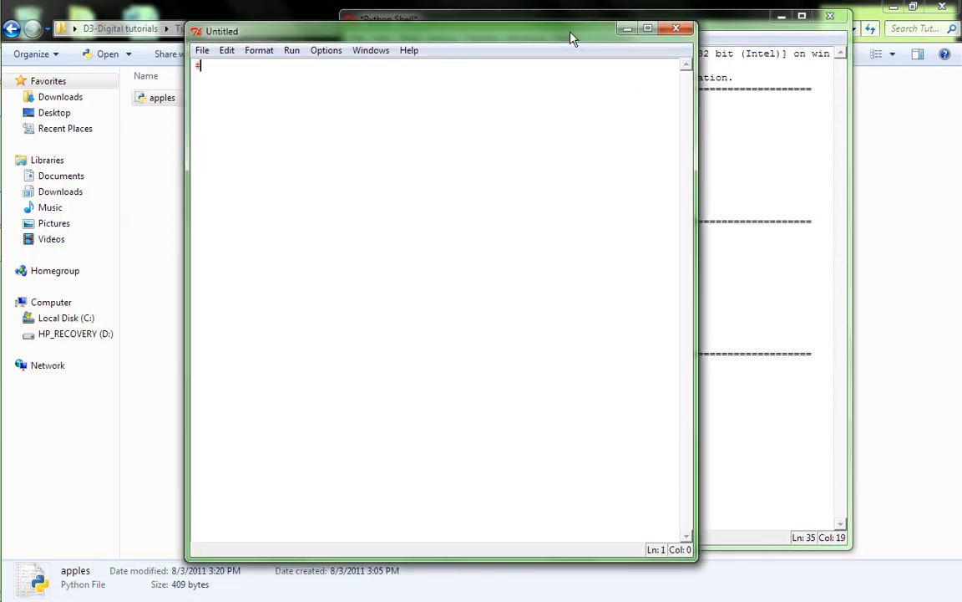
type("Jesse Wood")
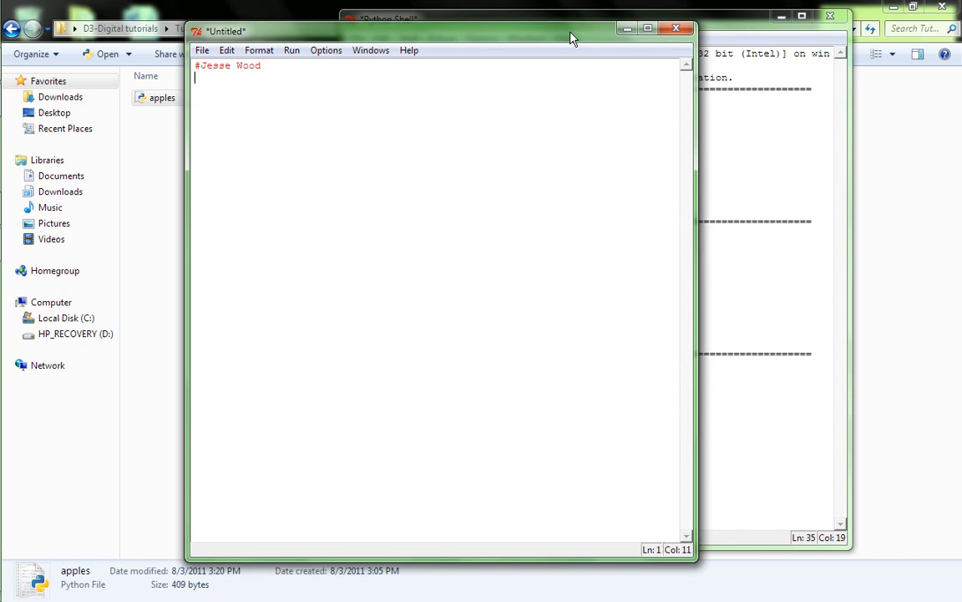
type("#")
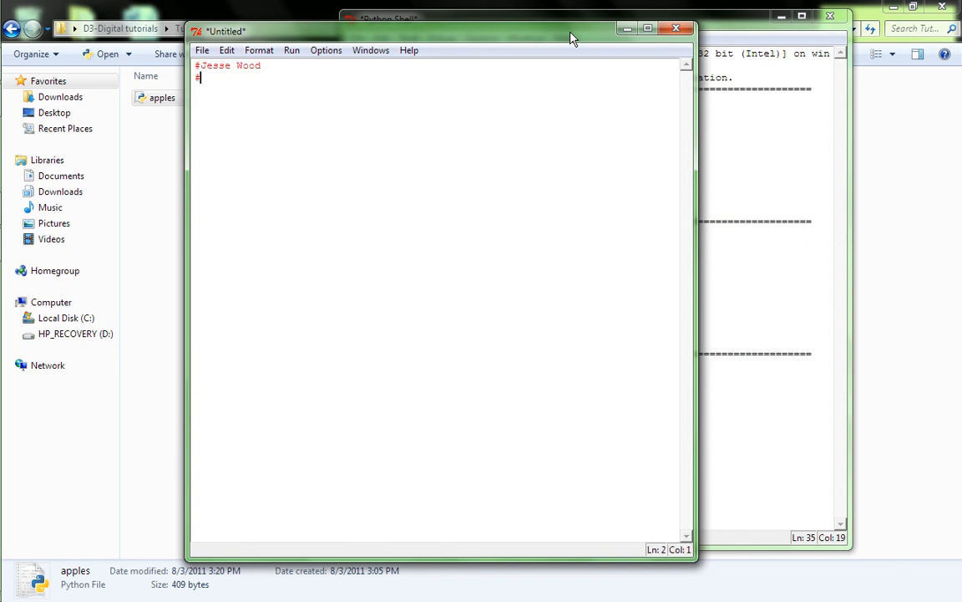
type("8/3/11")
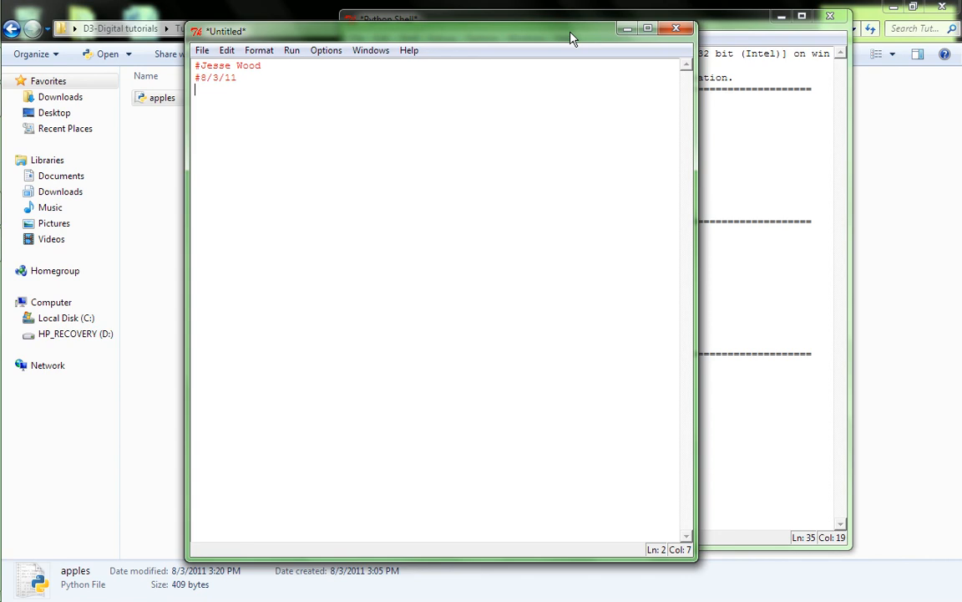
type("#")
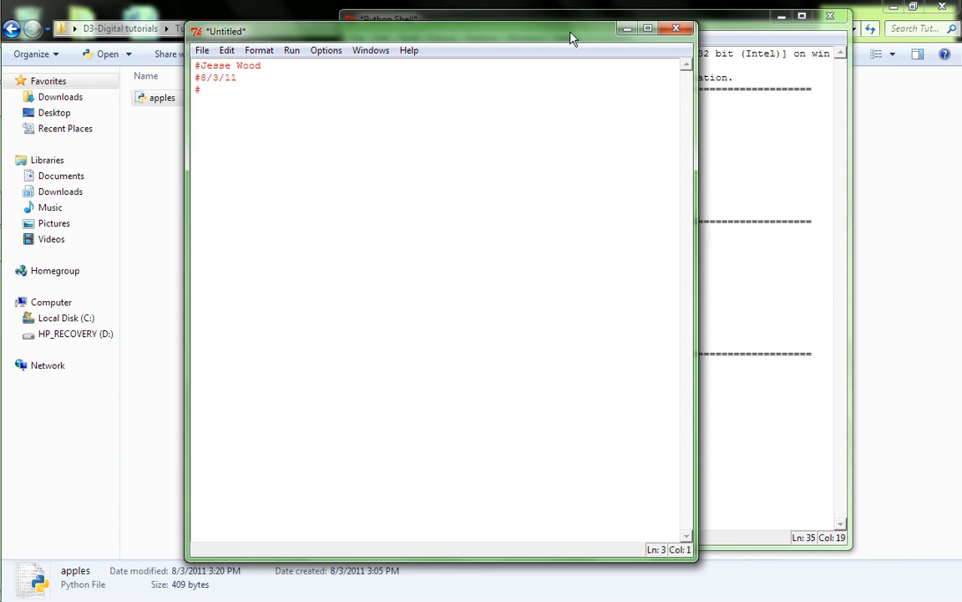
Step: Add the comment 'to show the world random numbers in python'
type("to show")
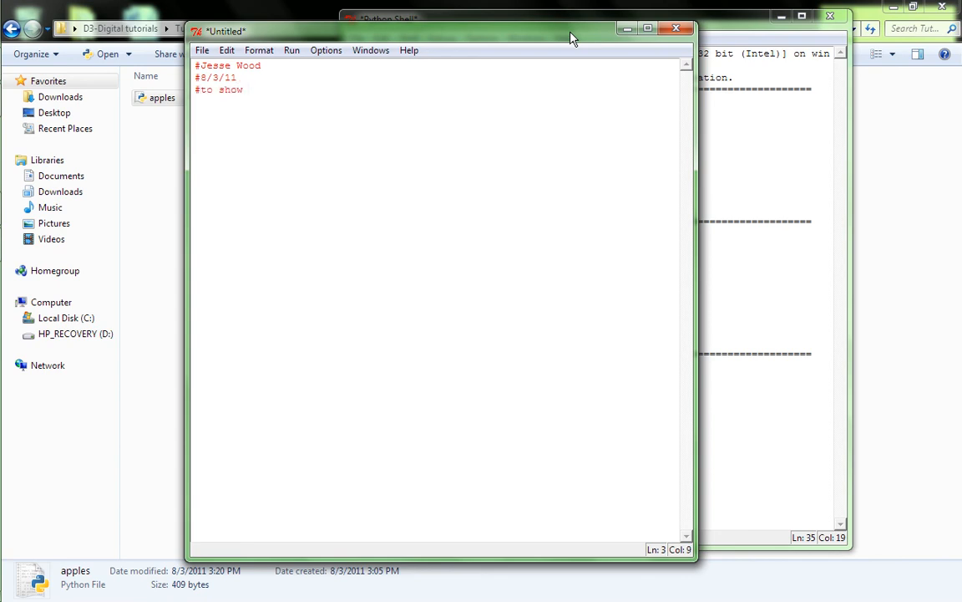
type("the world")
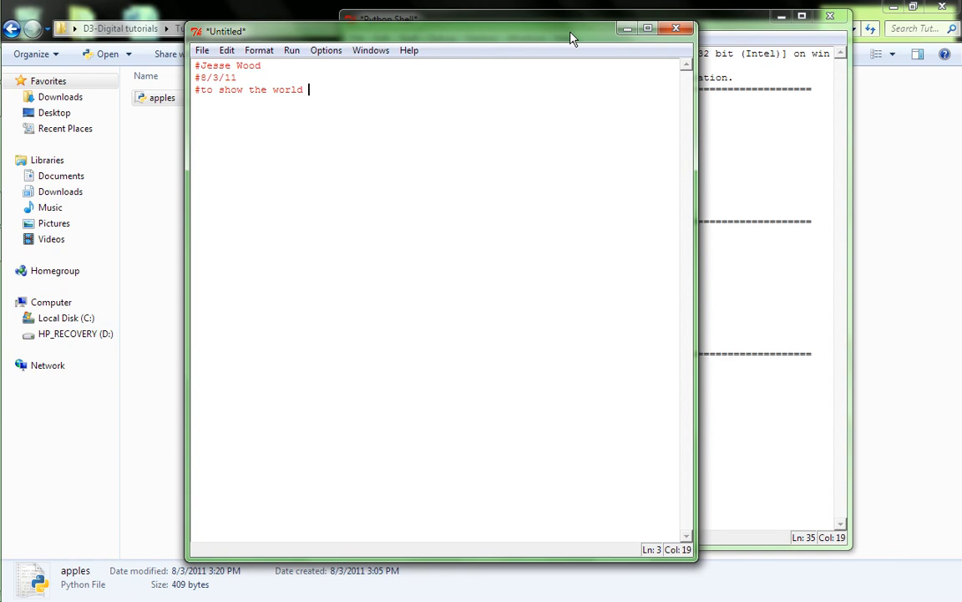
type("random nu")
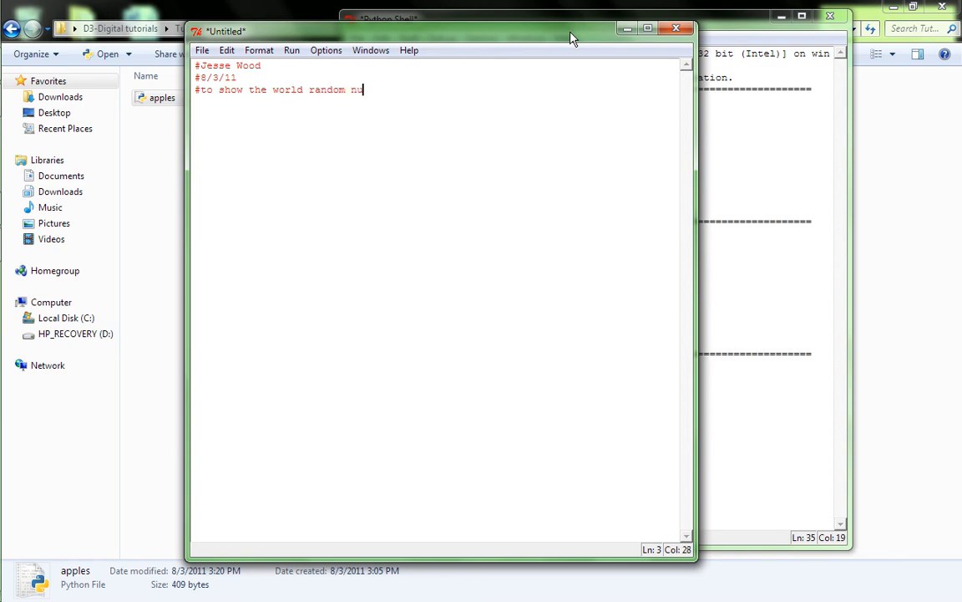
type("mbers in pytho")
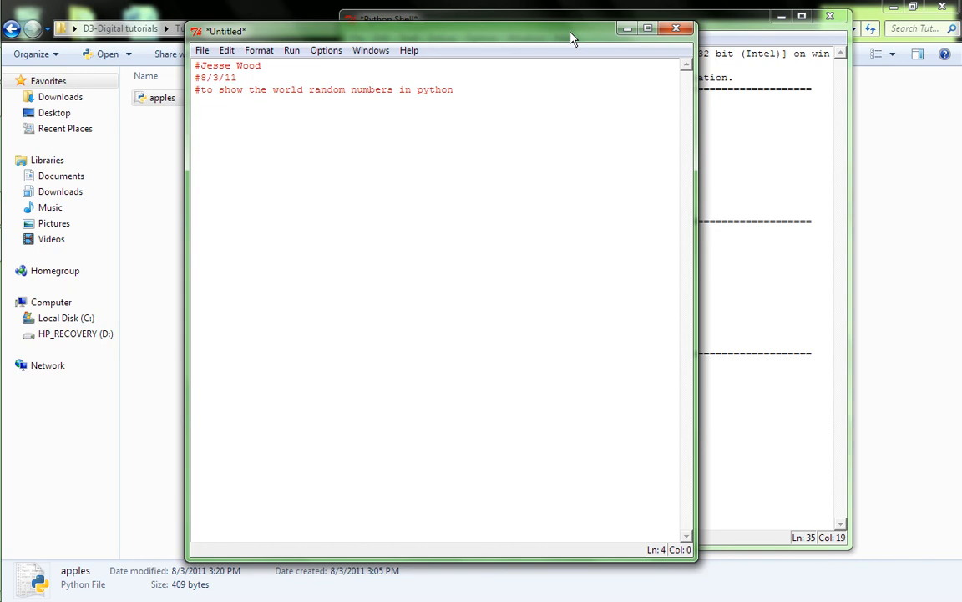
Step: Write number1=raw_input("Enter the random number up to ") on a new line
type("number1")
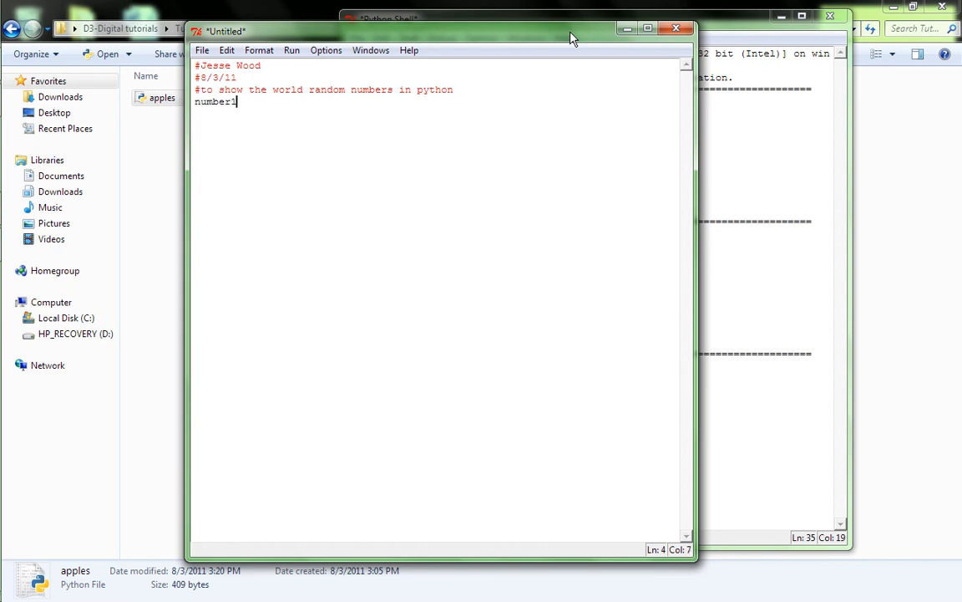
type("=")
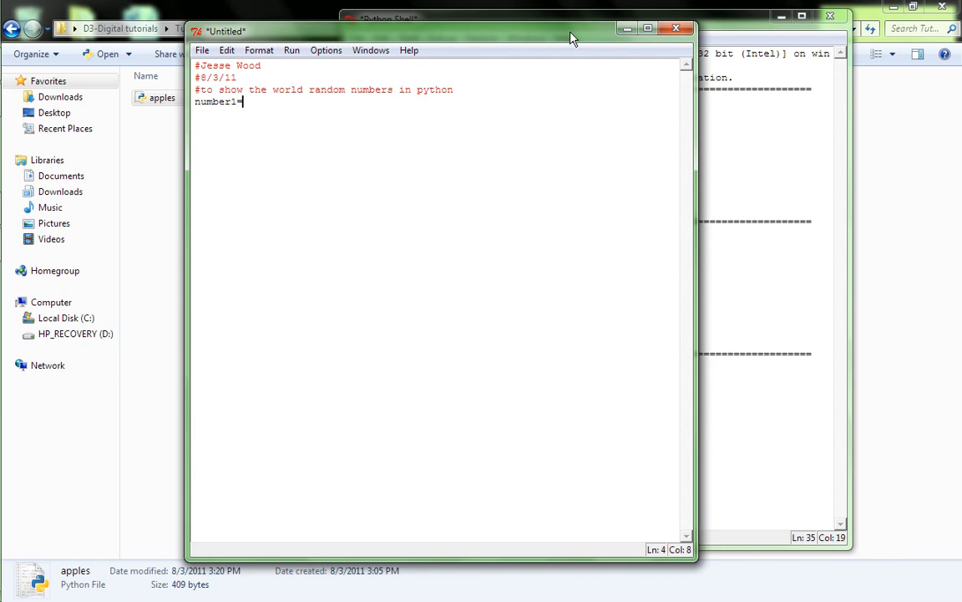
type("raw_)")
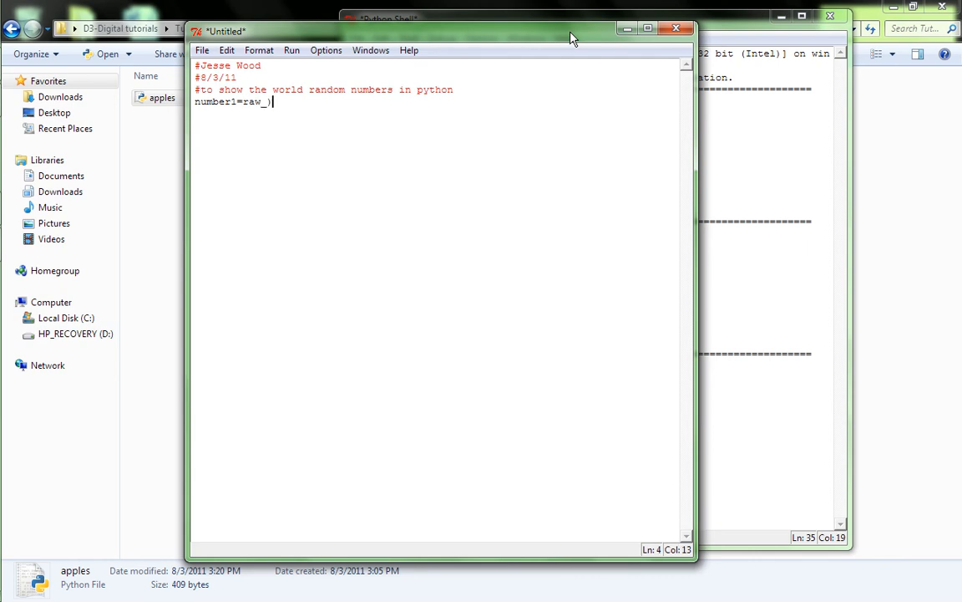
type("inp")
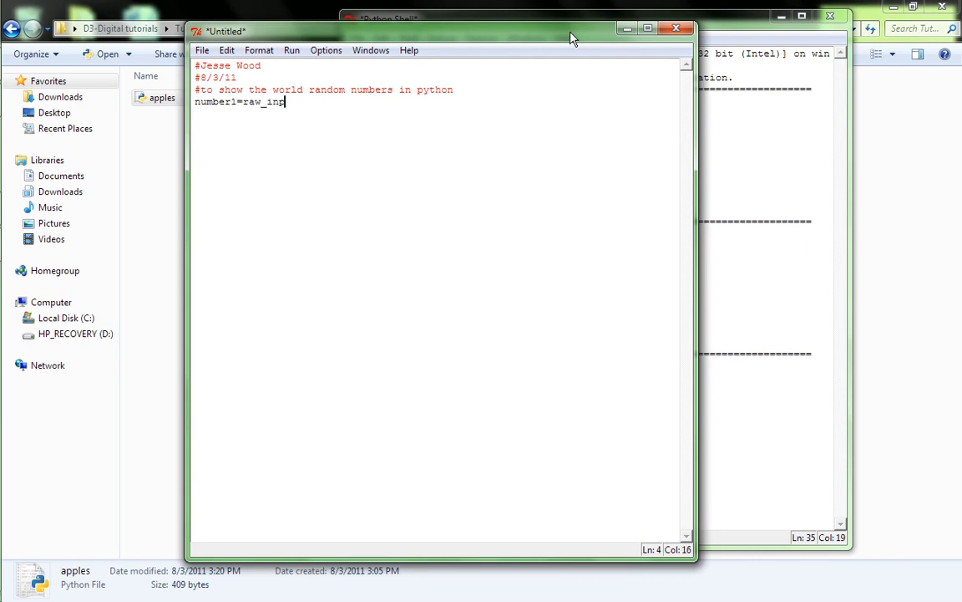
type("ut")
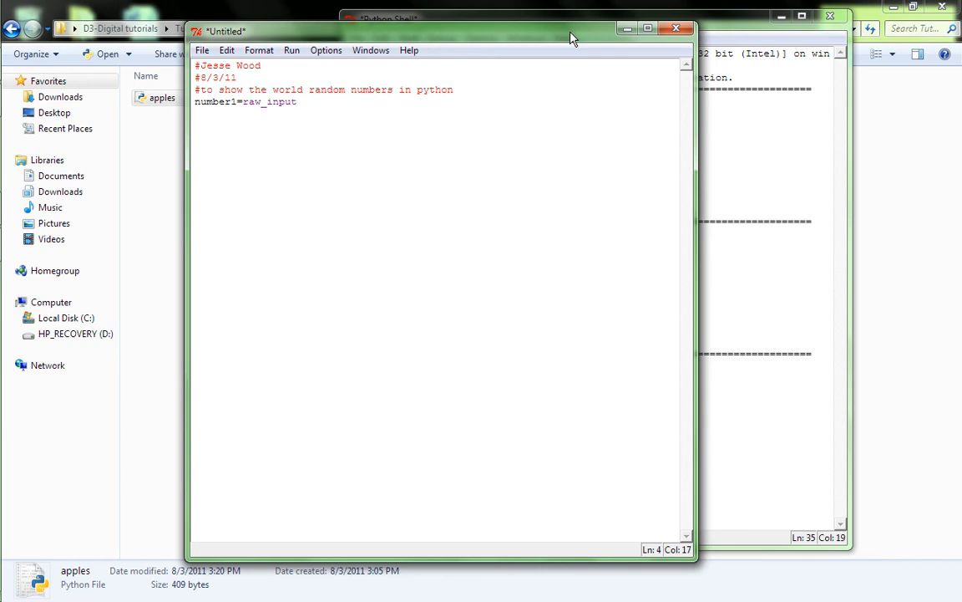
type("(")
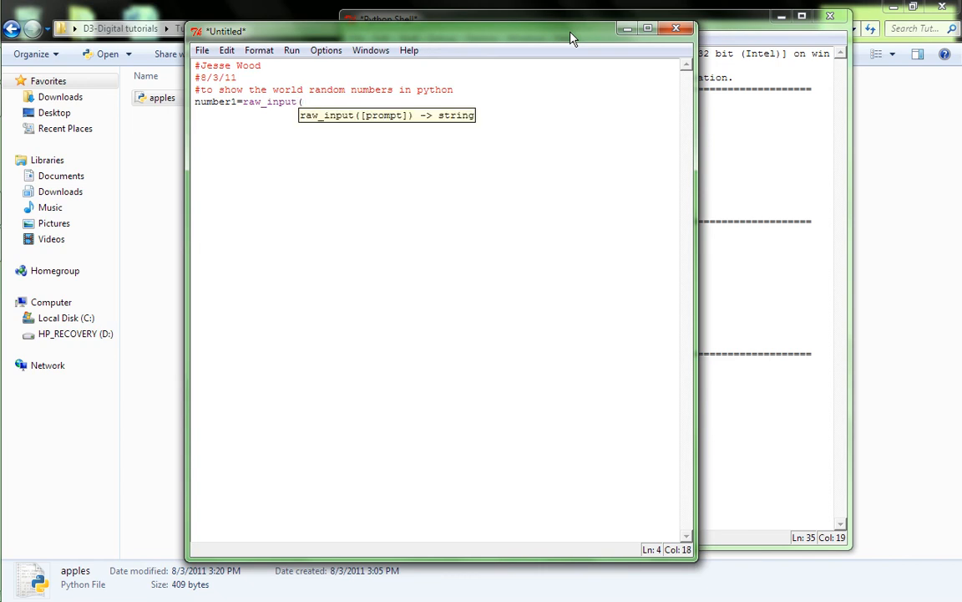
type("\"Enter the random numbe")
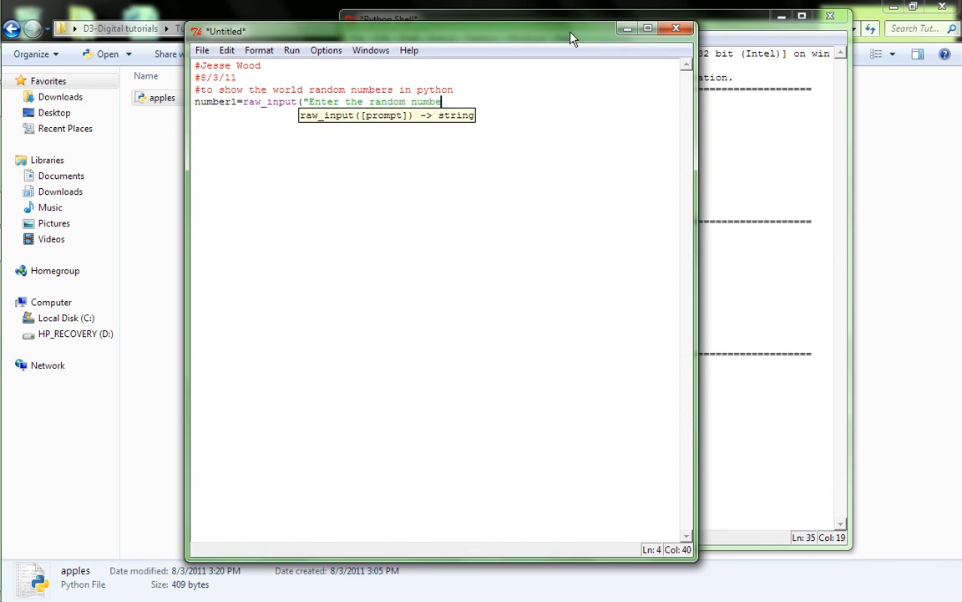
type("up to")
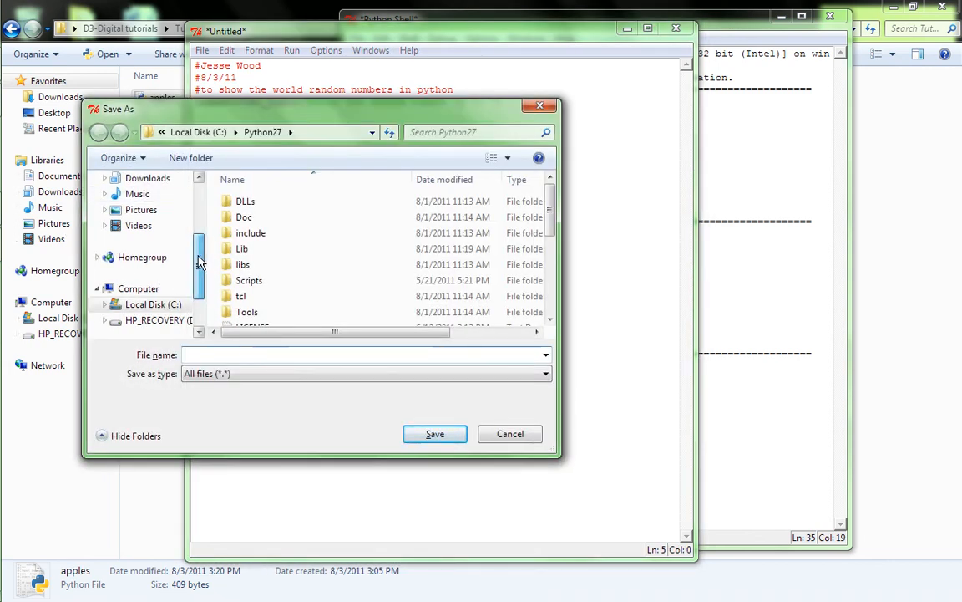
Step: Navigate Desktop > D3-Digital tutorials > Tutorial 3 and name the file random.py
scroll("up", 3)
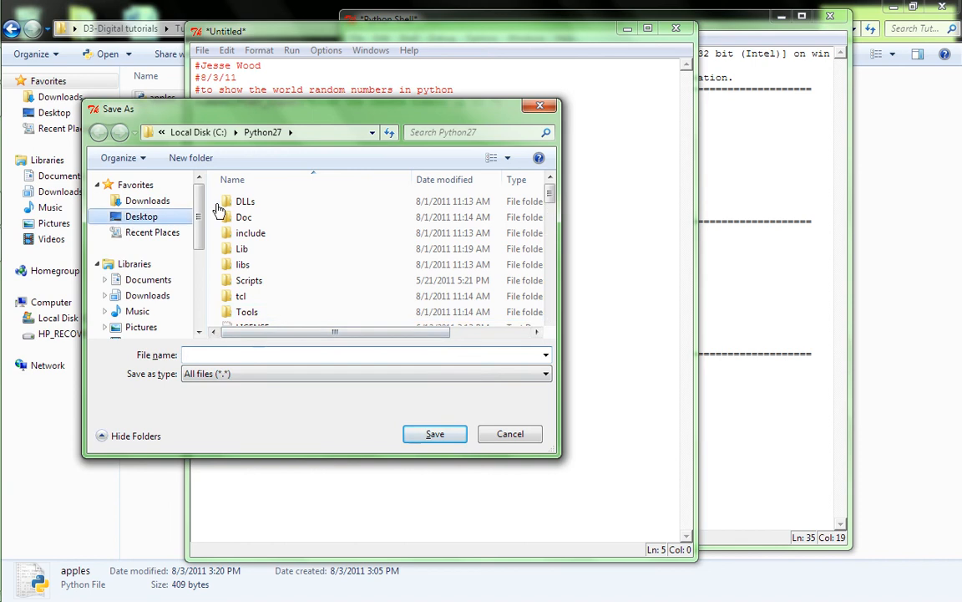
left_click(141, 215)
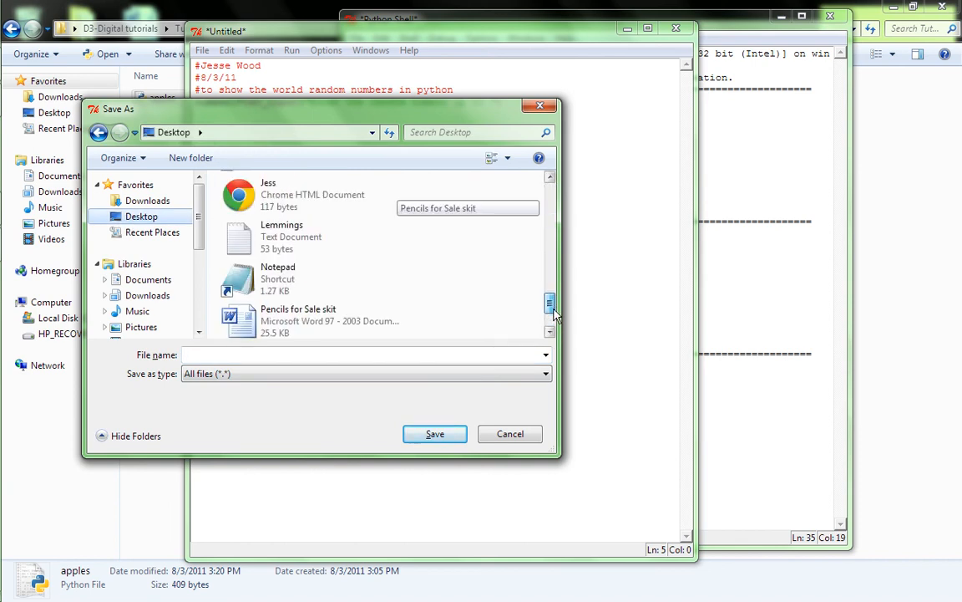
scroll("up", 3)
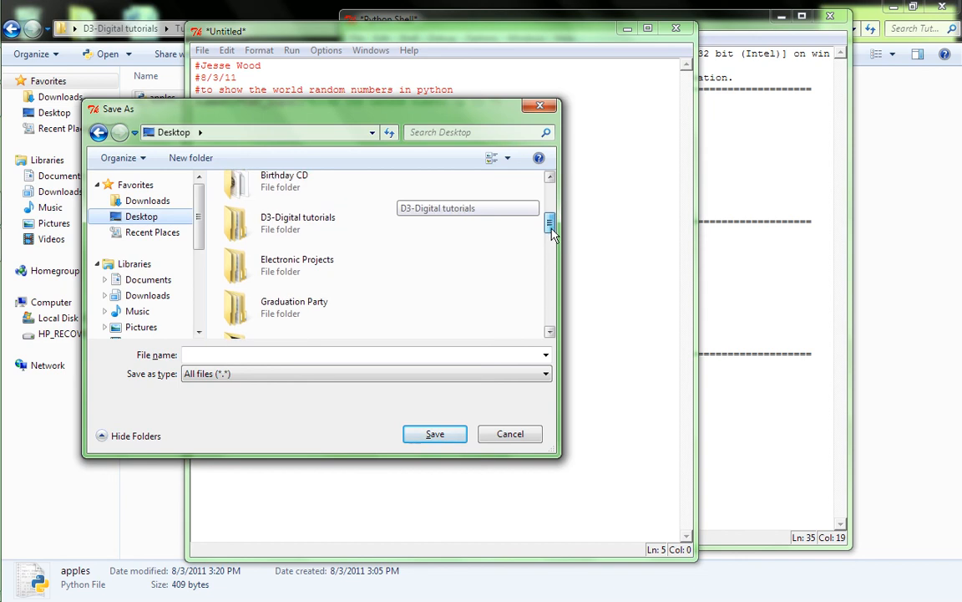
double_click(297, 224)
type("r")
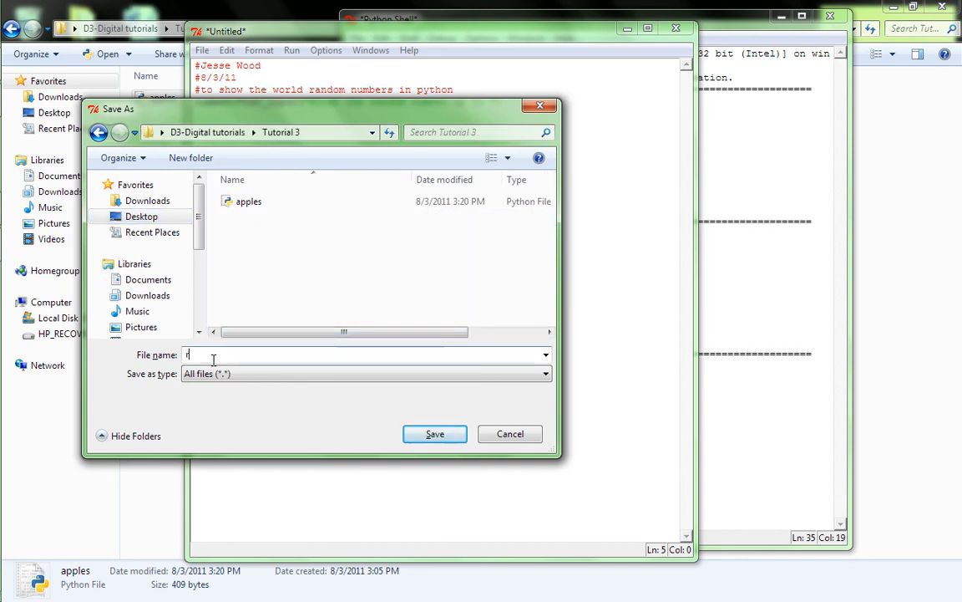
left_click(435, 435)
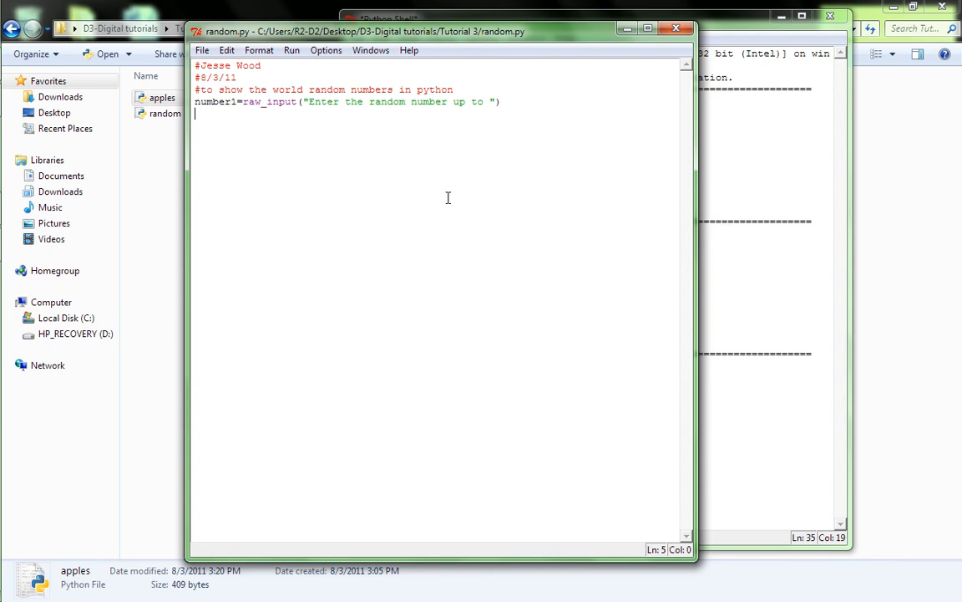
mouse_move(234, 124)
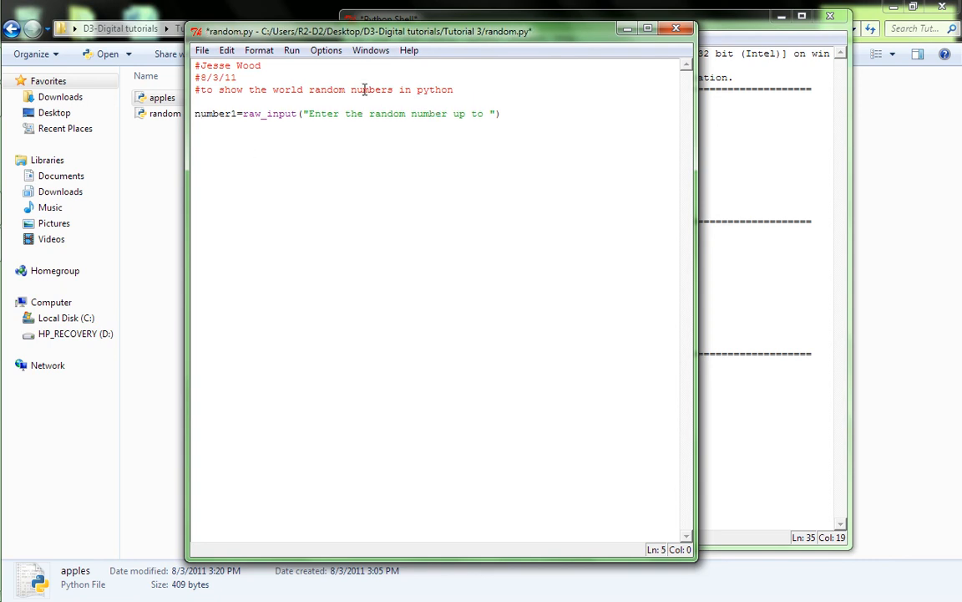
Step: Write x=random.randrange(1,number1+1) to pick the random number
type("randomm")
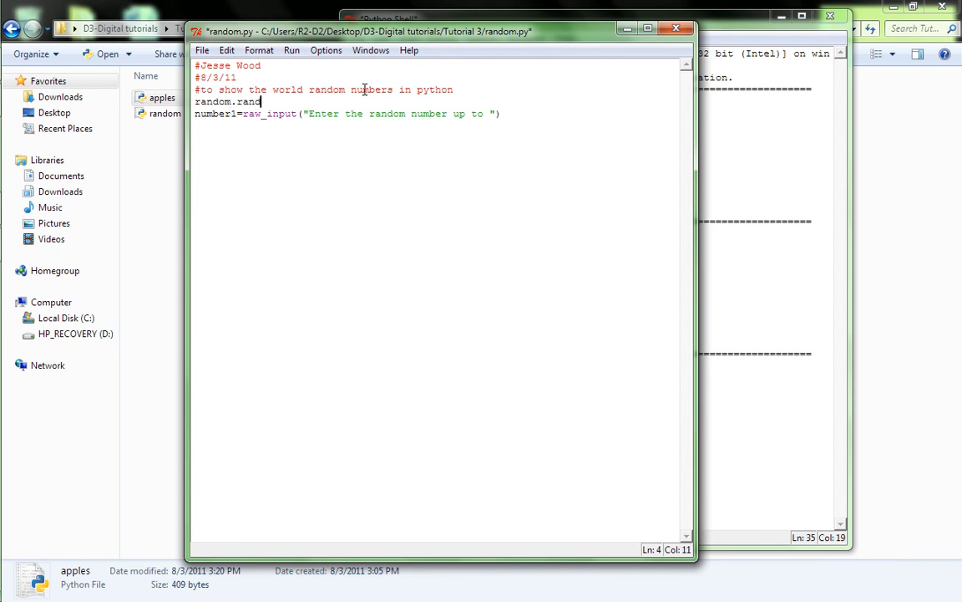
type("range")
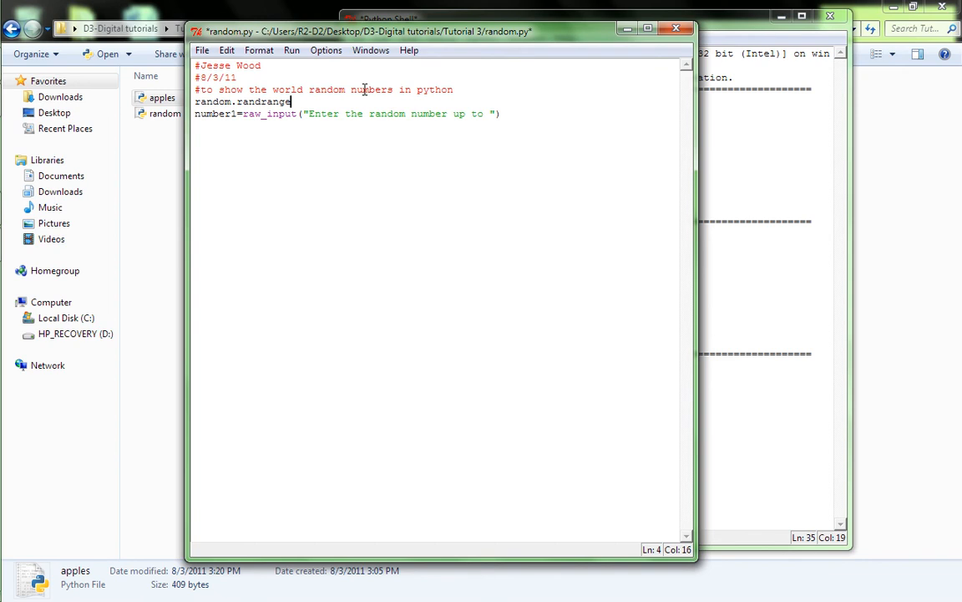
type("(")
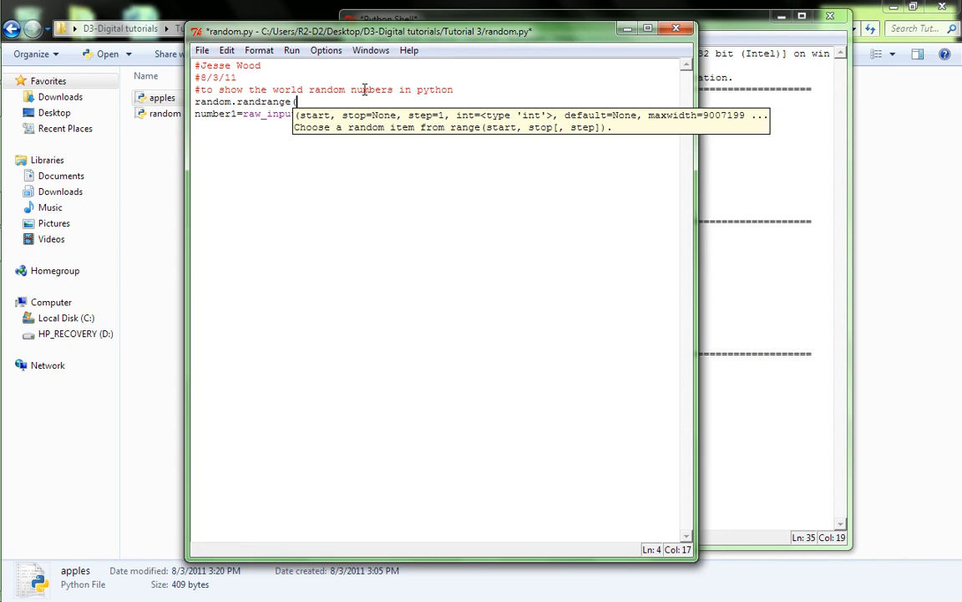
mouse_move(349, 127)
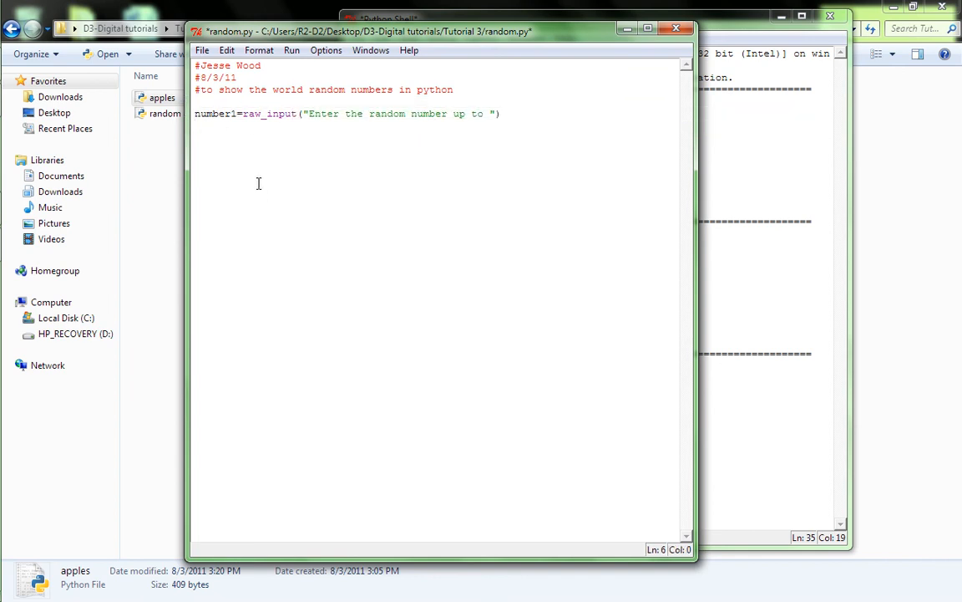
type("random.randrange(")
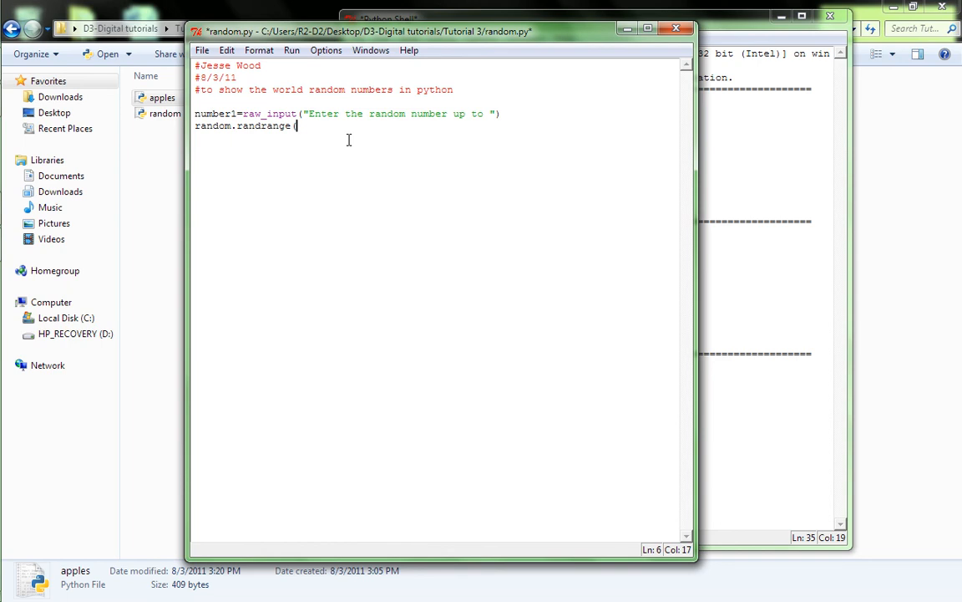
type("1,")
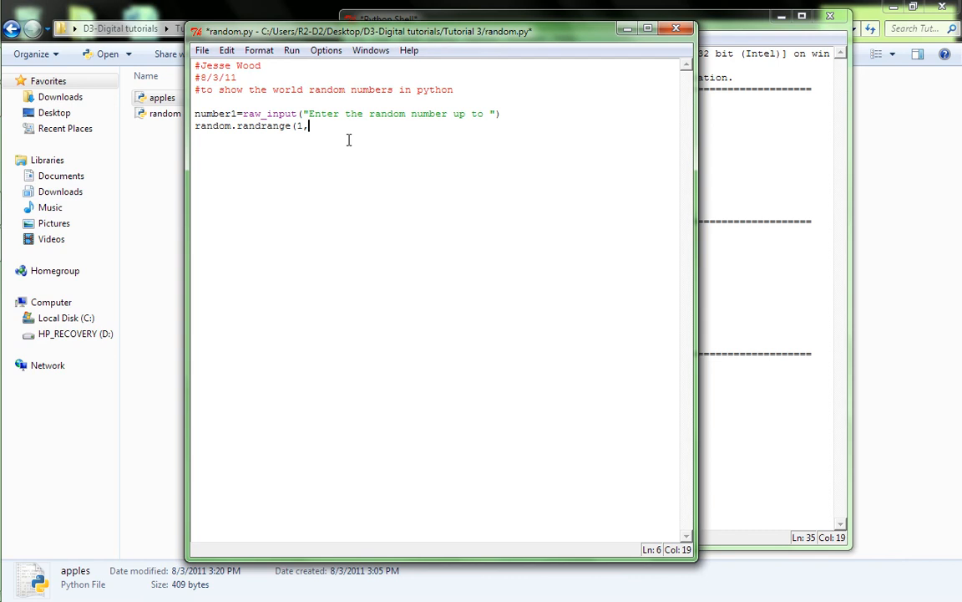
type("number1")
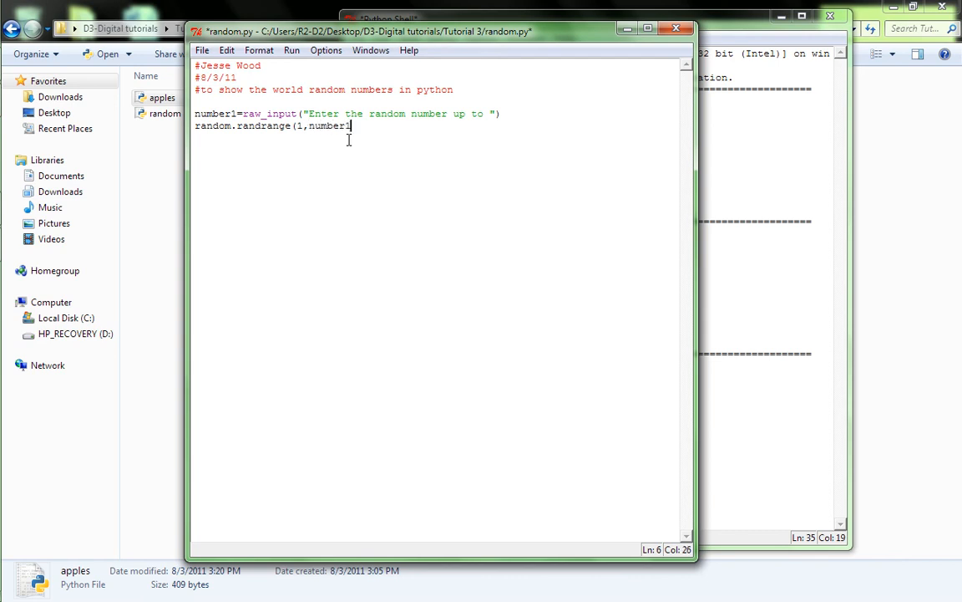
type("+1)")
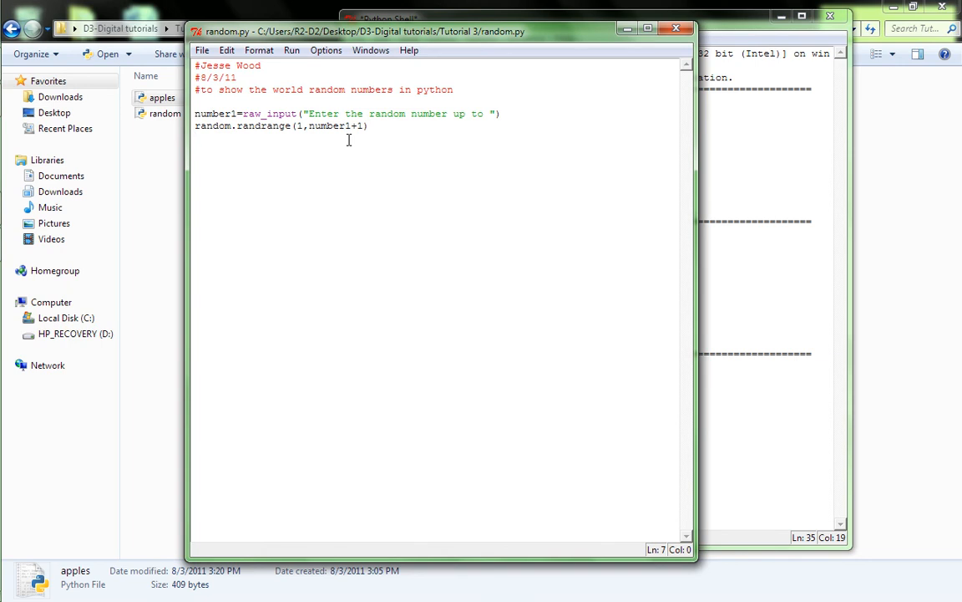
key("Return")
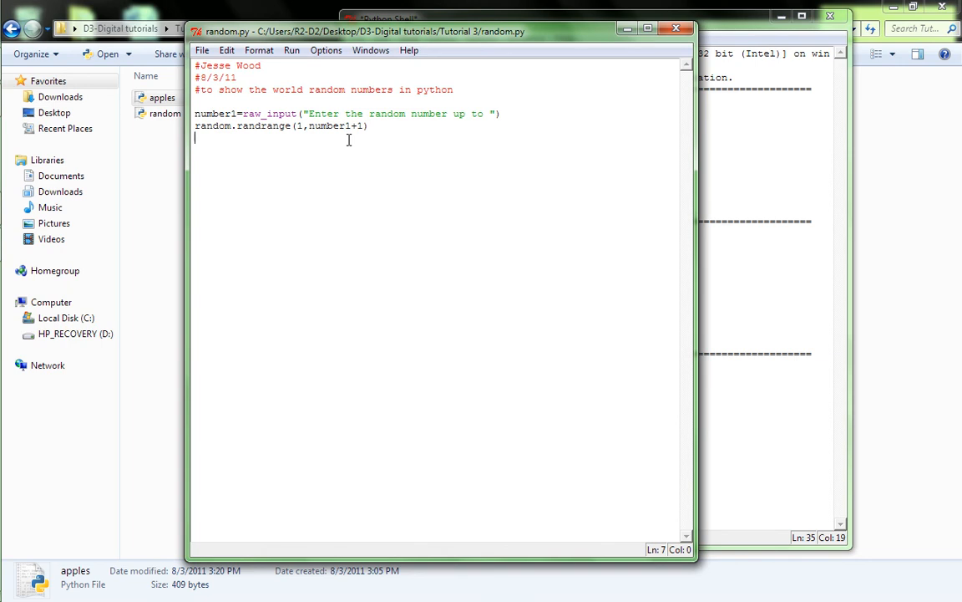
mouse_move(327, 161)
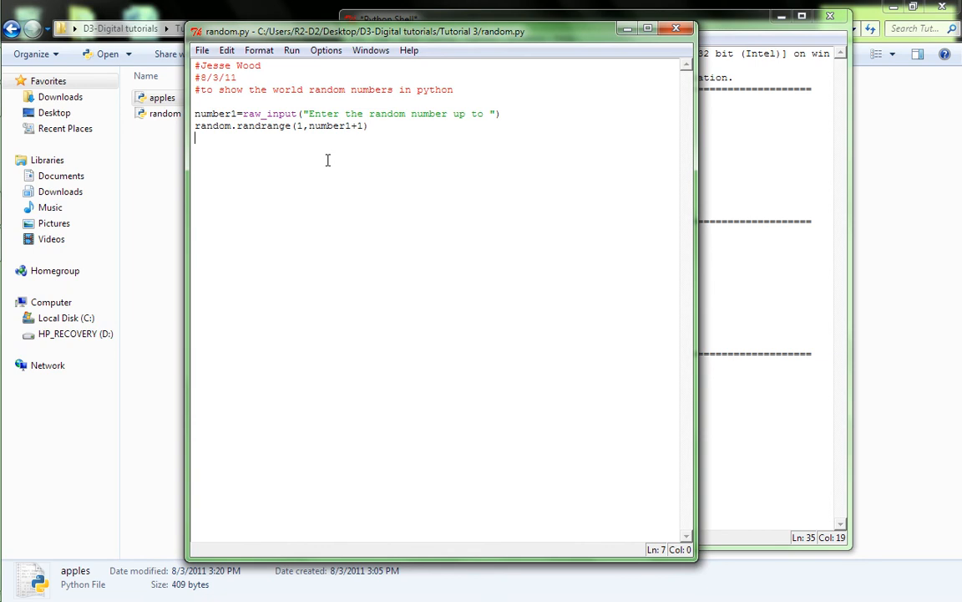
mouse_move(297, 147)
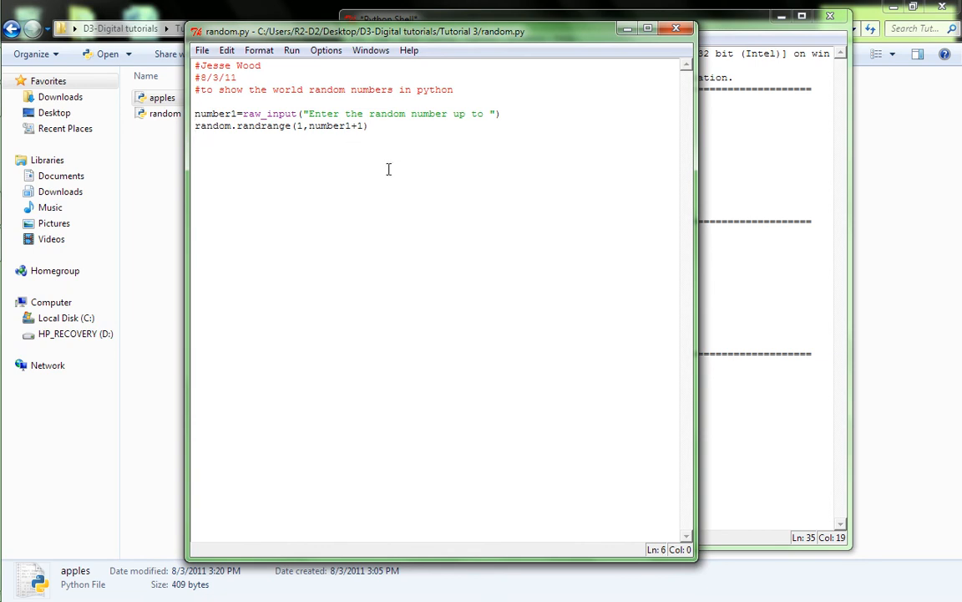
type("x=")
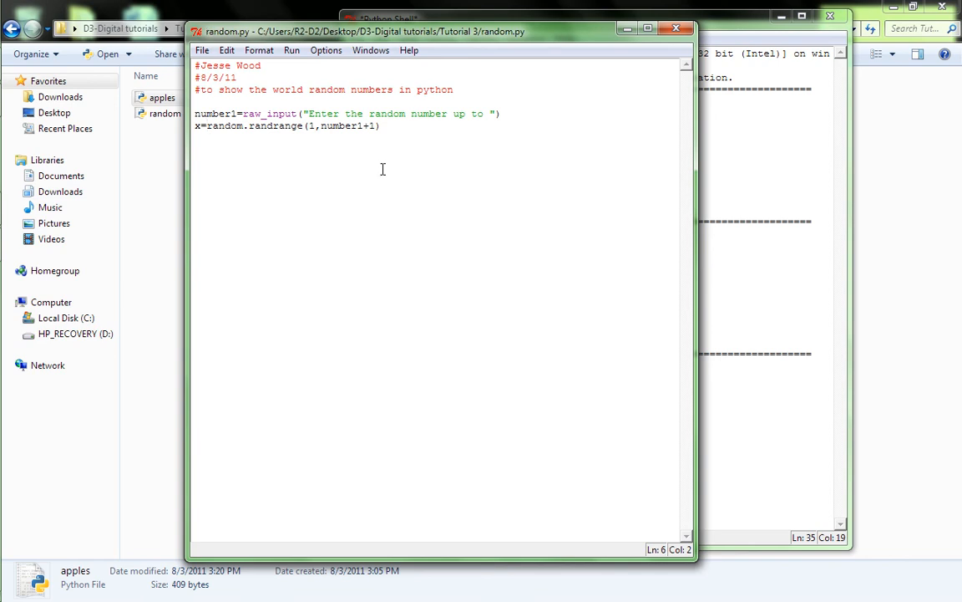
Step: Add print x followed by raw_input("Press enter to exit:")
key("Return")
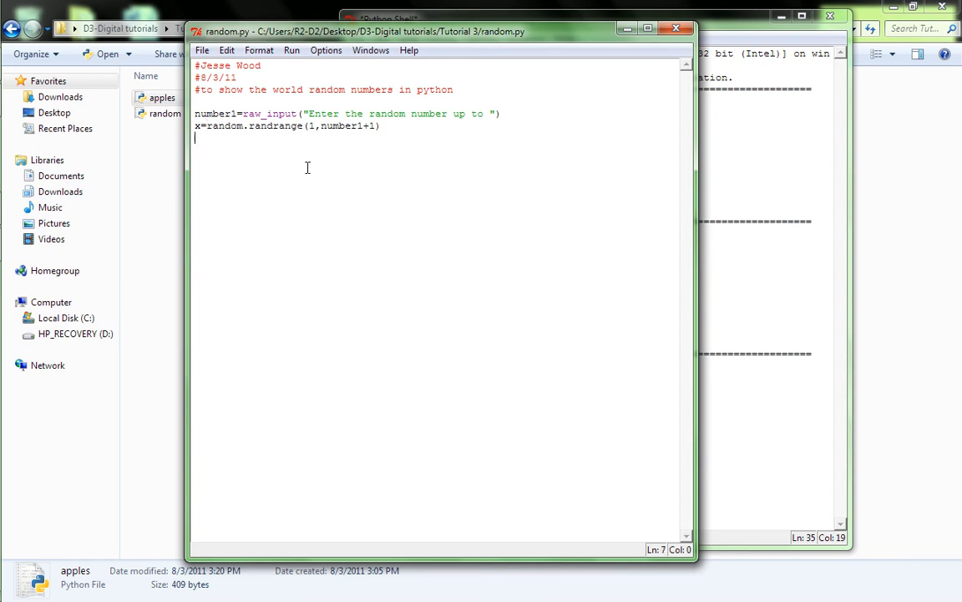
type("prki")
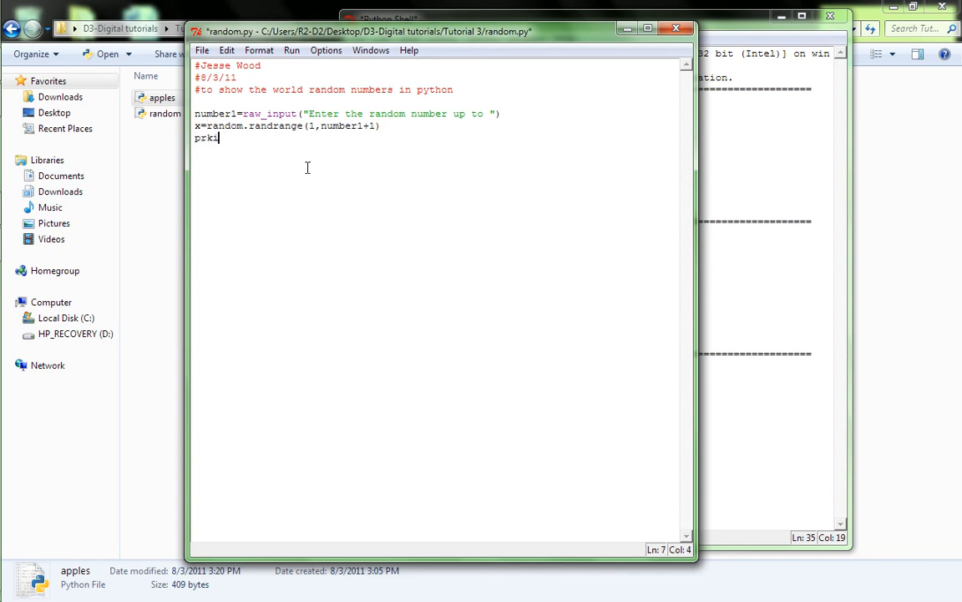
type("print x")
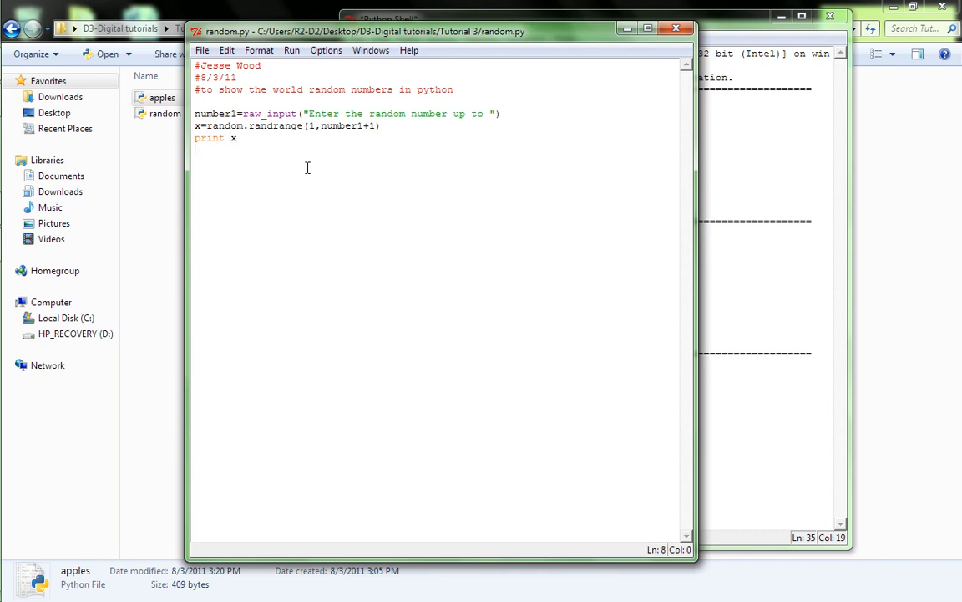
type("raw_input")
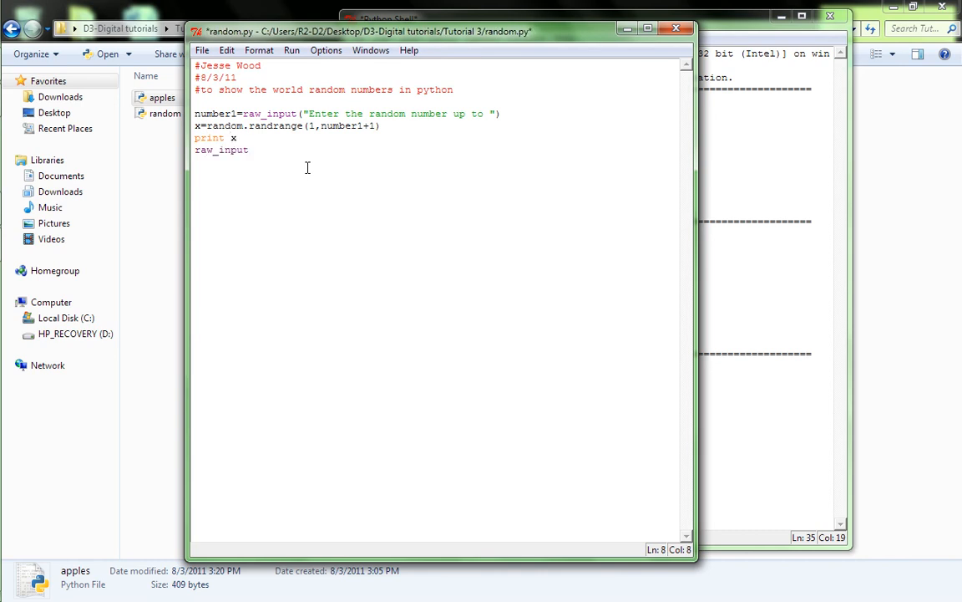
type("(\"Pres")
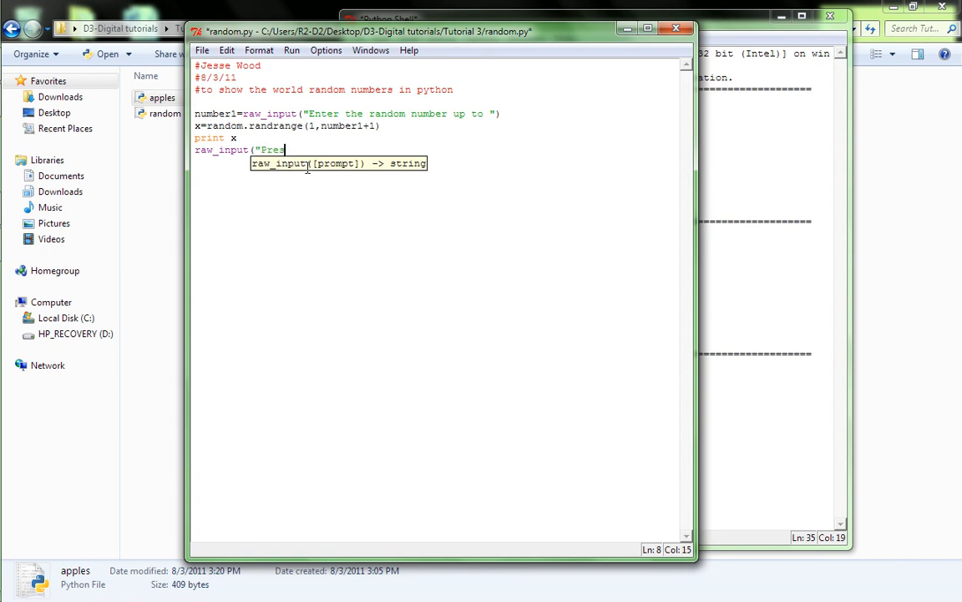
type("s enter to e")
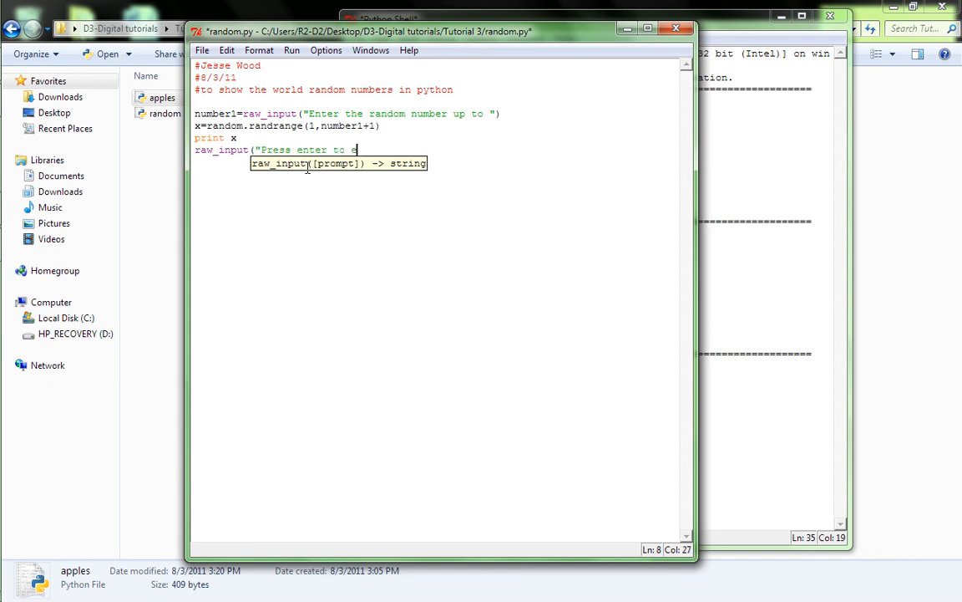
type("xit\":)")
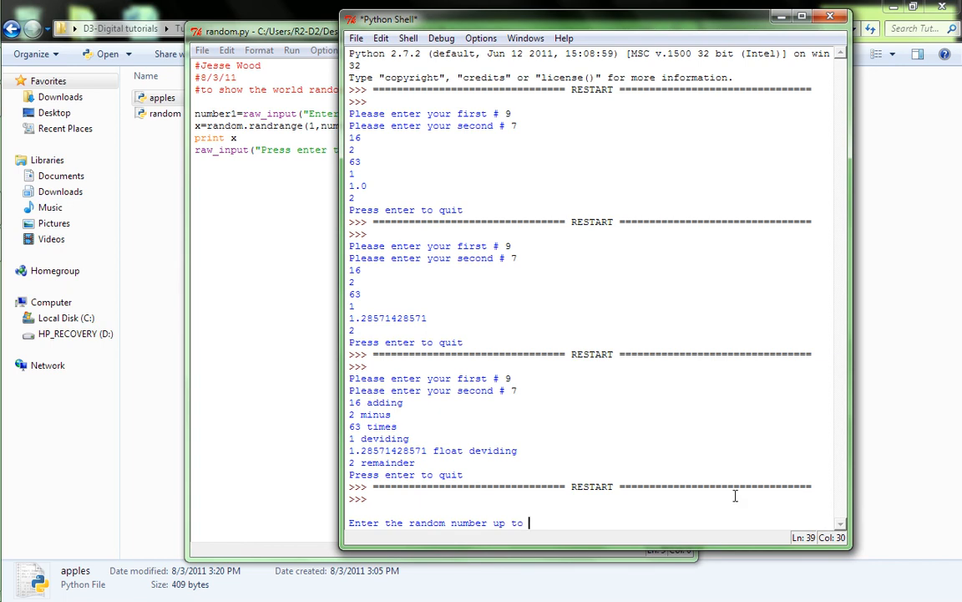
Step: Enter 30 at the prompt, hit NameError for random, and return to random.py
type("30")
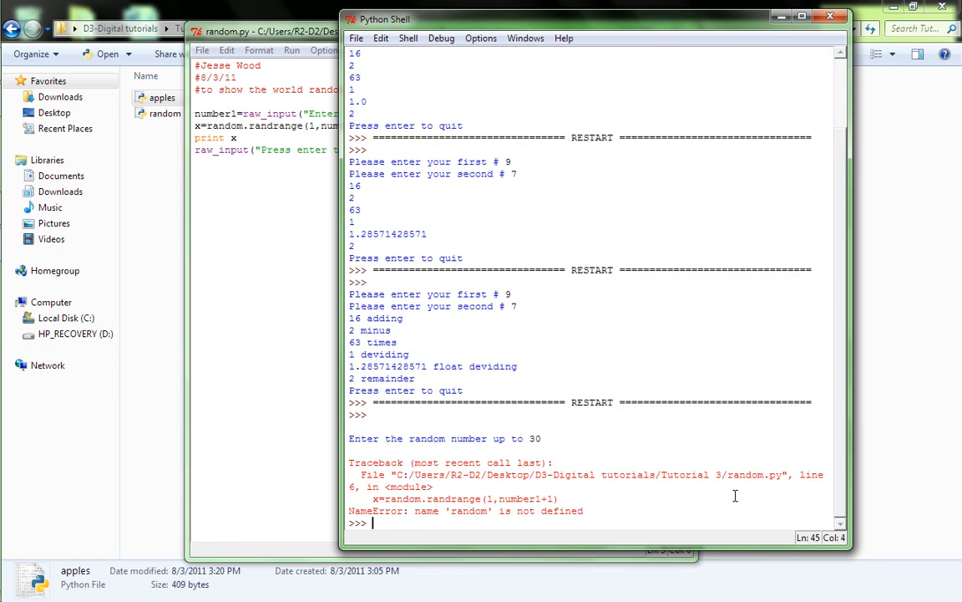
mouse_move(328, 358)
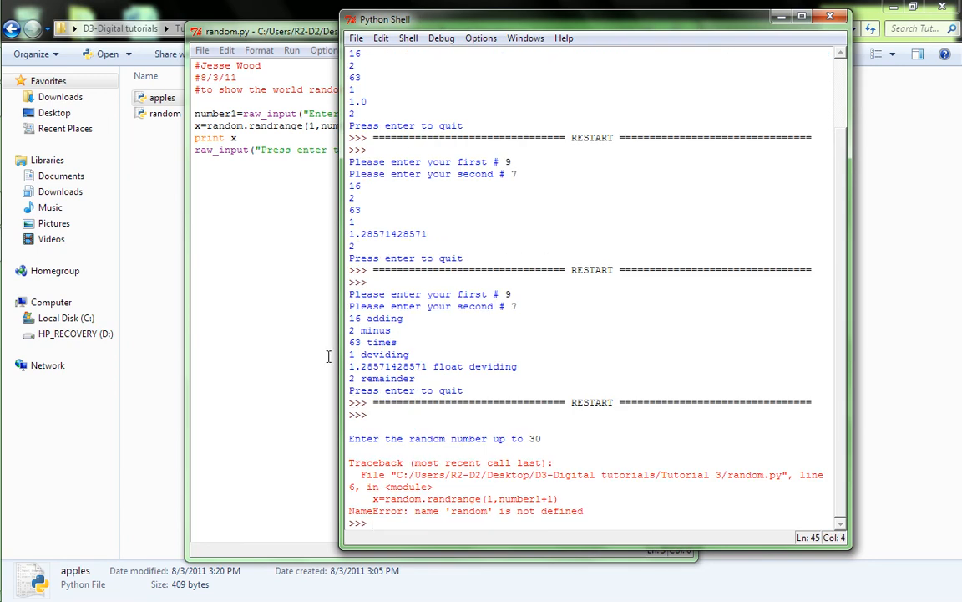
left_click(265, 30)
type("import")
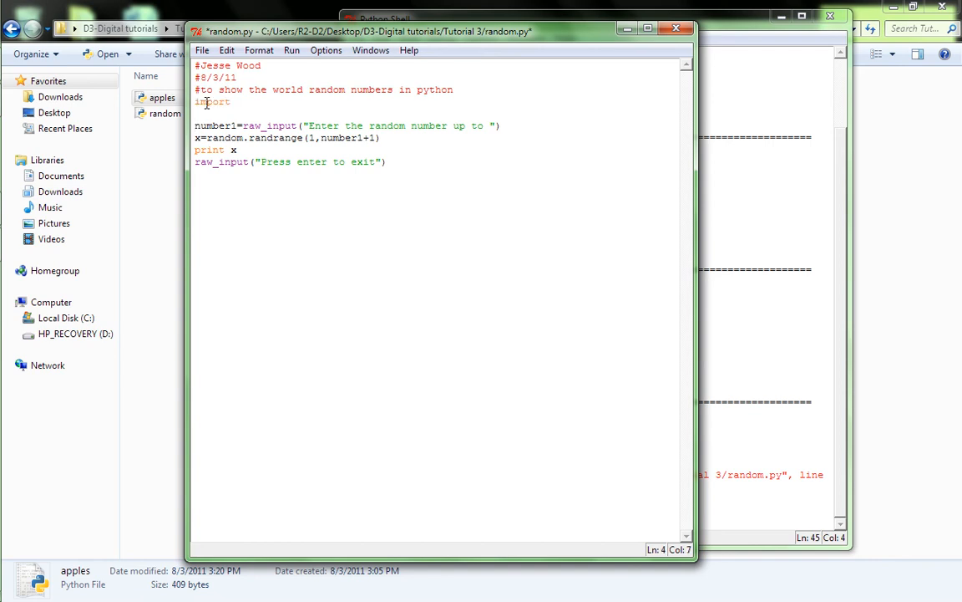
Step: Add import random, rerun with 30, get the str/int TypeError, and close the shell
type("random")
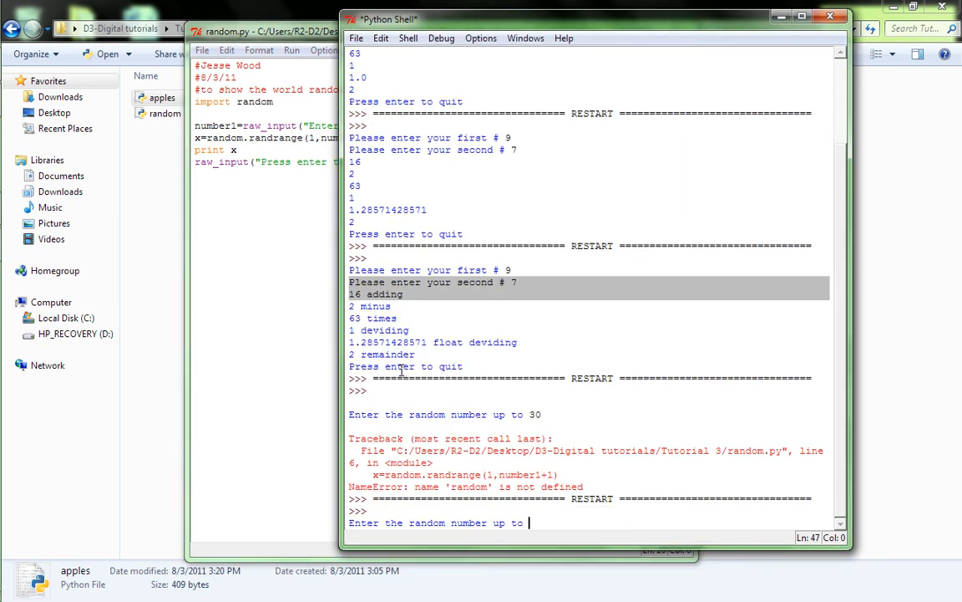
mouse_move(650, 504)
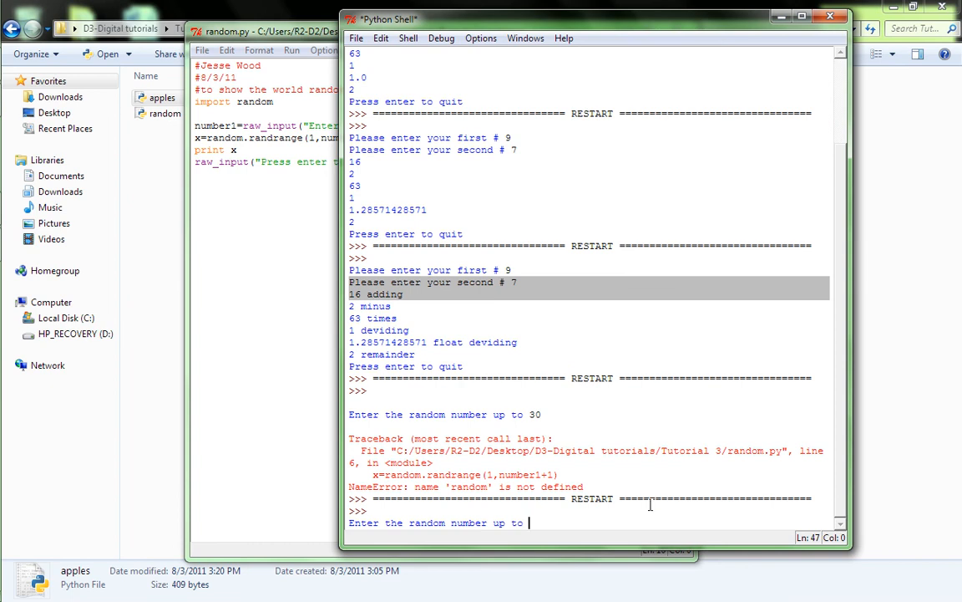
key("Return")
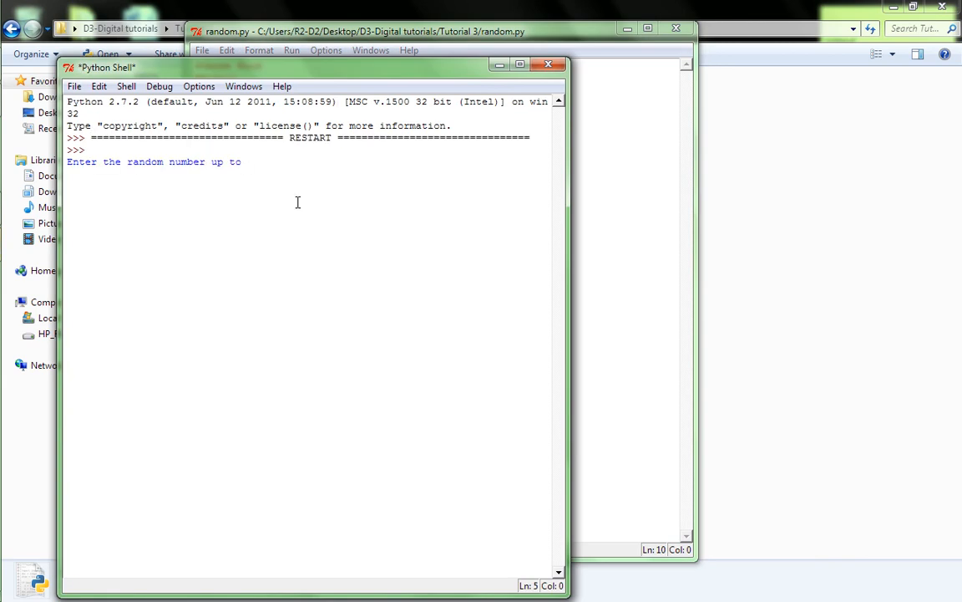
type("30")
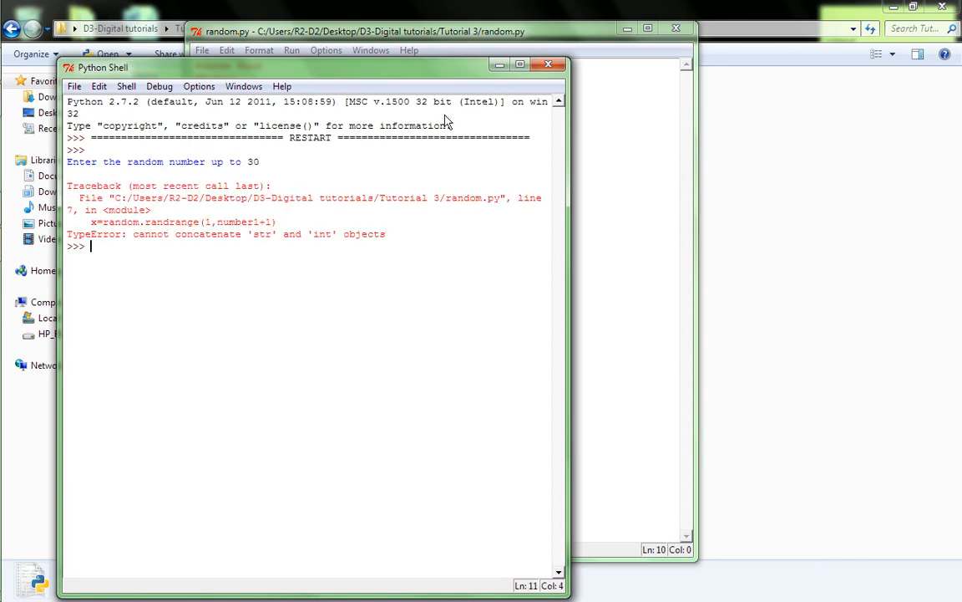
mouse_move(585, 7)
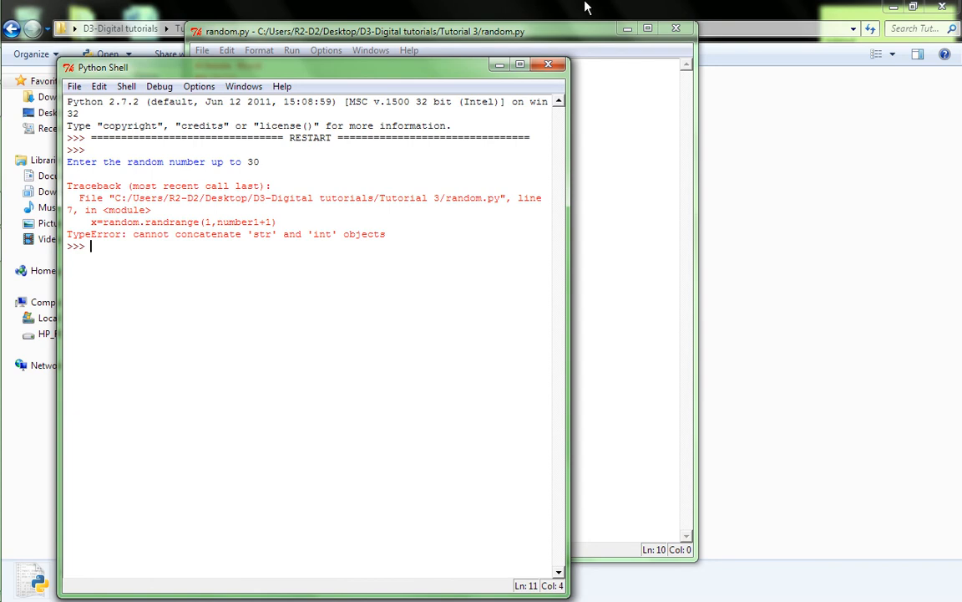
mouse_move(548, 65)
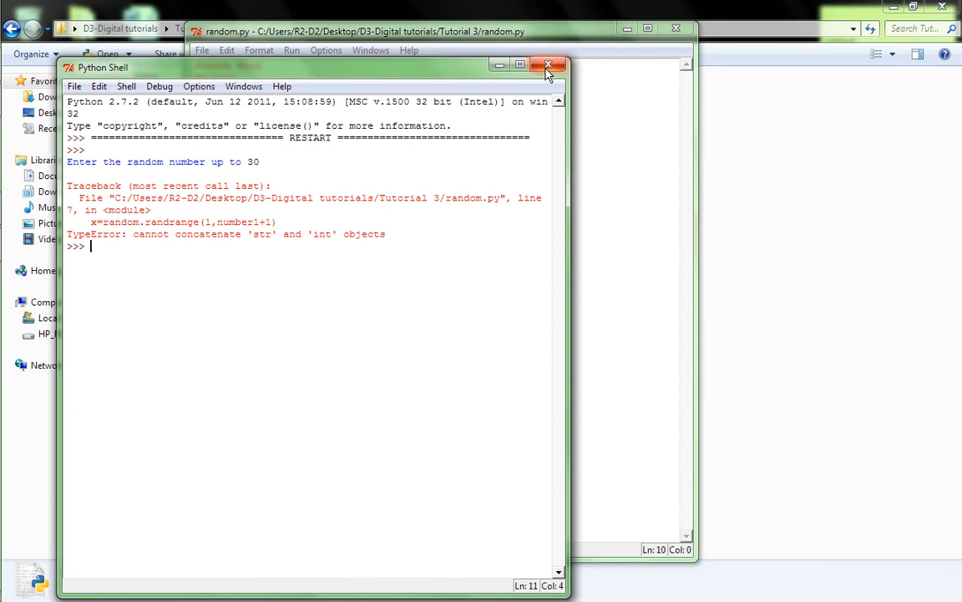
mouse_move(549, 66)
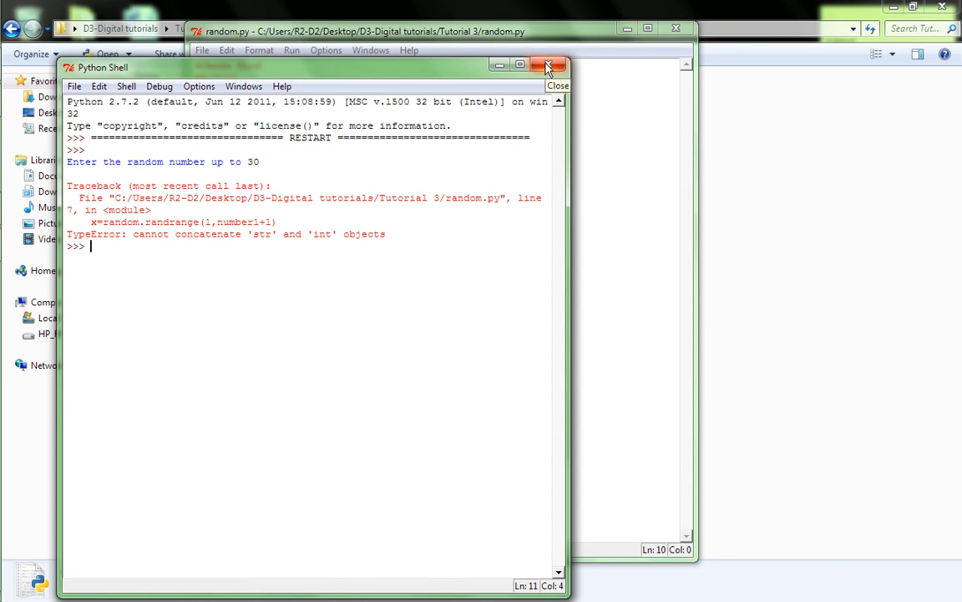
left_click(548, 67)
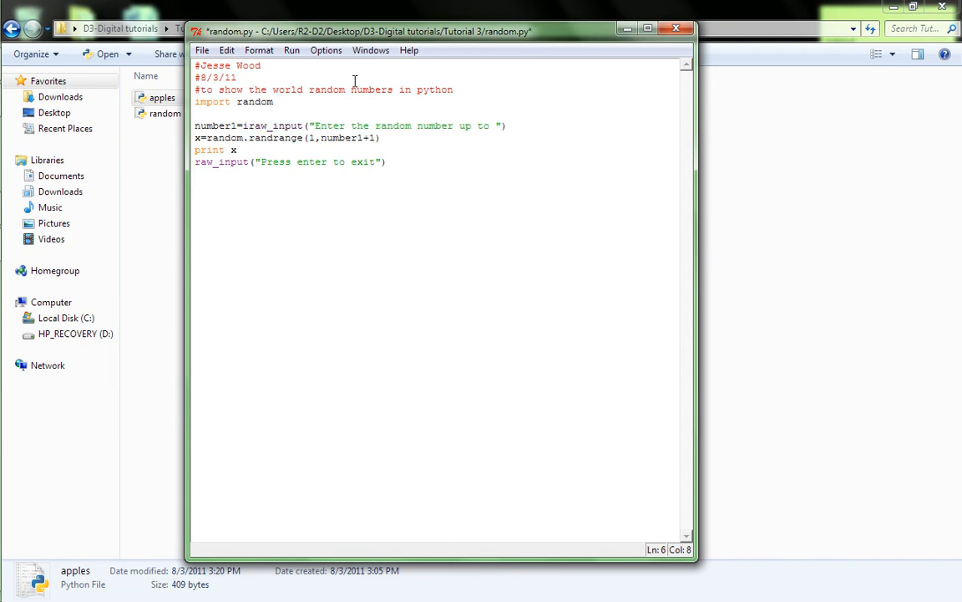
Step: Wrap the raw_input in int() and run with F5 so a random number prints
type("int(")
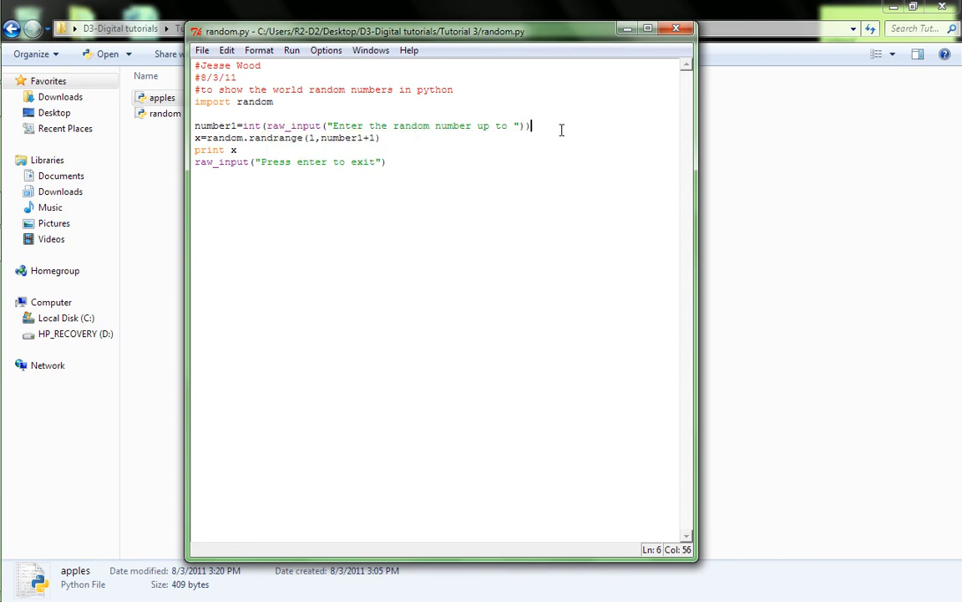
key("F5")
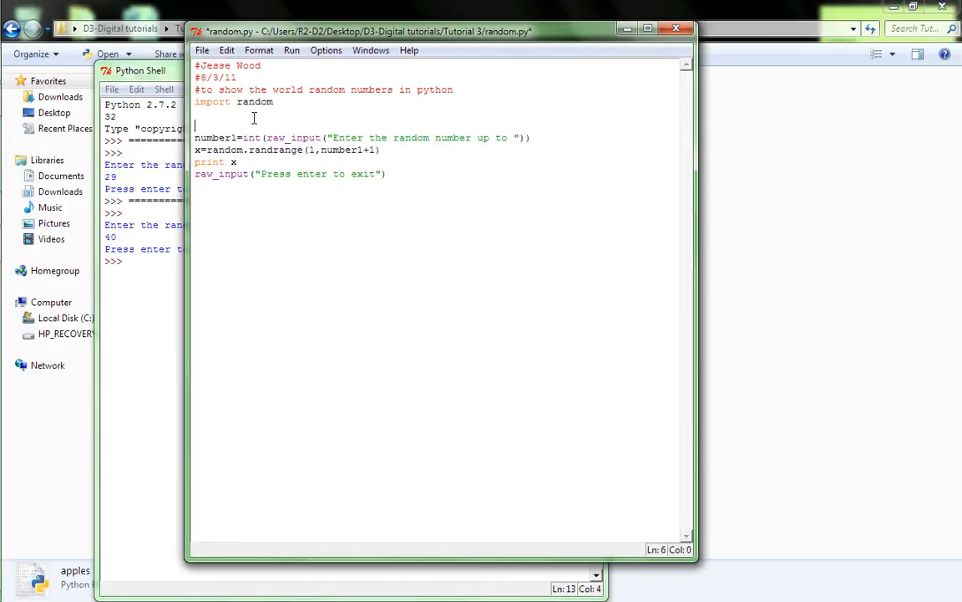
Step: Insert a while True: line above the number1 input line
type("whi")
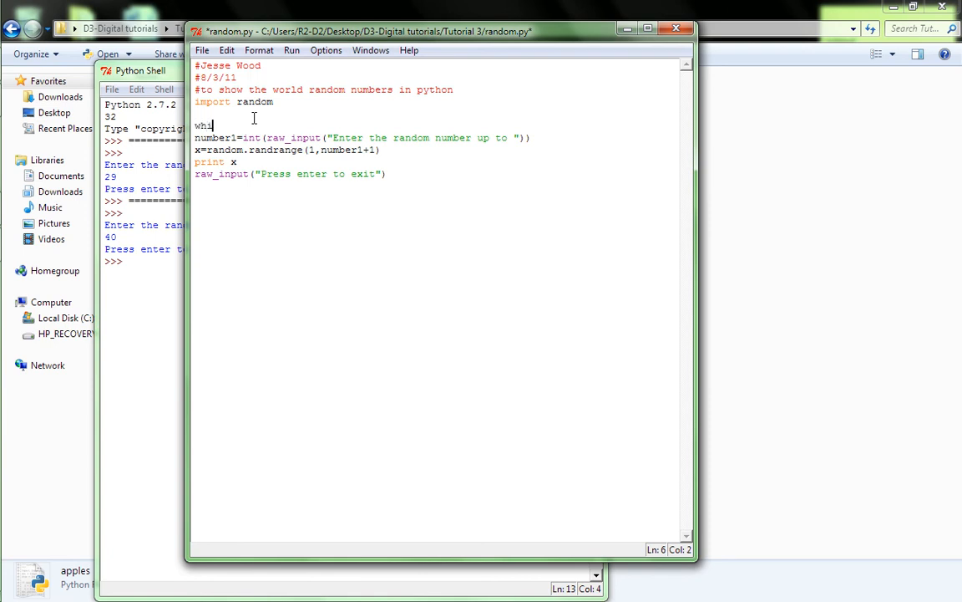
type("le")
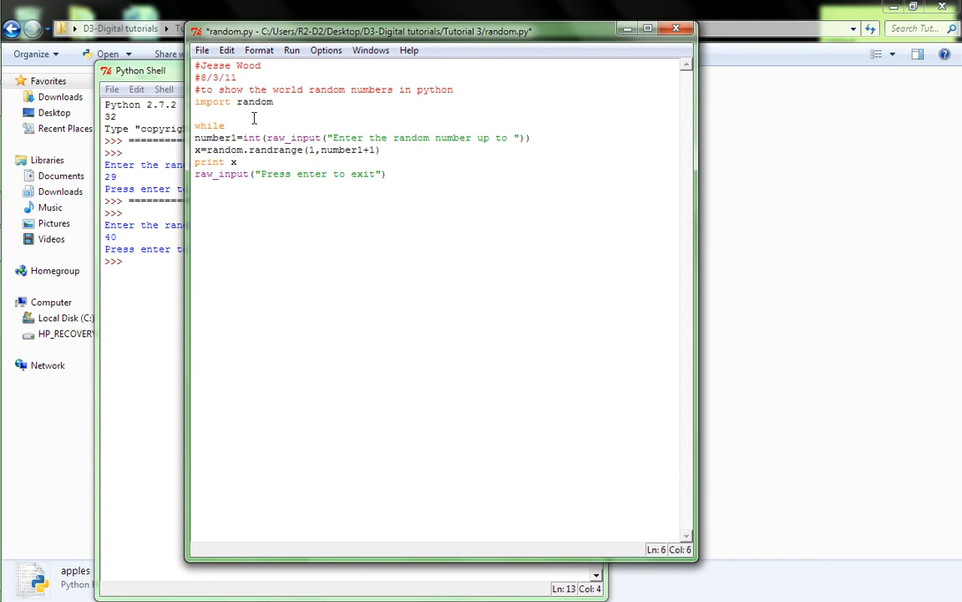
type("1")
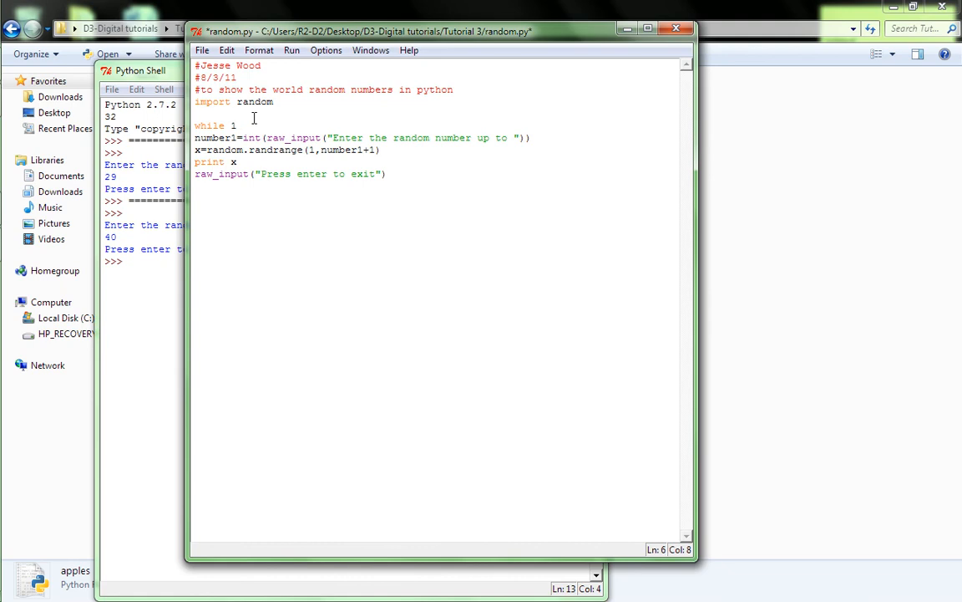
type("True")
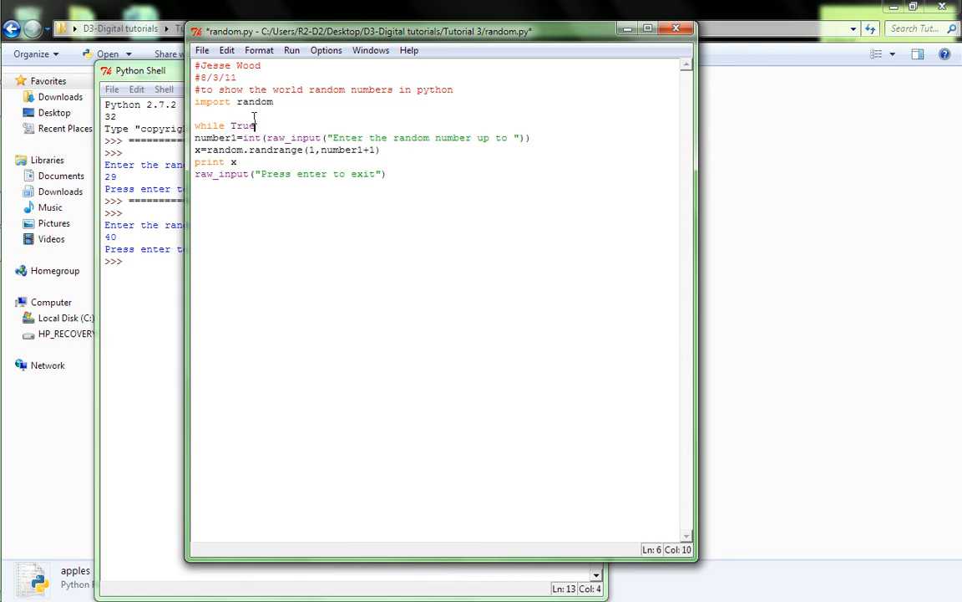
type(":")
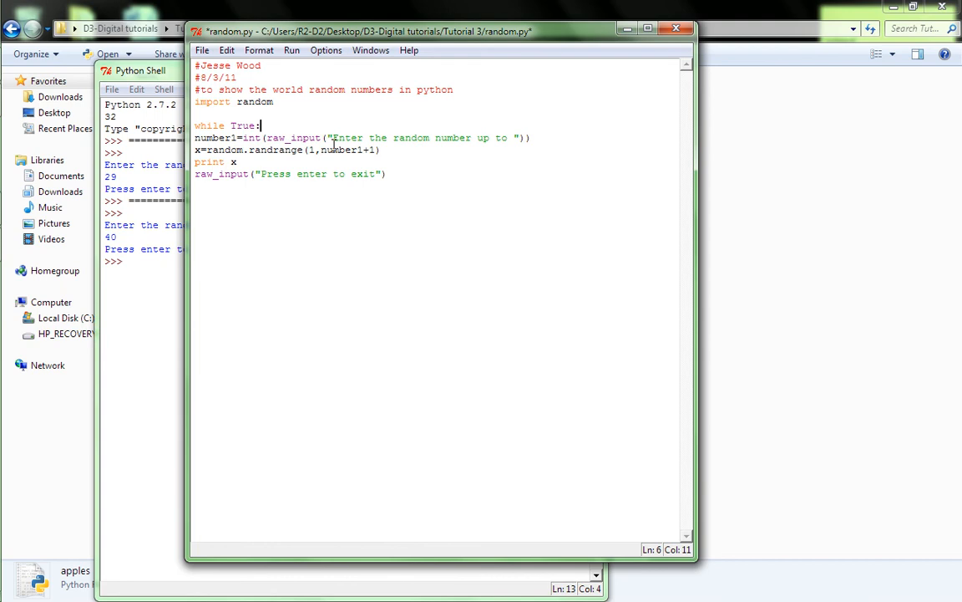
left_click(291, 150)
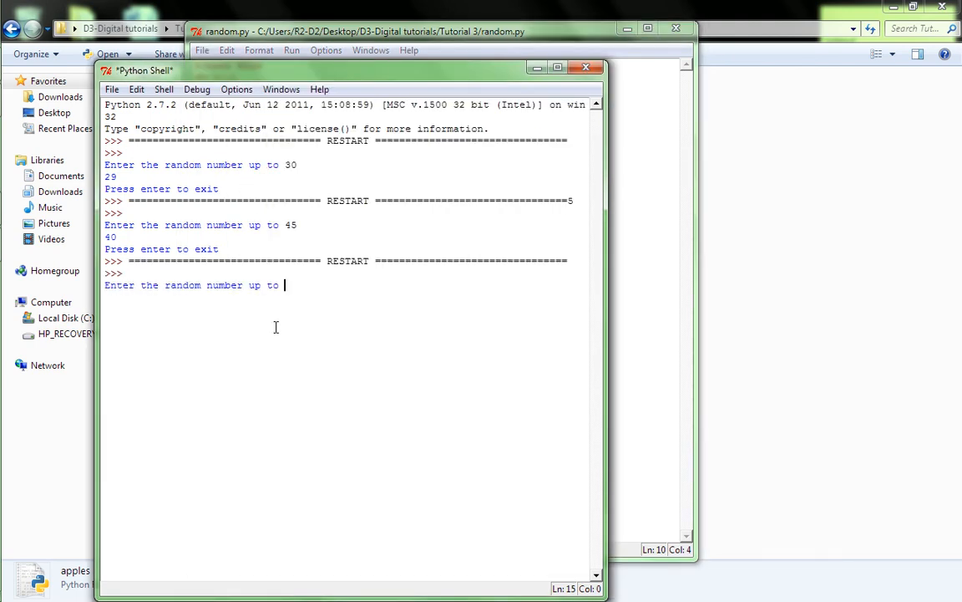
Step: Enter limit 45 for a random number, then 86 at the repeated prompt
type("45")
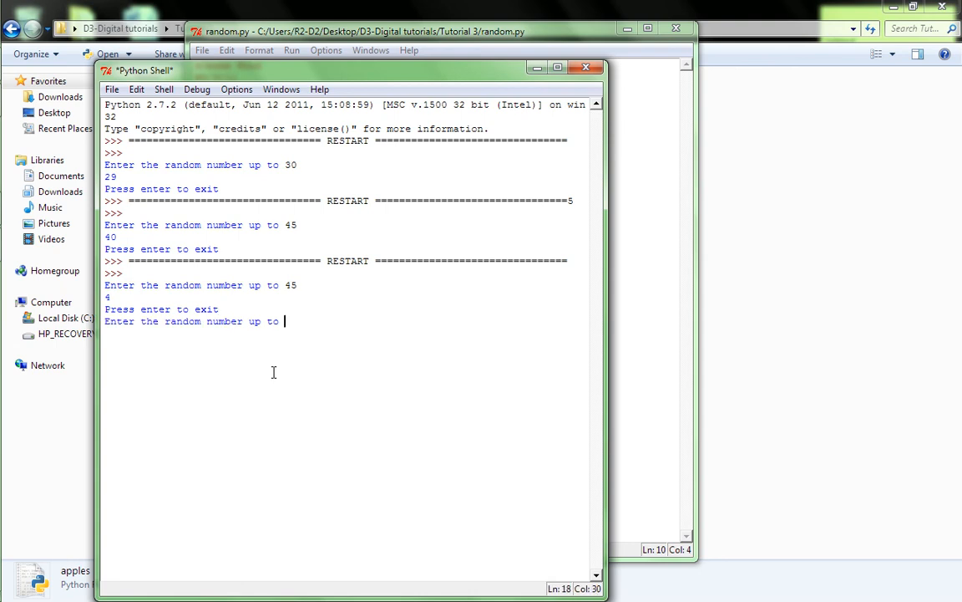
type("86")
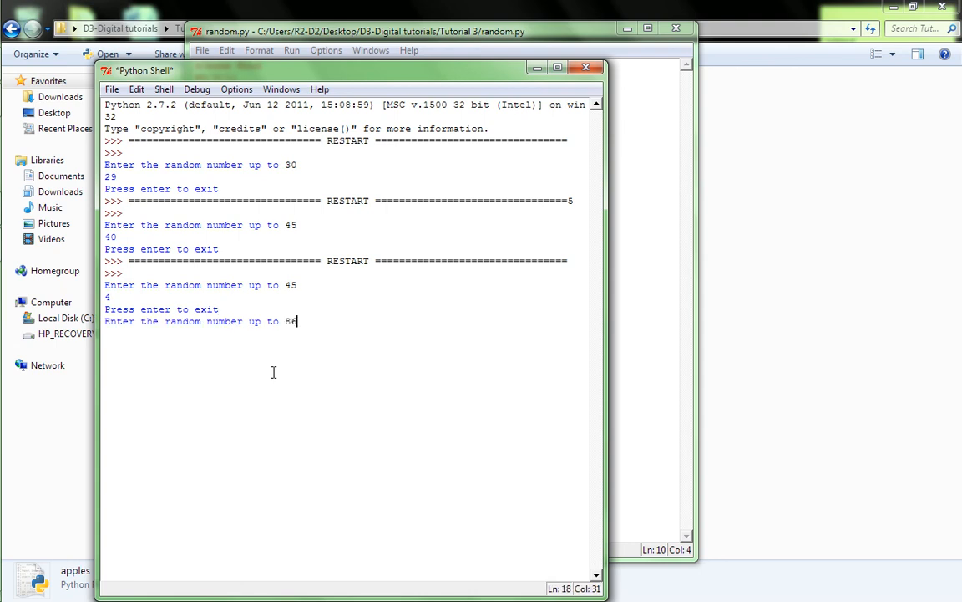